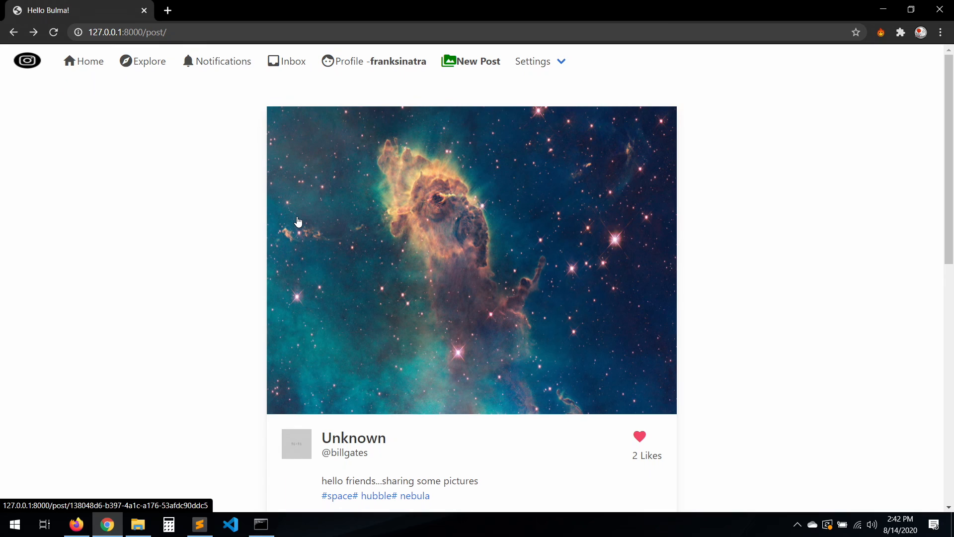
mouse_move(173, 152)
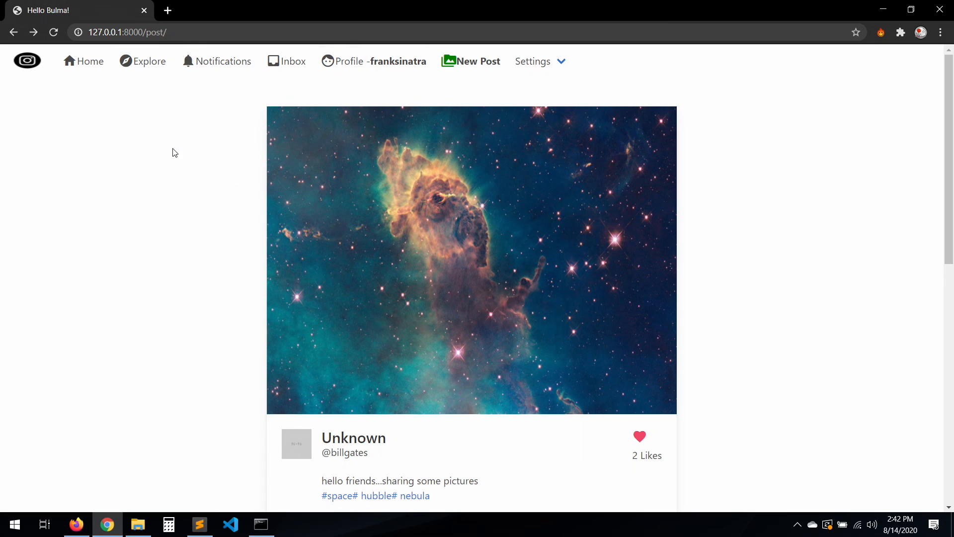
mouse_move(392, 66)
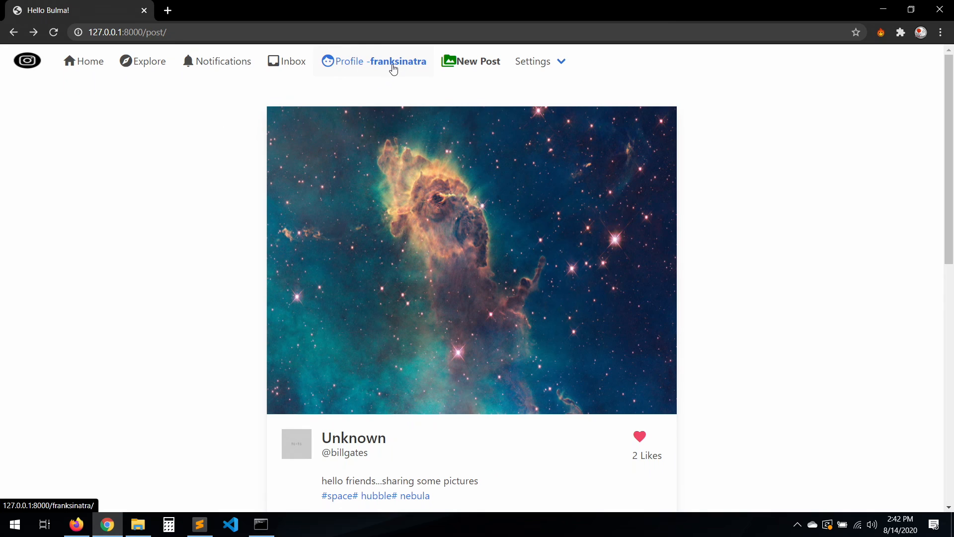
- Open franksinatra's profile page in the Instagram clone, showing photo, bio and post counts
left_click(374, 60)
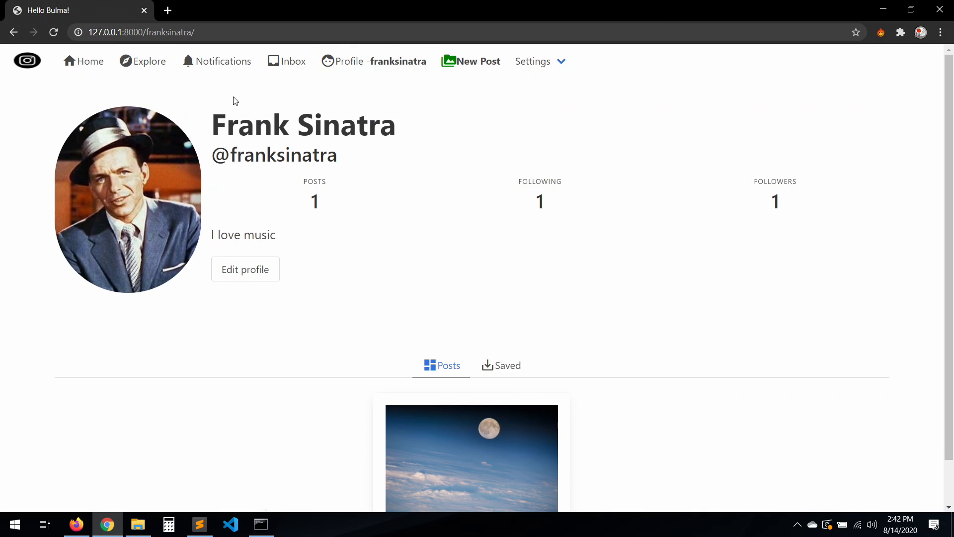
mouse_move(184, 159)
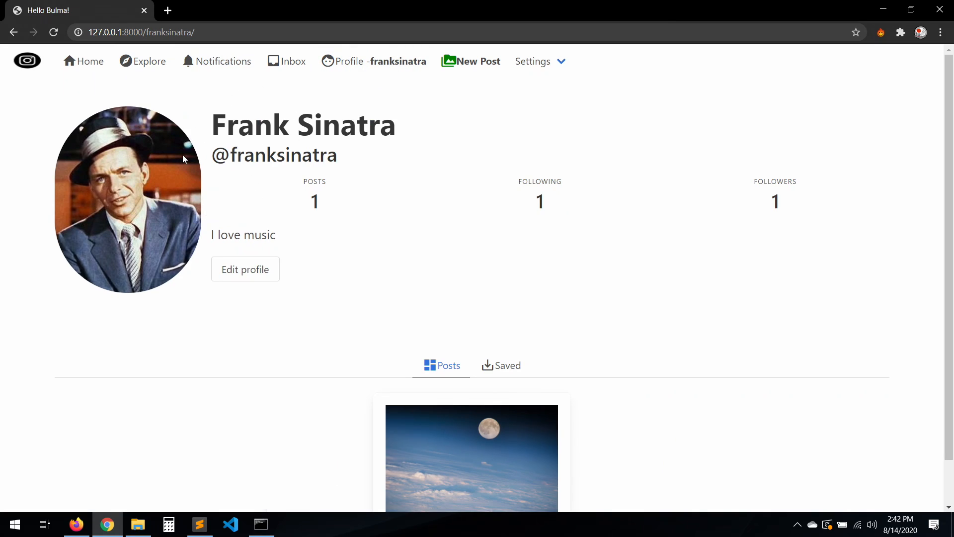
mouse_move(133, 120)
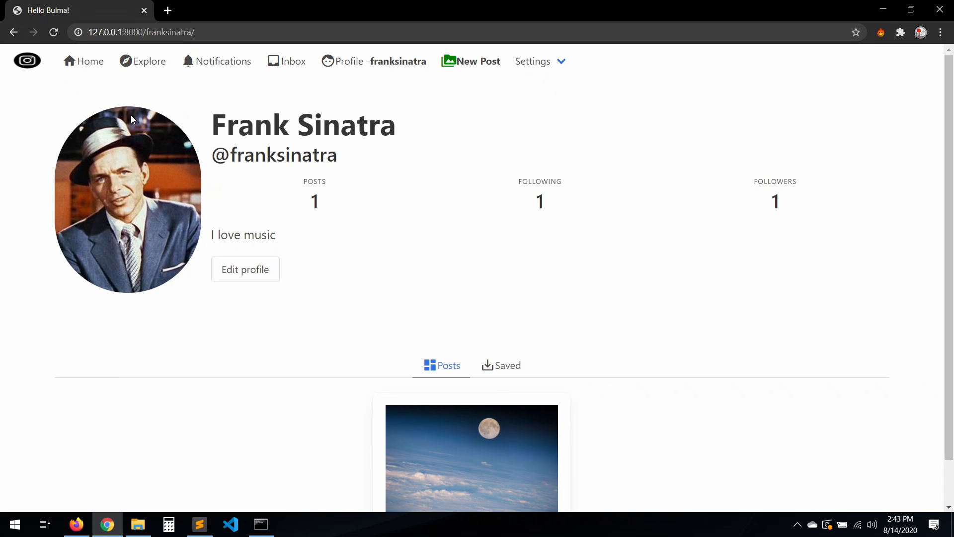
mouse_move(244, 269)
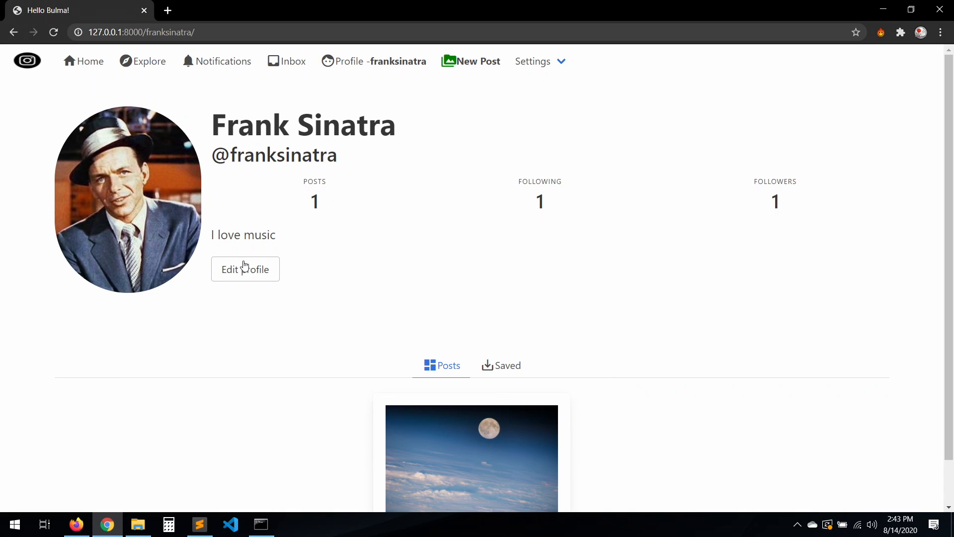
left_click(244, 269)
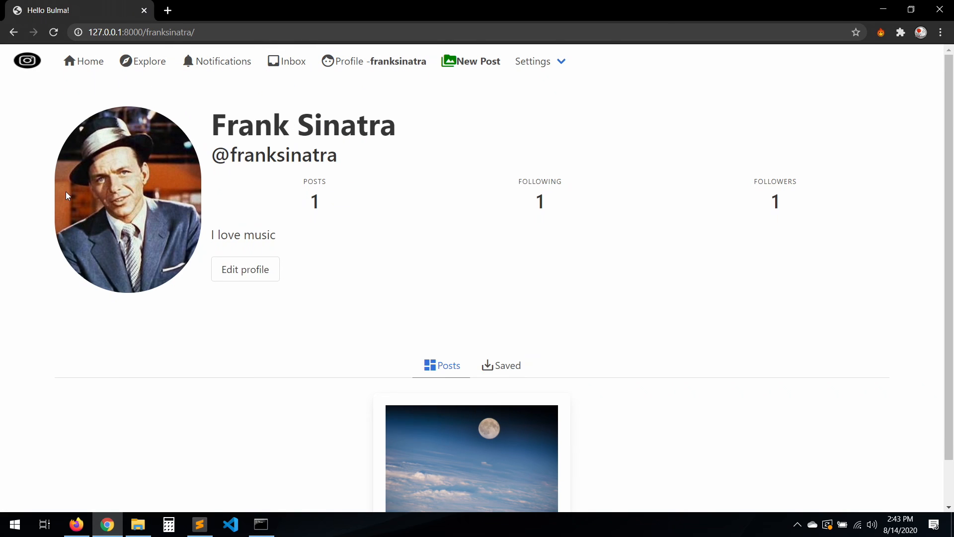
mouse_move(206, 249)
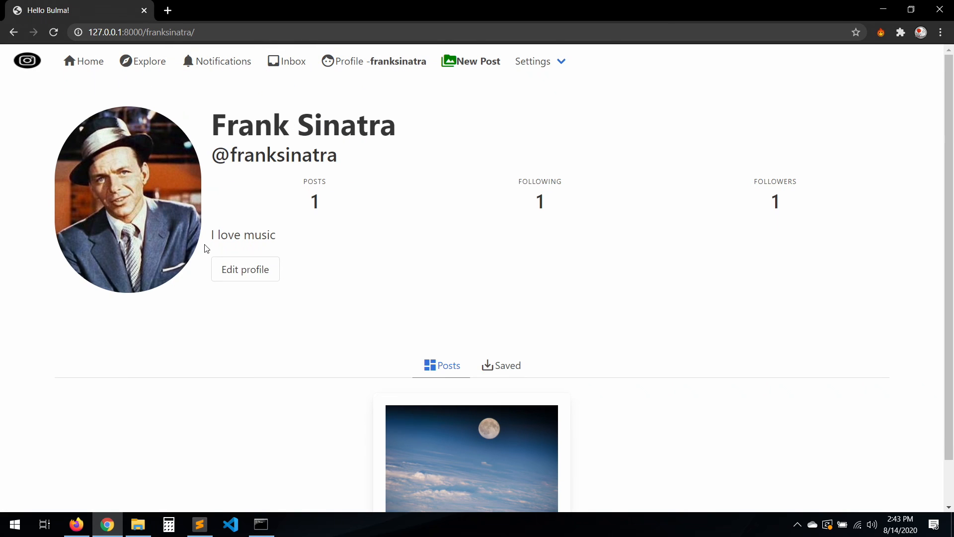
mouse_move(303, 278)
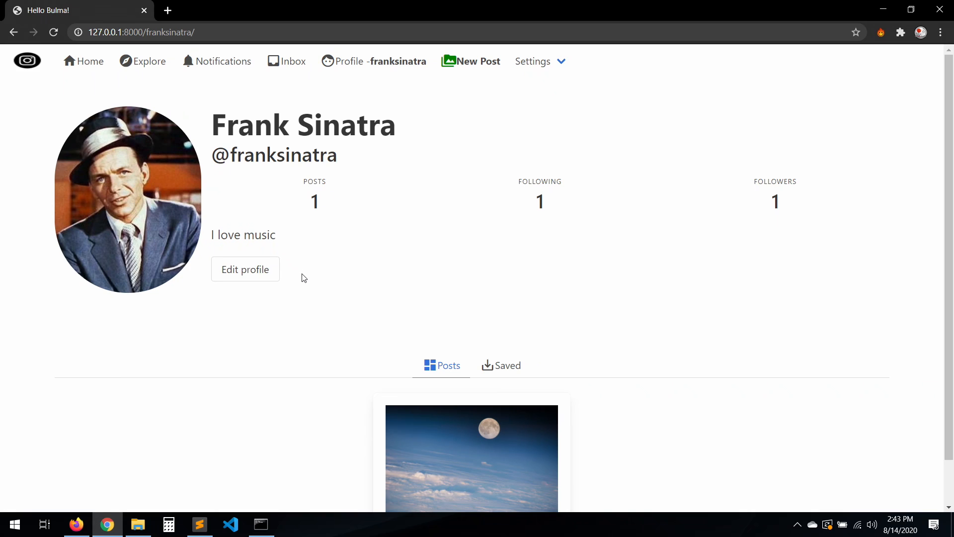
mouse_move(358, 358)
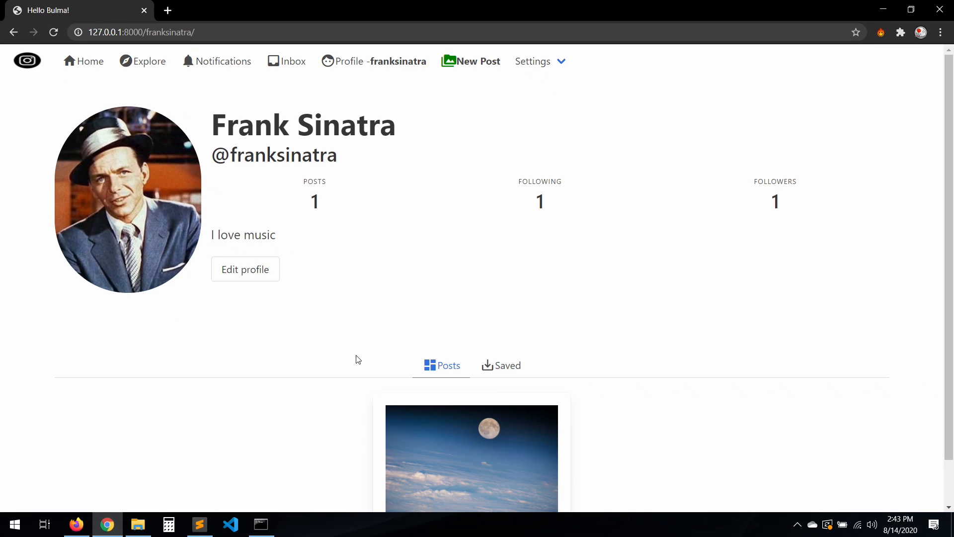
mouse_move(323, 210)
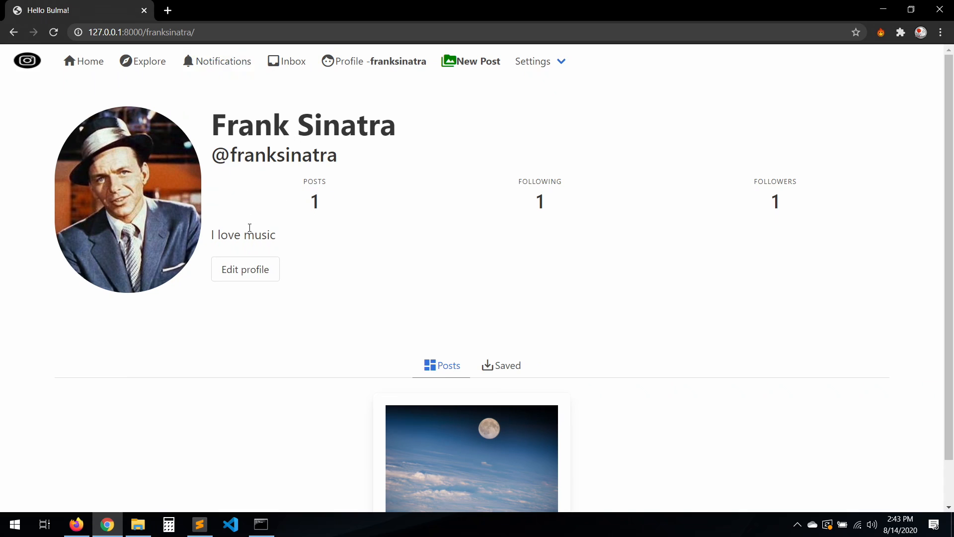
mouse_move(421, 438)
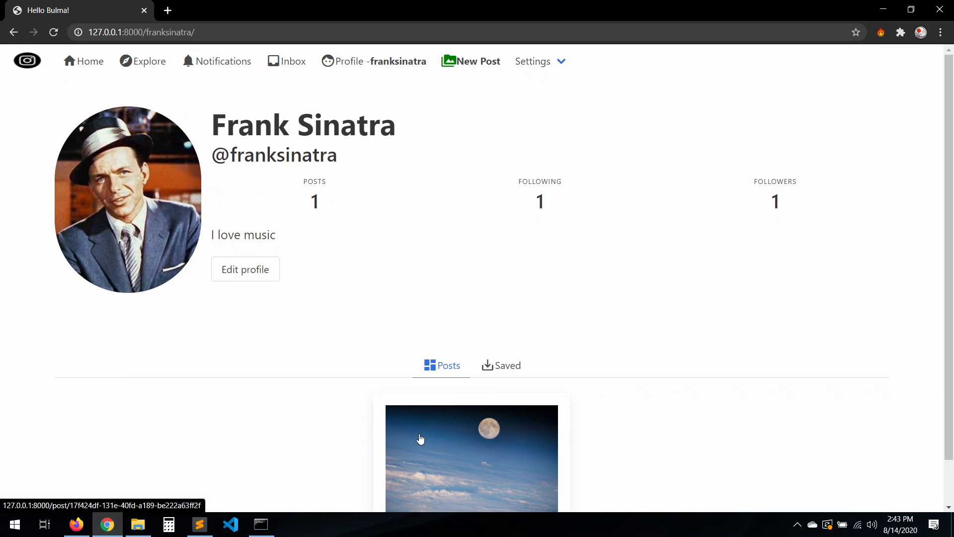
mouse_move(252, 439)
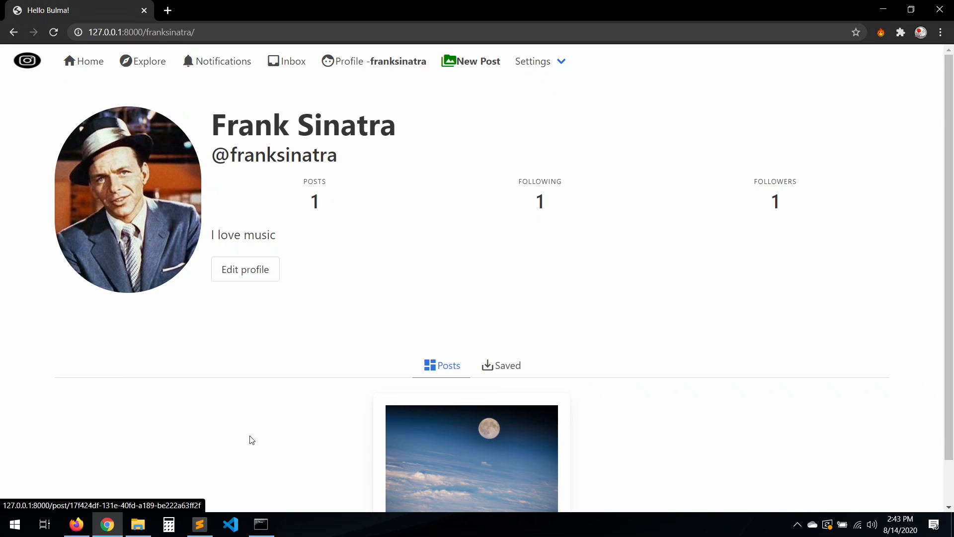
mouse_move(443, 208)
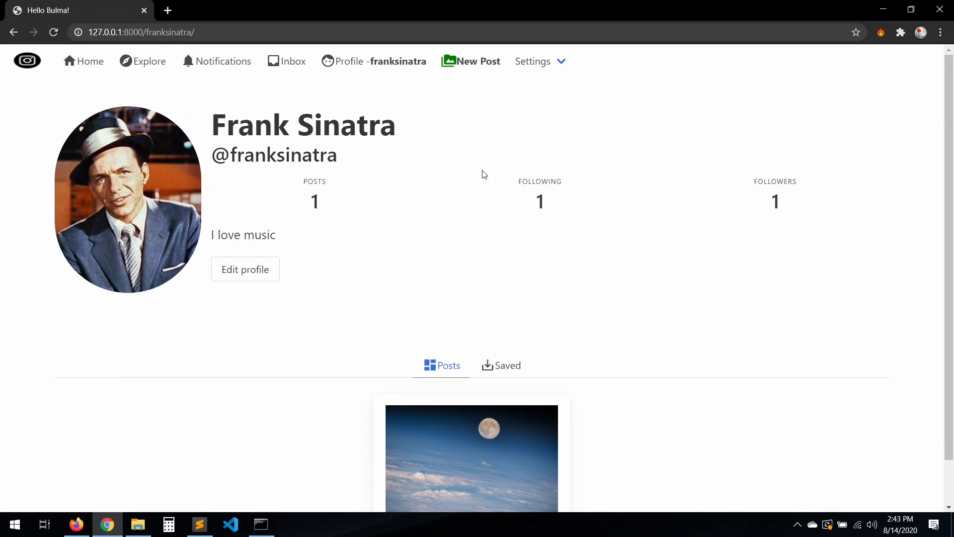
mouse_move(372, 193)
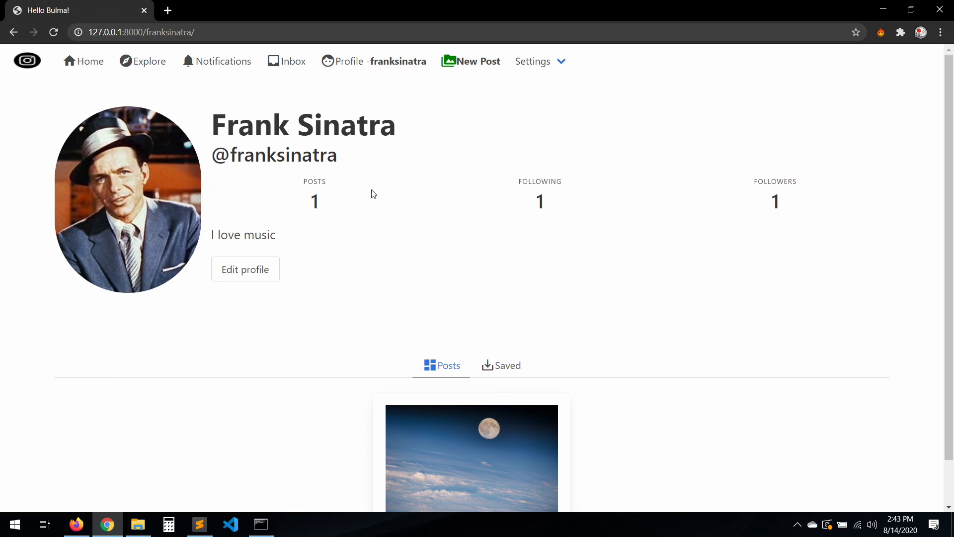
mouse_move(431, 127)
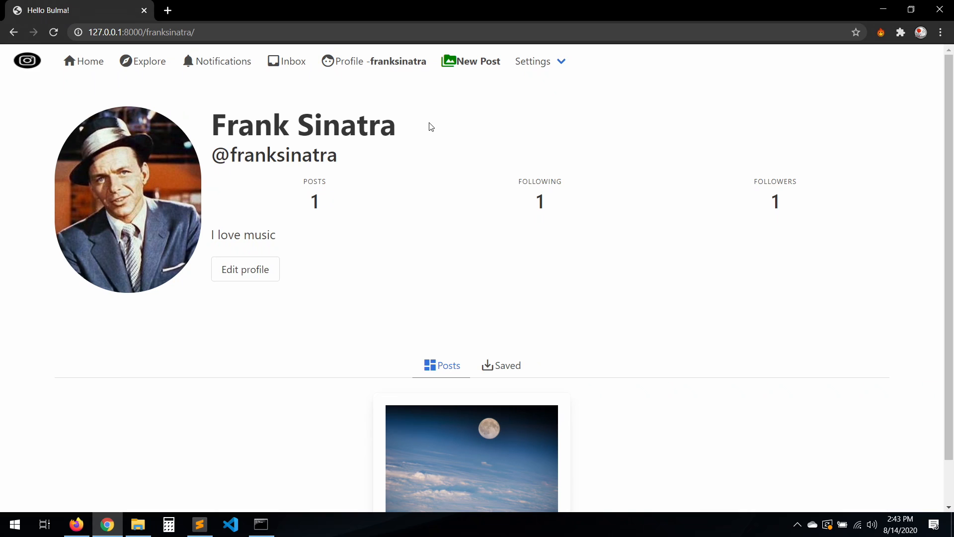
mouse_move(417, 126)
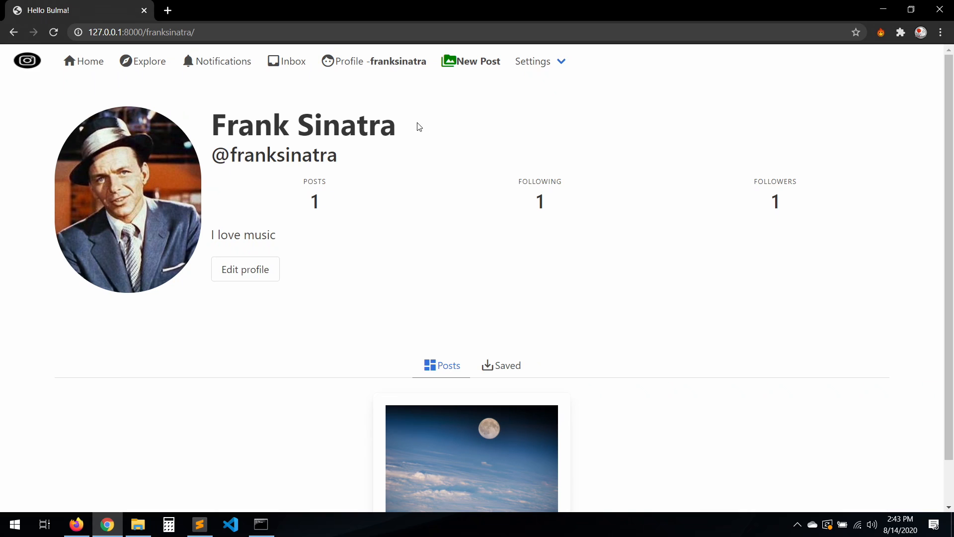
mouse_move(423, 178)
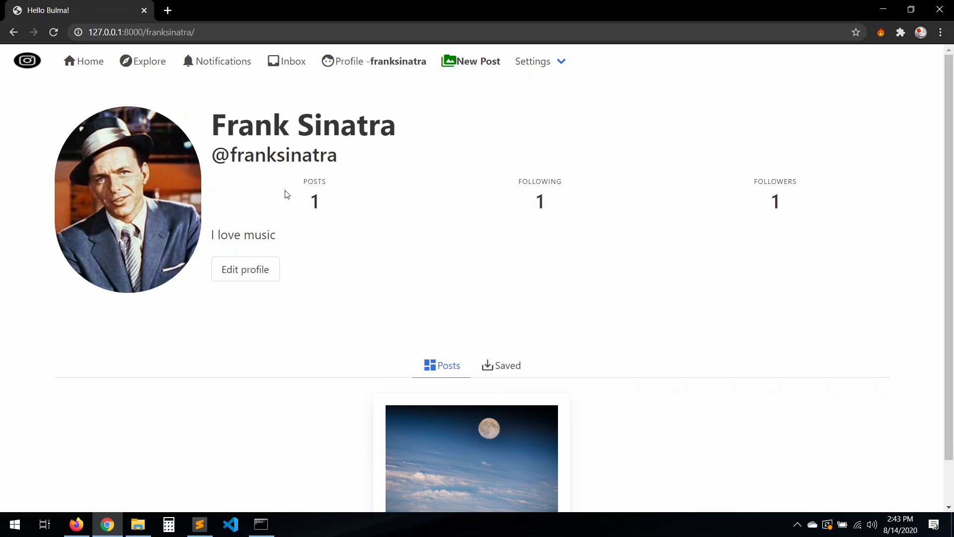
mouse_move(368, 214)
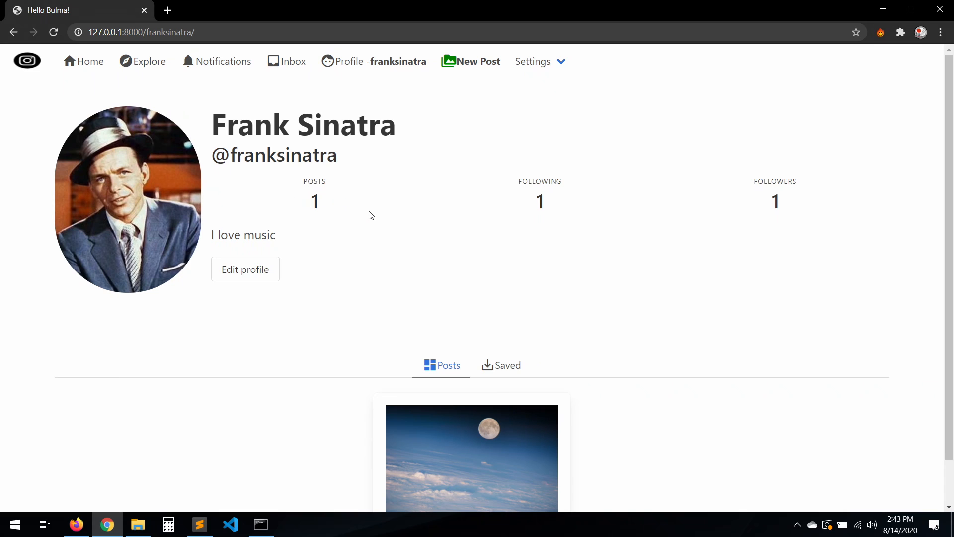
mouse_move(342, 231)
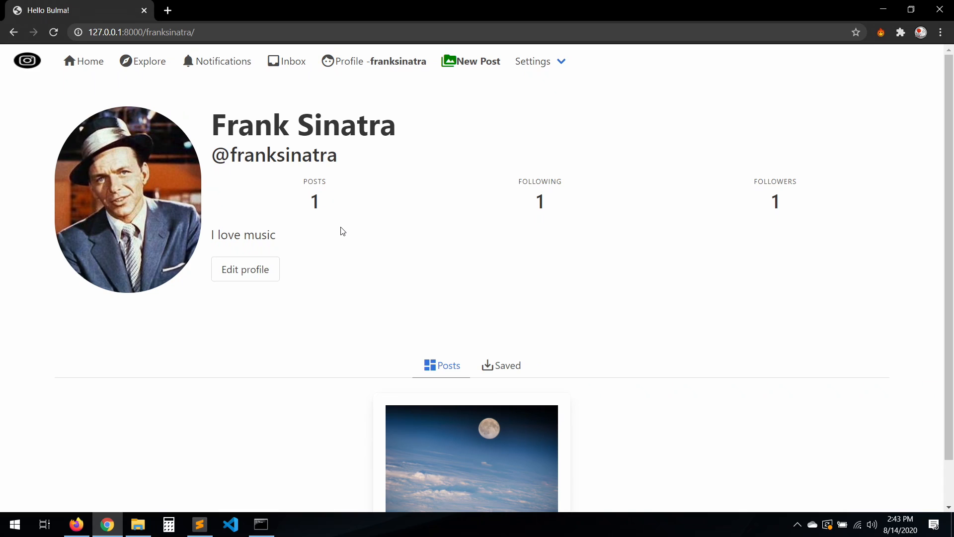
mouse_move(281, 235)
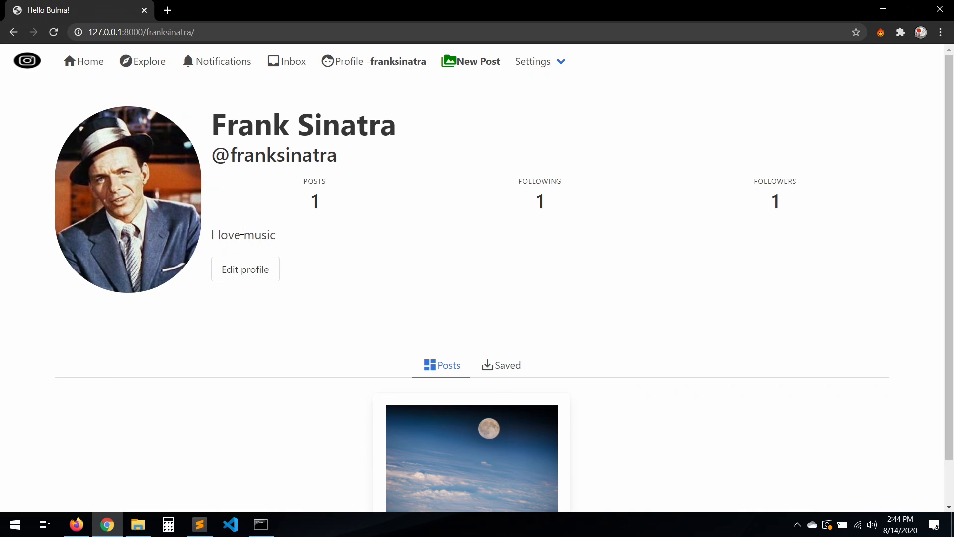
mouse_move(347, 230)
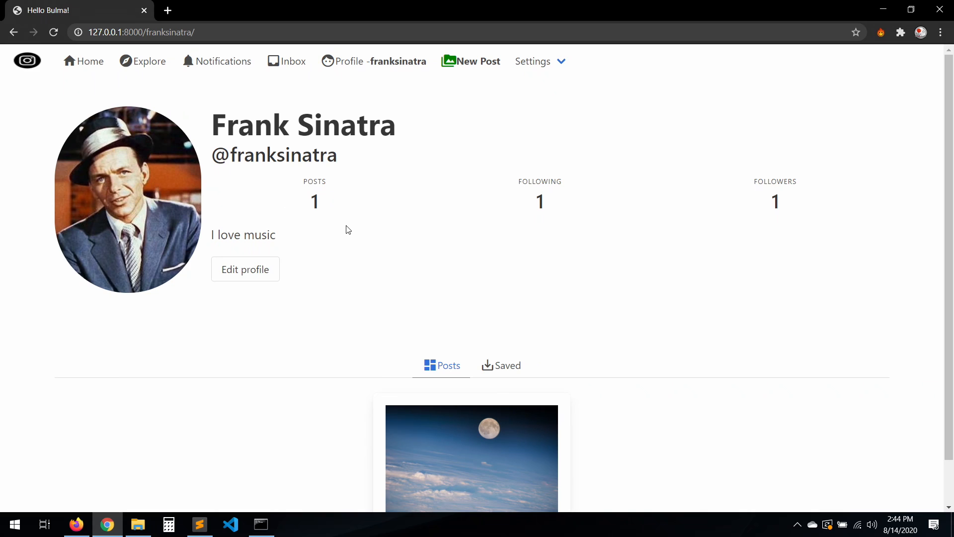
mouse_move(275, 173)
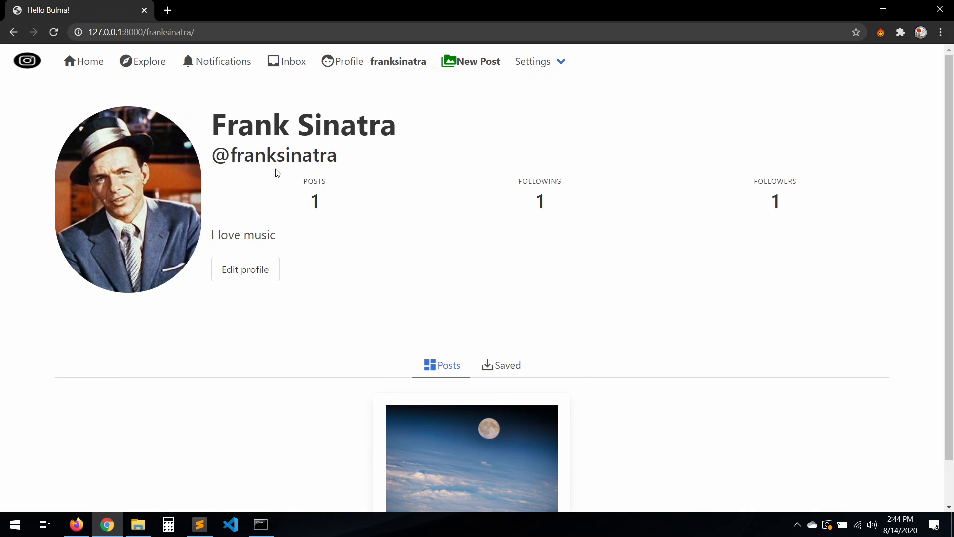
mouse_move(266, 176)
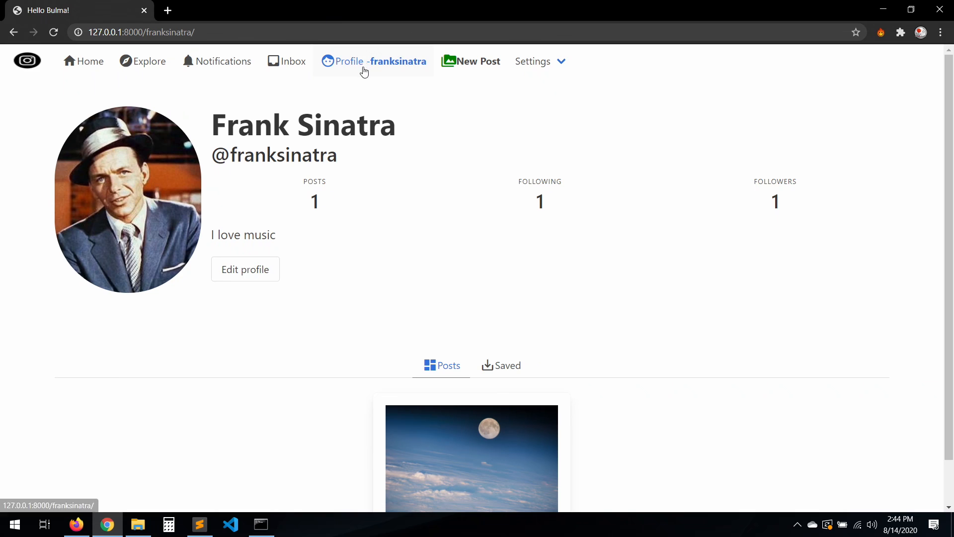
mouse_move(317, 231)
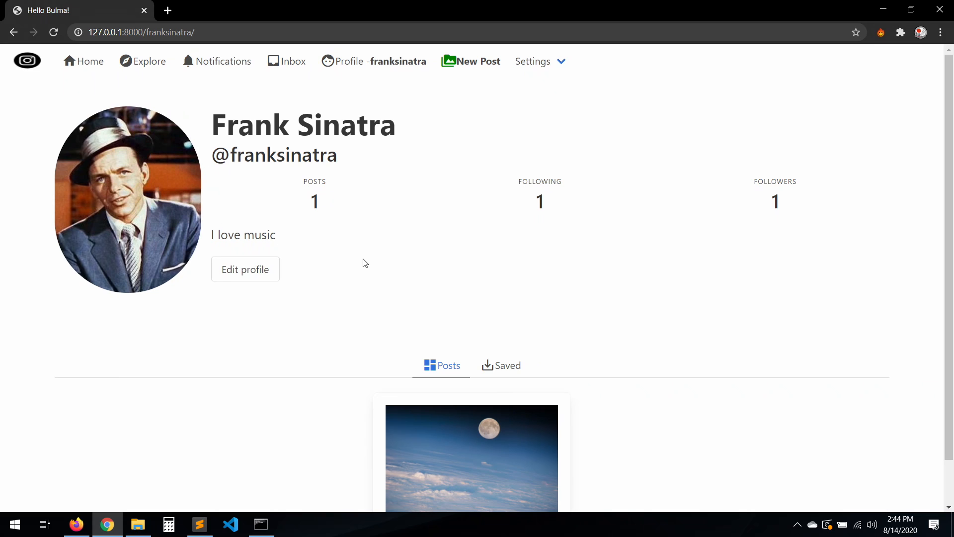
mouse_move(243, 233)
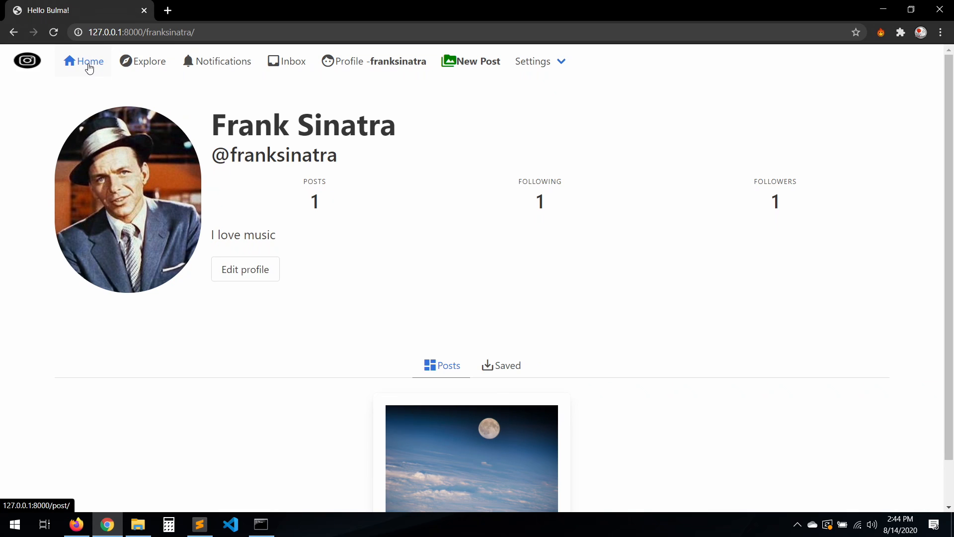
- Browse the home feed and franksinatra's profile, then switch to Sublime Text
left_click(472, 458)
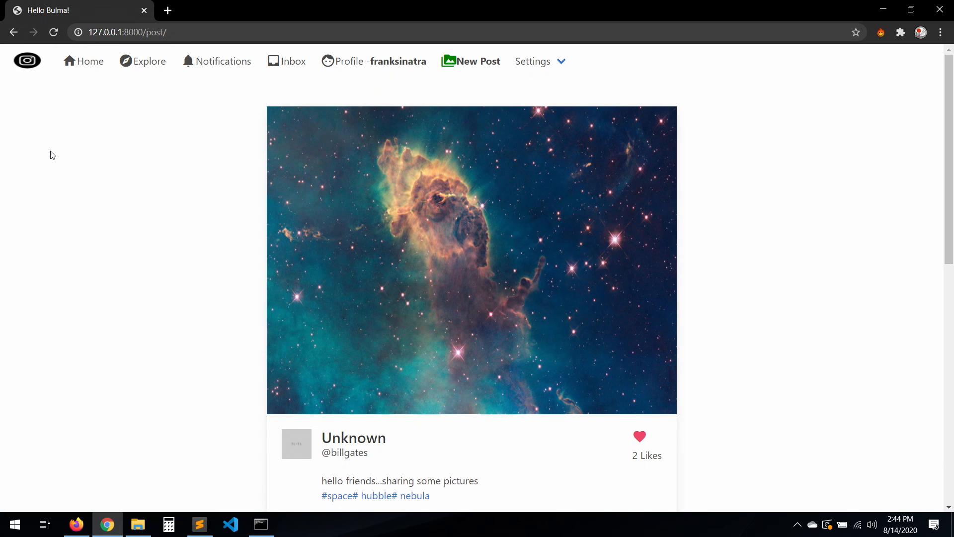
mouse_move(259, 166)
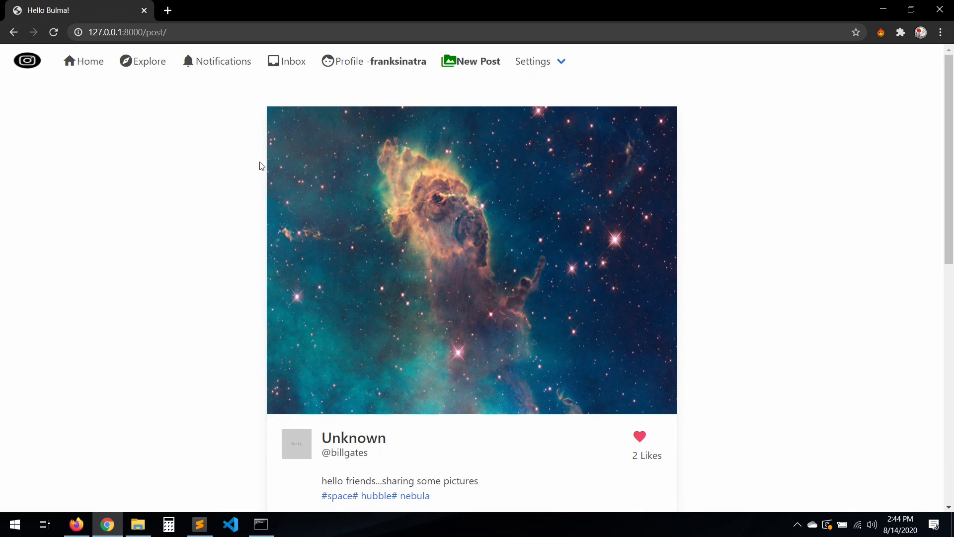
mouse_move(129, 127)
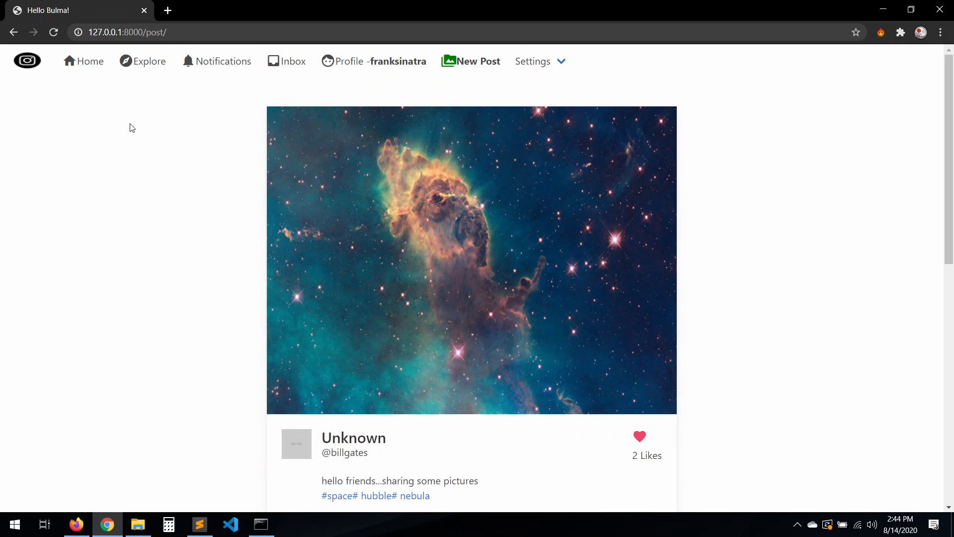
mouse_move(187, 158)
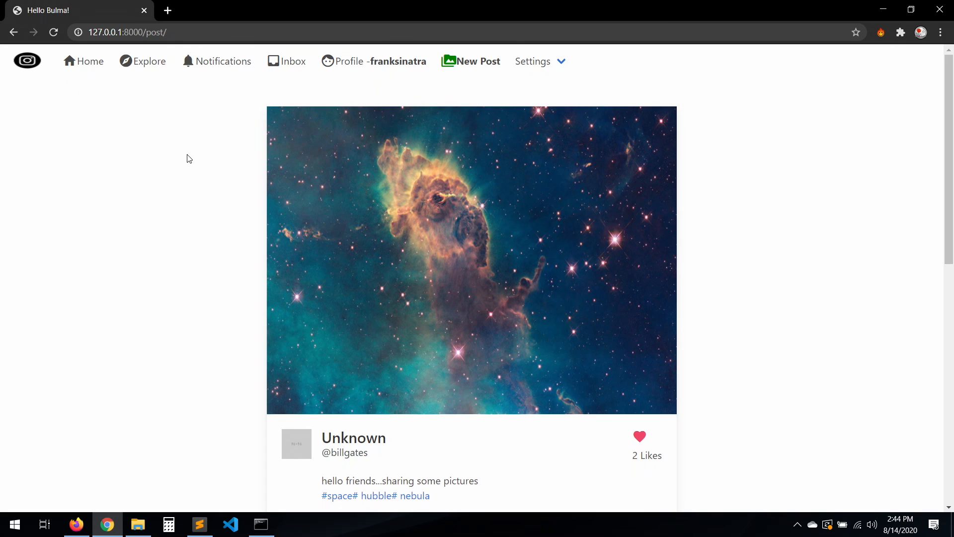
left_click(349, 61)
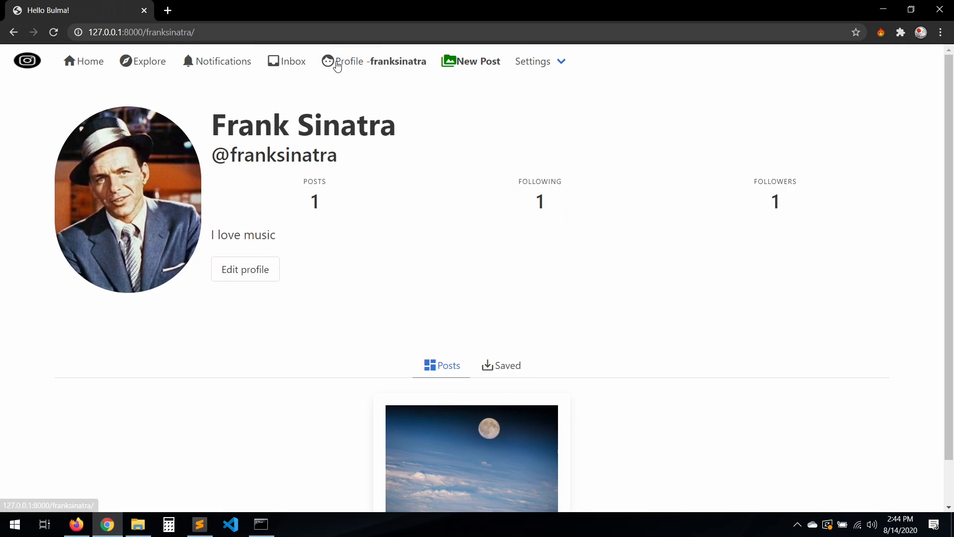
left_click(472, 458)
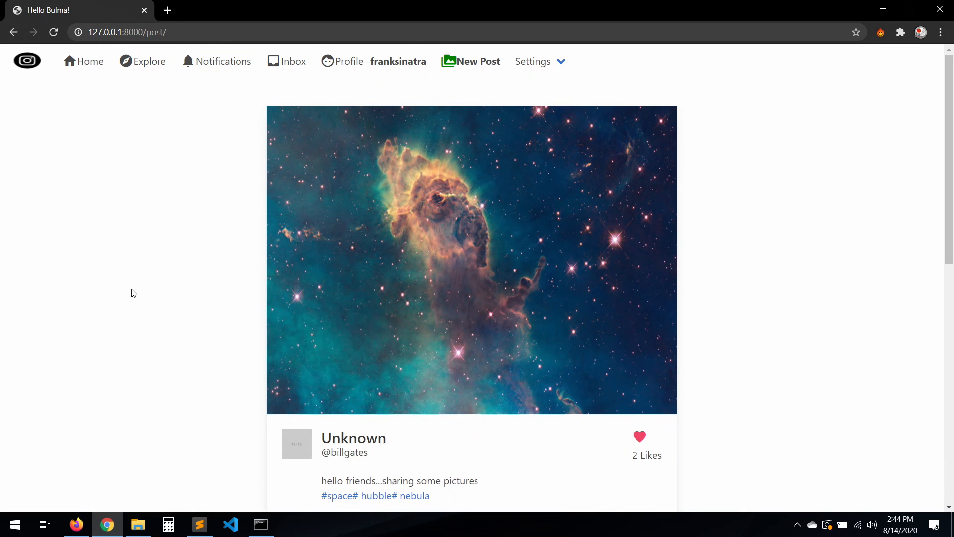
left_click(198, 524)
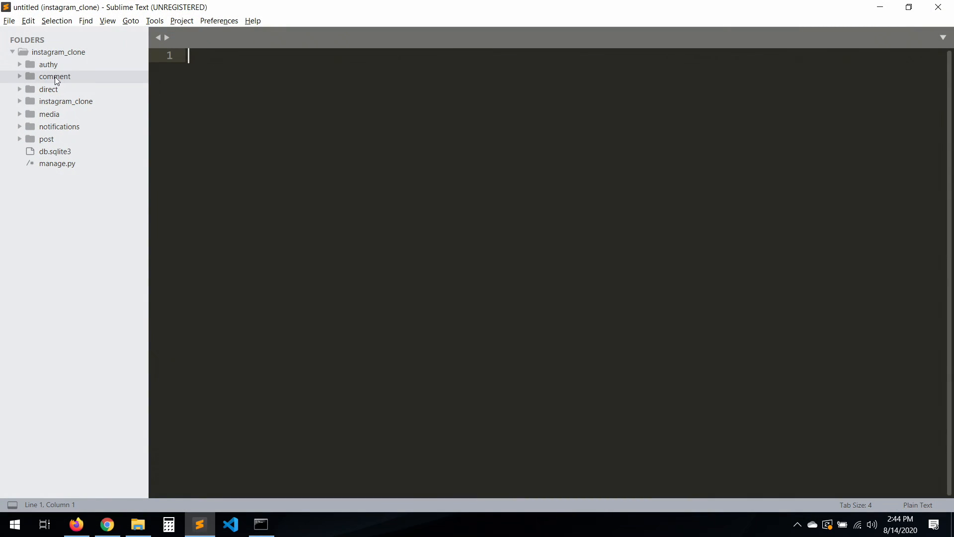
- Open authy models.py and put the cursor on new lines below the Profile picture field
left_click(49, 64)
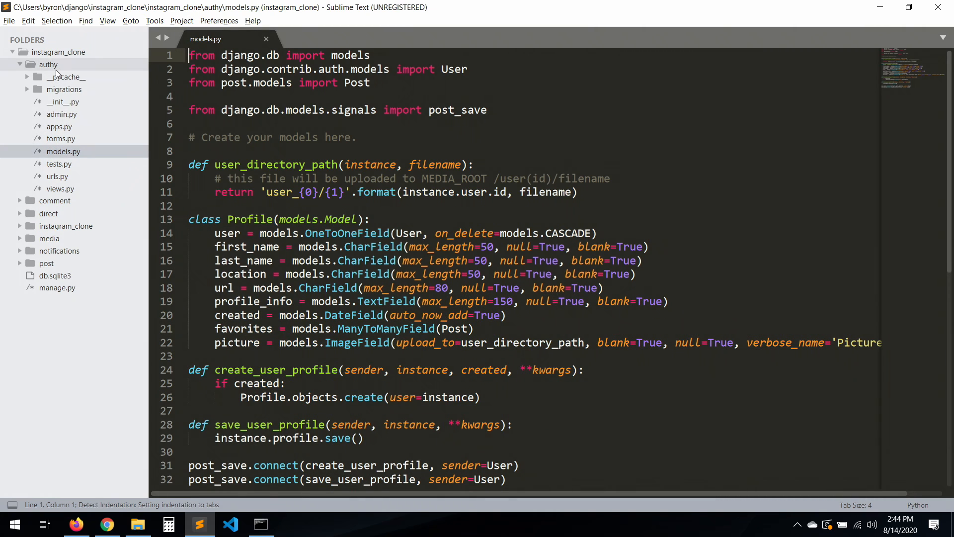
left_click(48, 64)
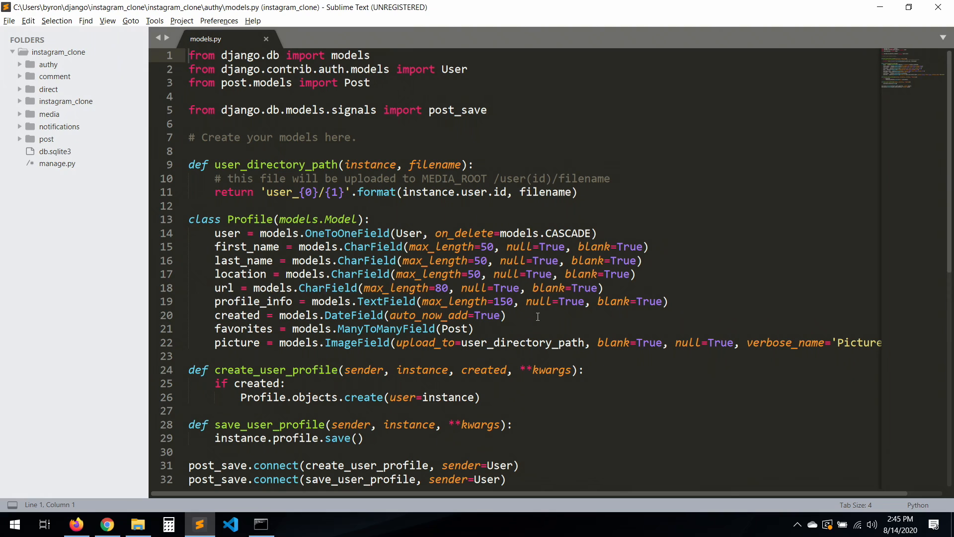
left_click(189, 55)
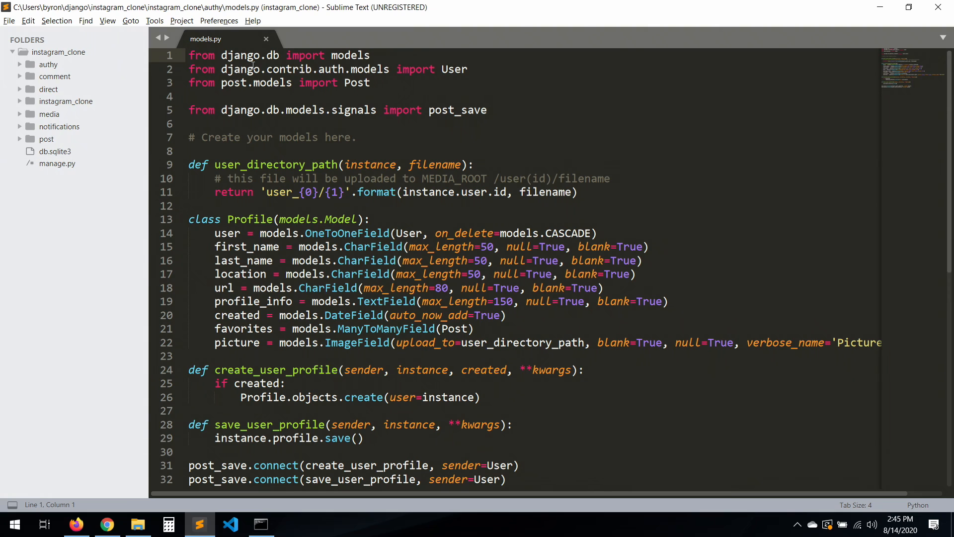
scroll("down", 3)
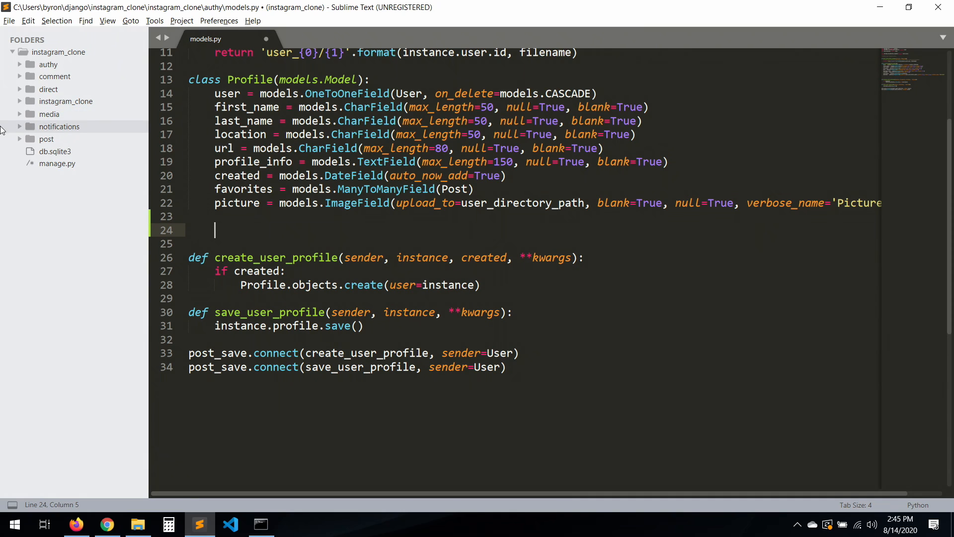
- Paste the Tag model's slug save() method from post/models.py into the authy Profile model
left_click(46, 139)
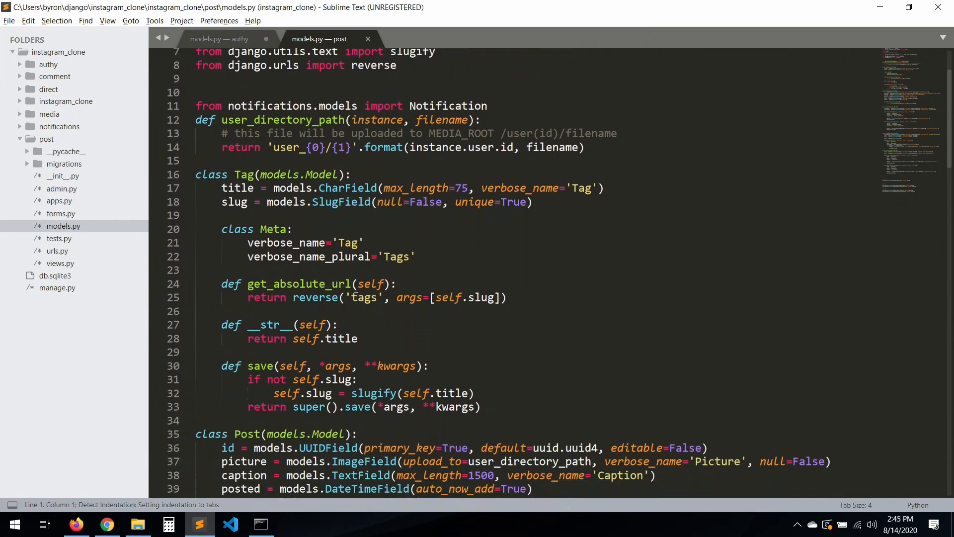
scroll("down", 3)
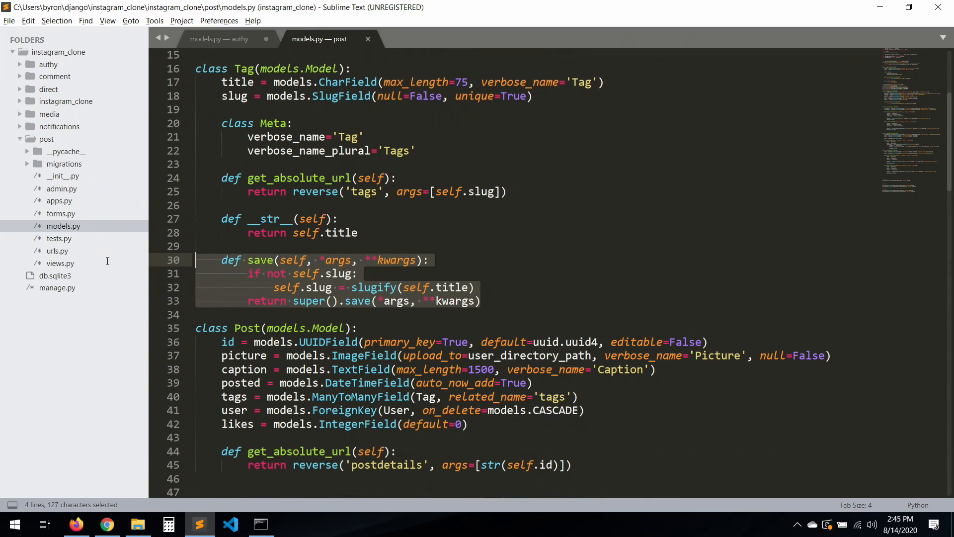
mouse_move(407, 275)
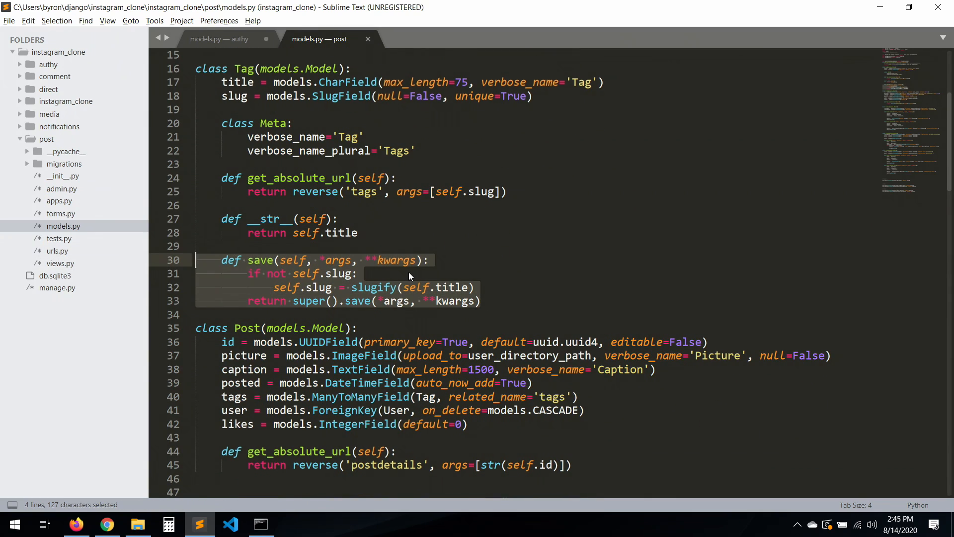
left_click(219, 38)
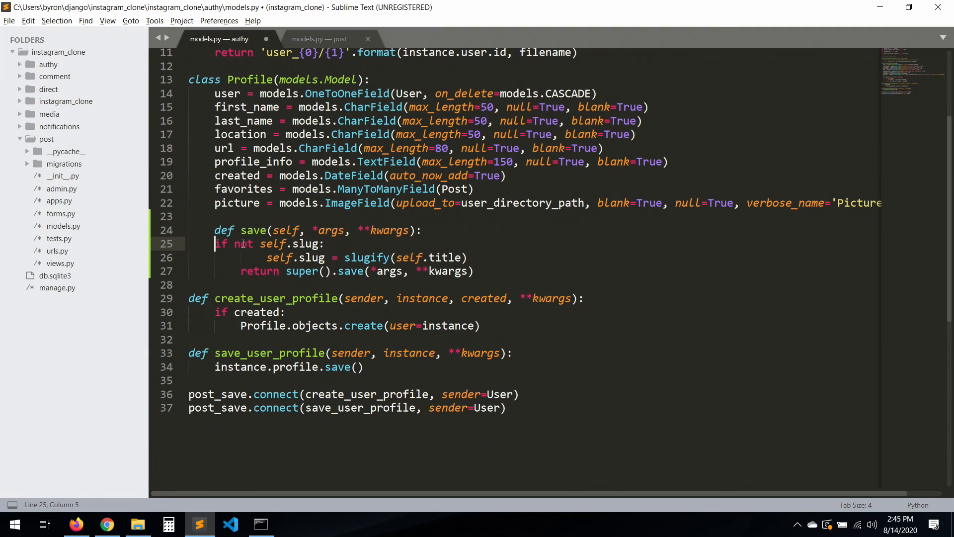
- Fix indentation, delete the slug lines and leave only the super().save call
key("Tab")
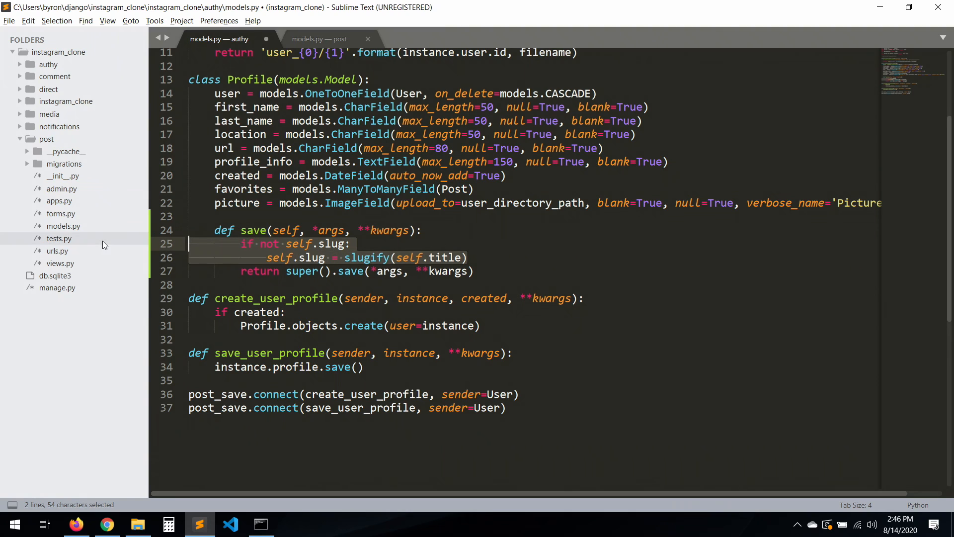
key("Delete")
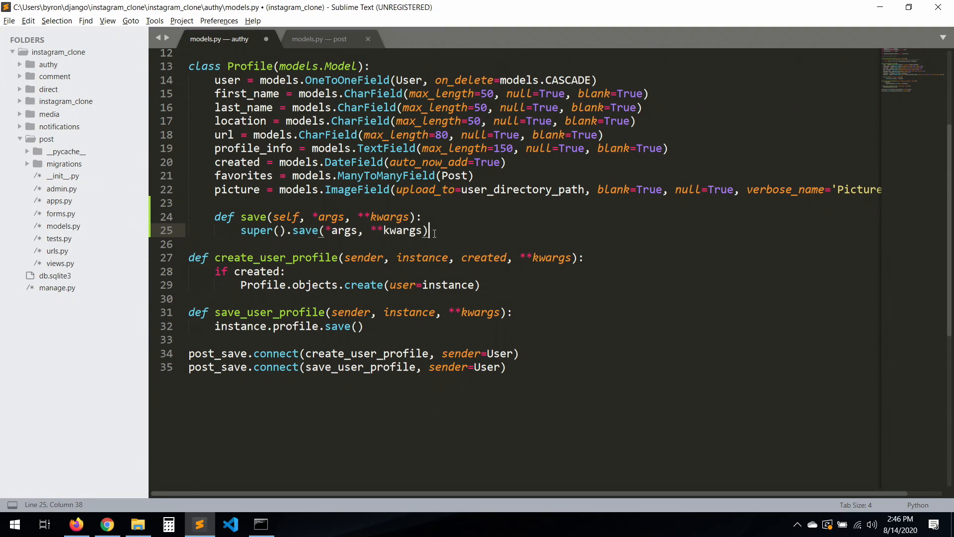
key("enter")
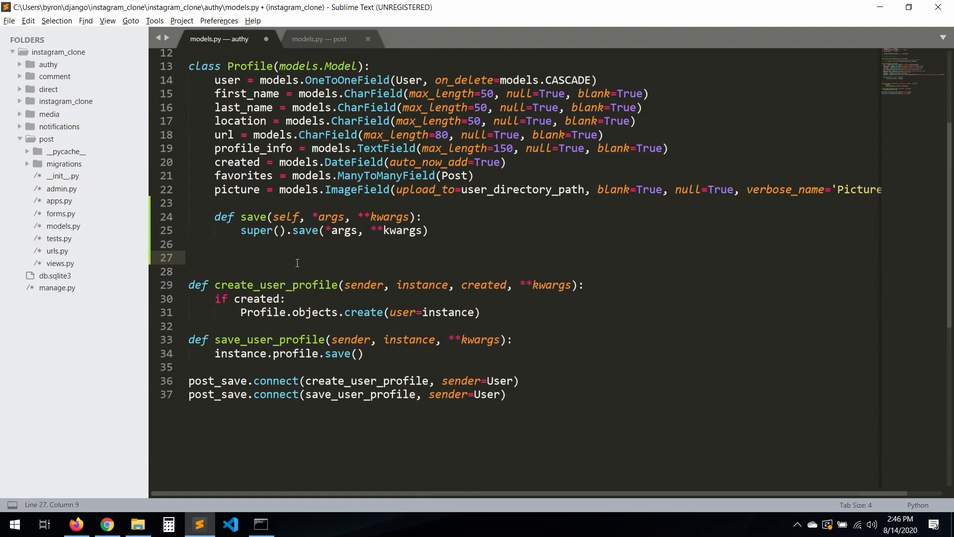
- Type 'if self.picture:' below the super().save call in the Profile save method
type("if")
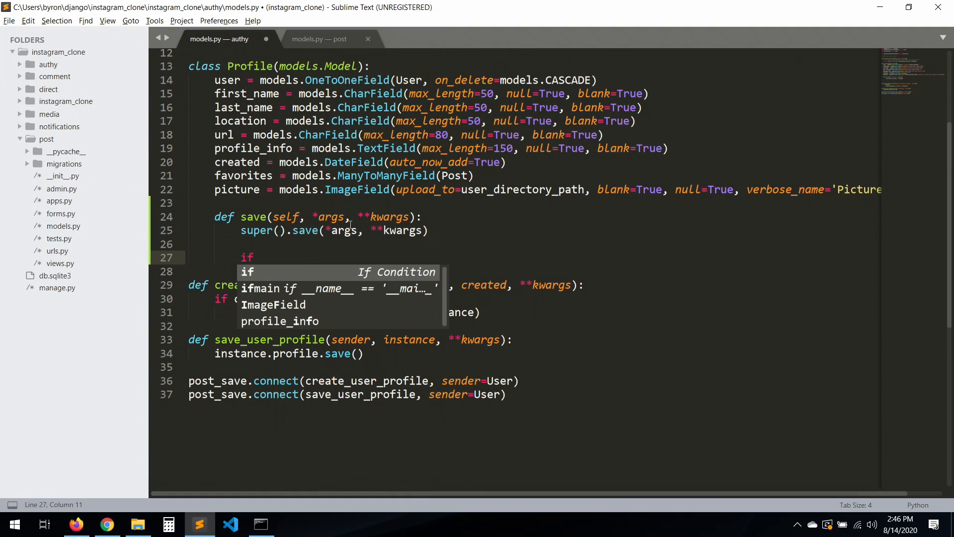
mouse_move(260, 93)
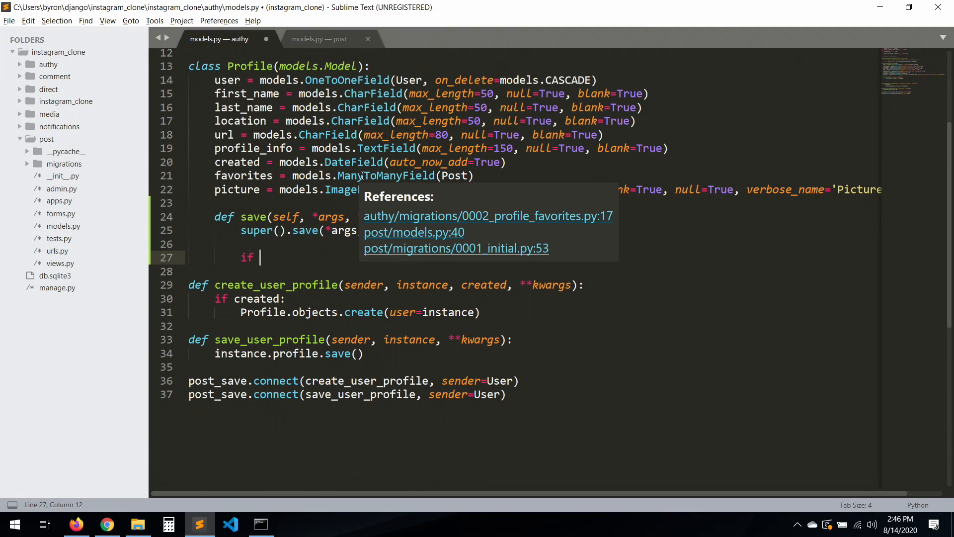
type("self.")
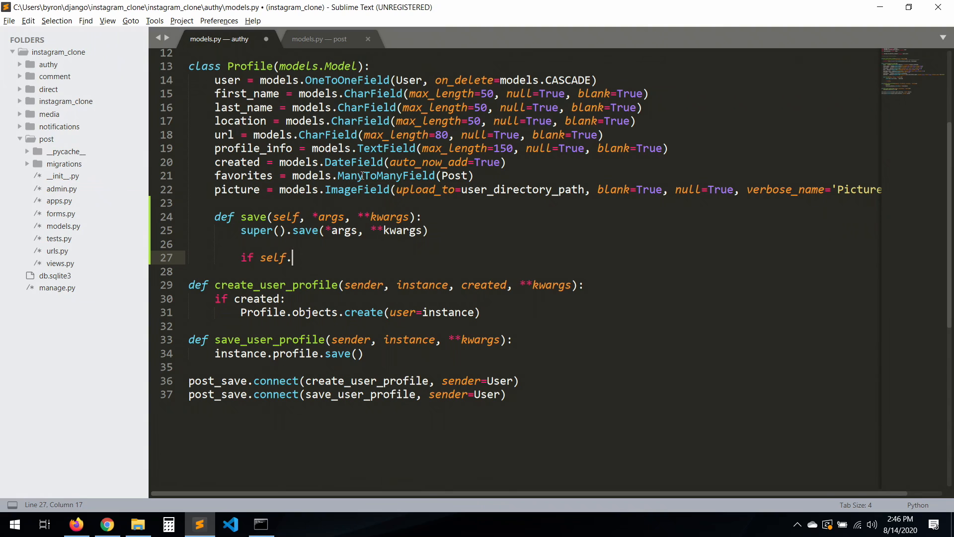
type("picture:")
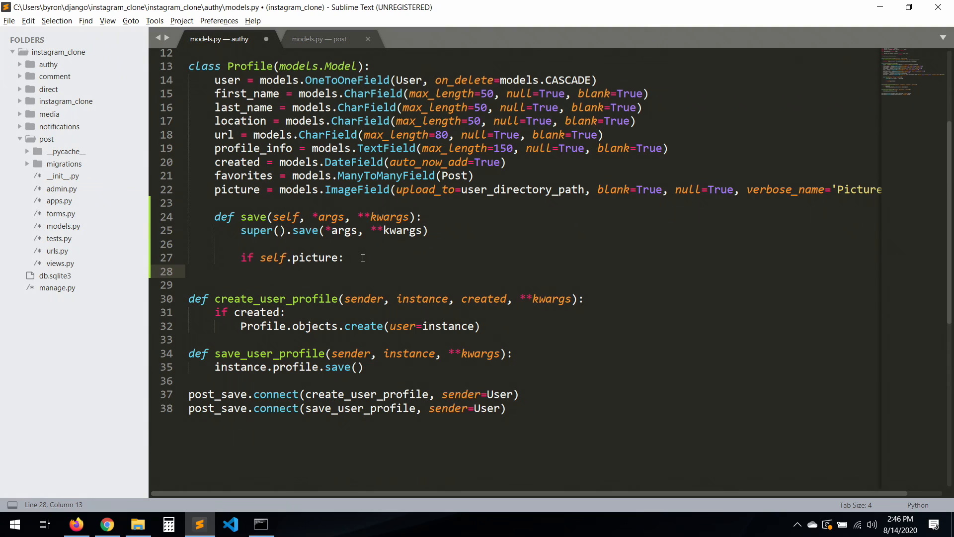
type("p")
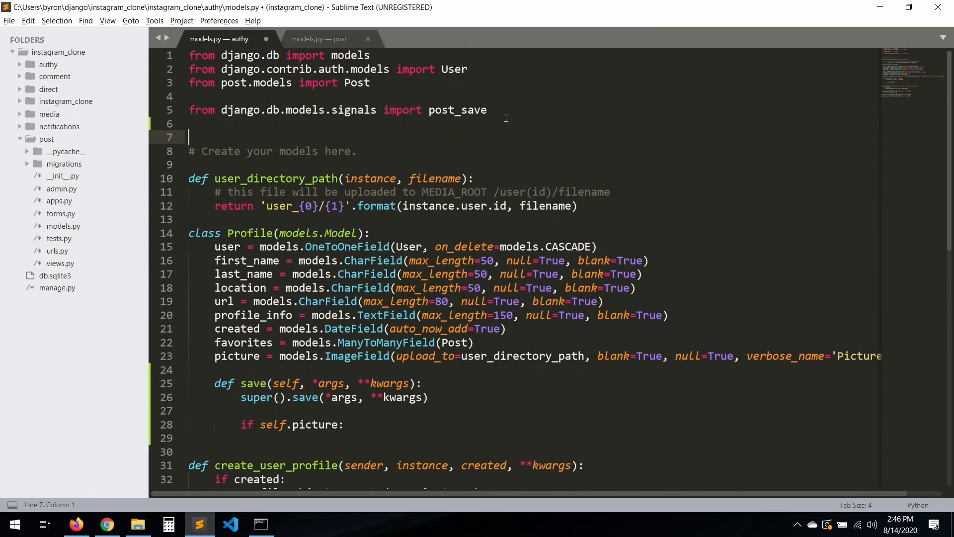
- Add 'from PIL import Image', 'from django.conf import settings' and 'import os' at the top
type("f")
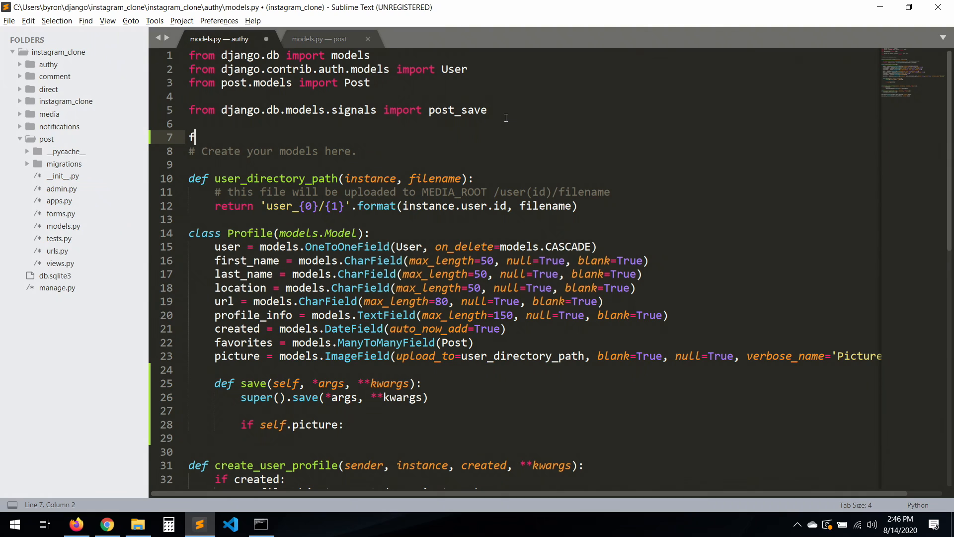
type("rom PIL")
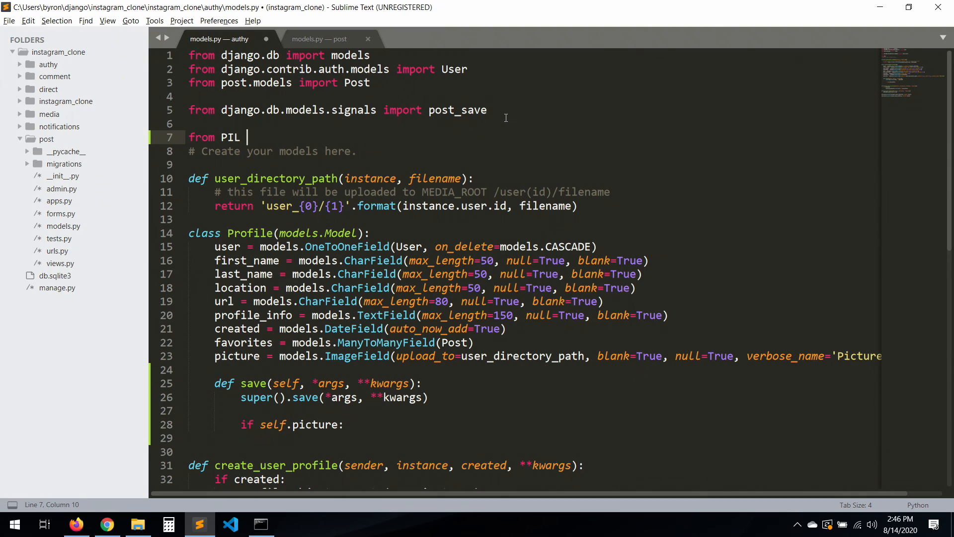
type("import")
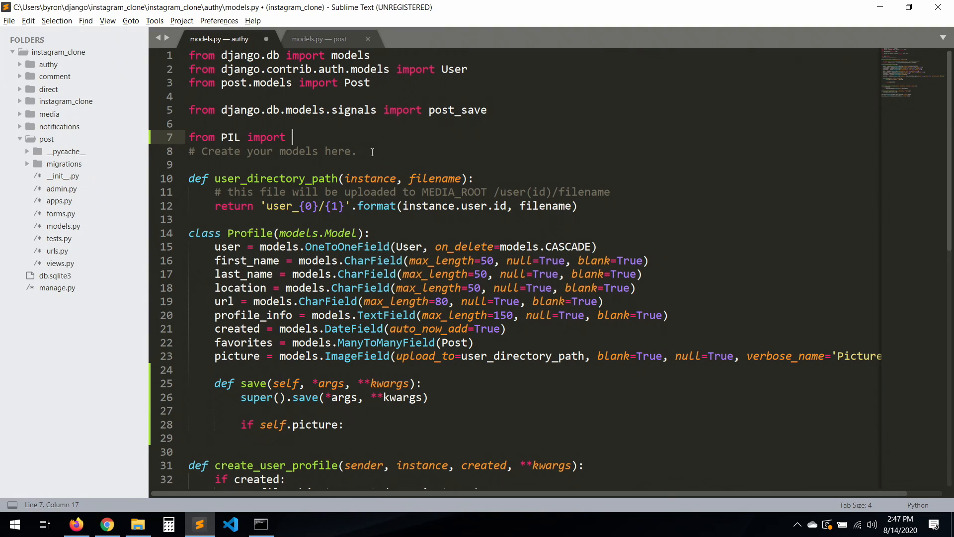
type("Image")
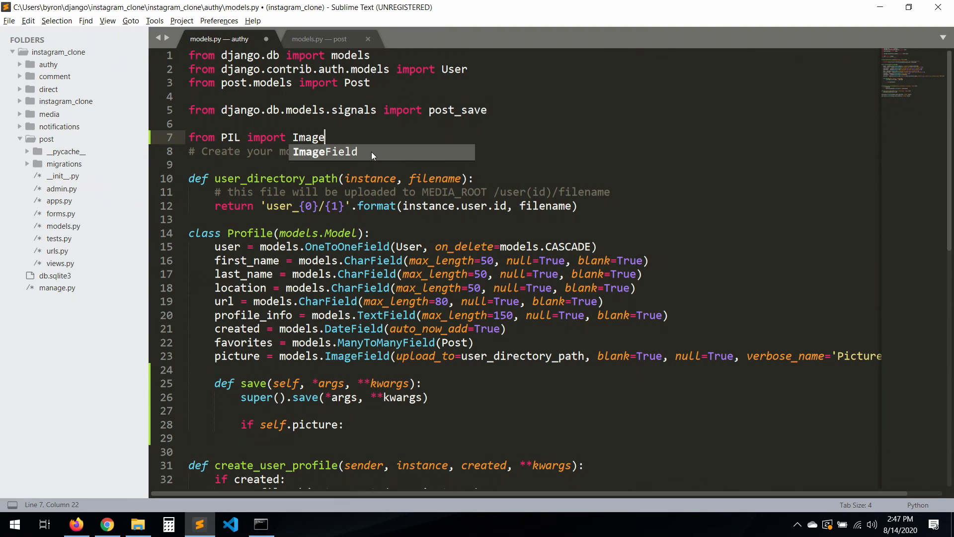
key("enter")
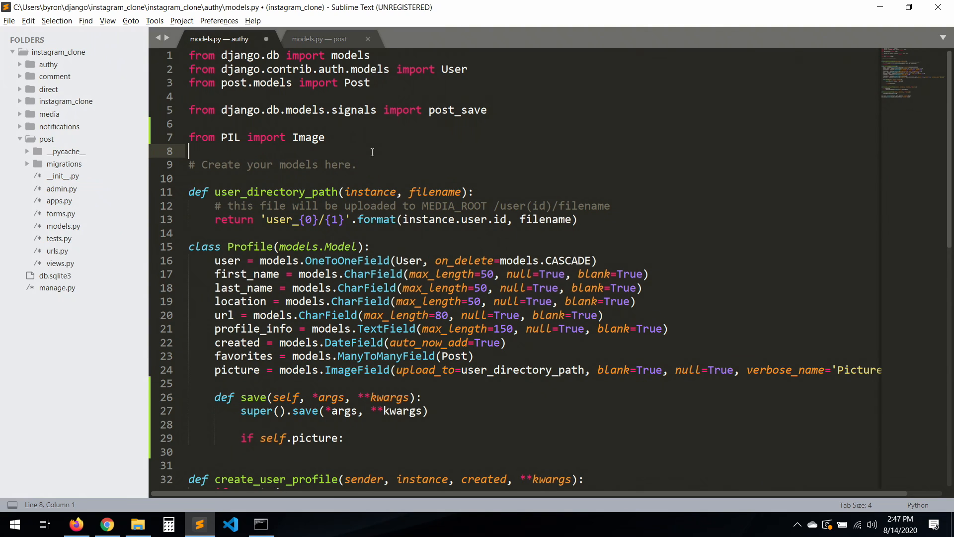
type("from django")
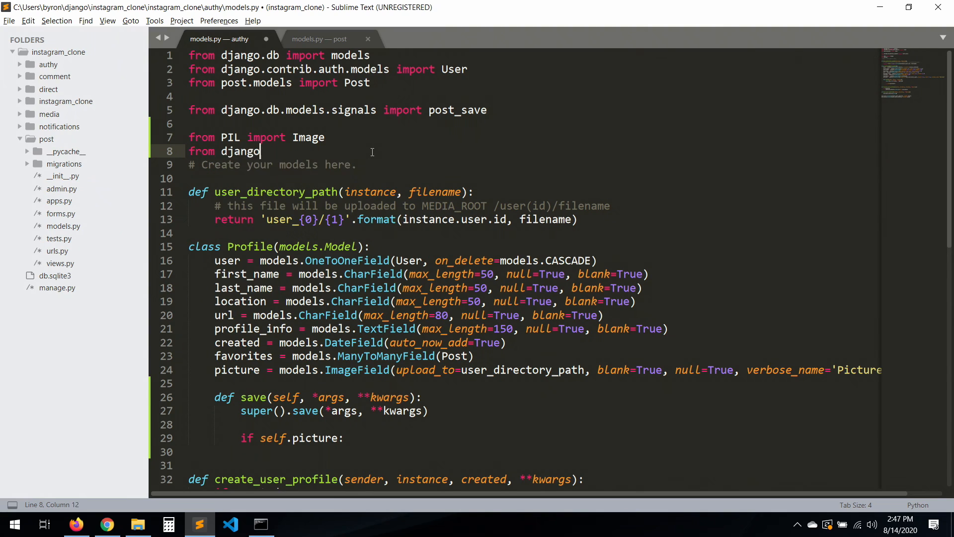
type(".conf")
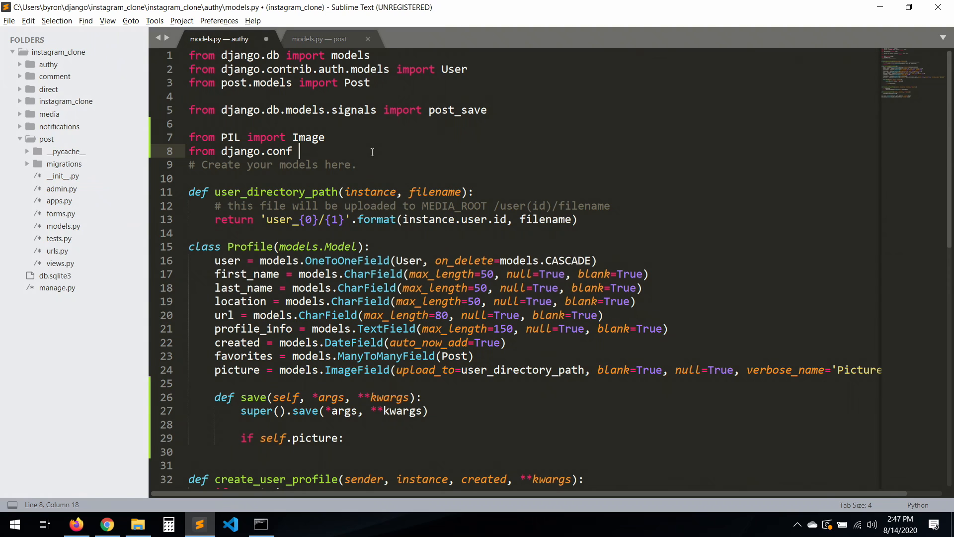
type("import settings")
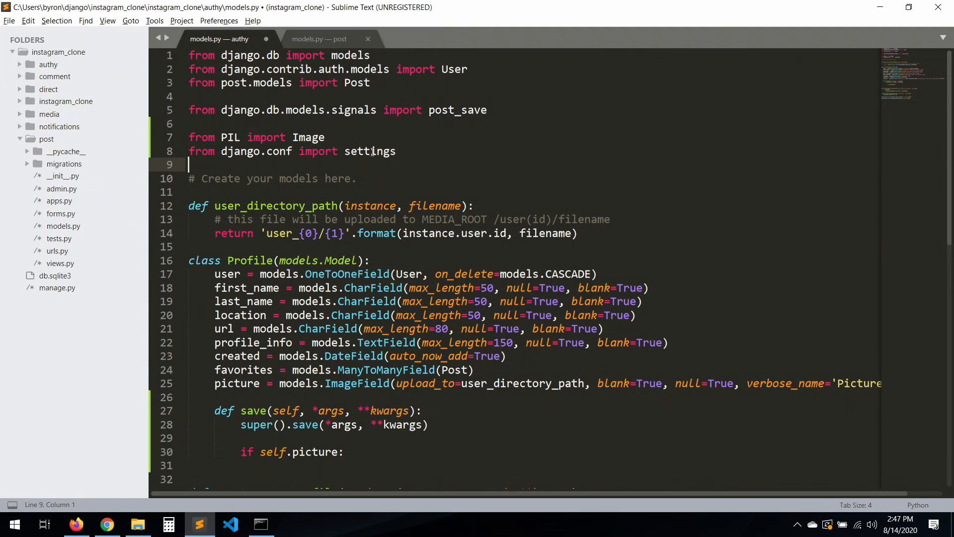
type("import os")
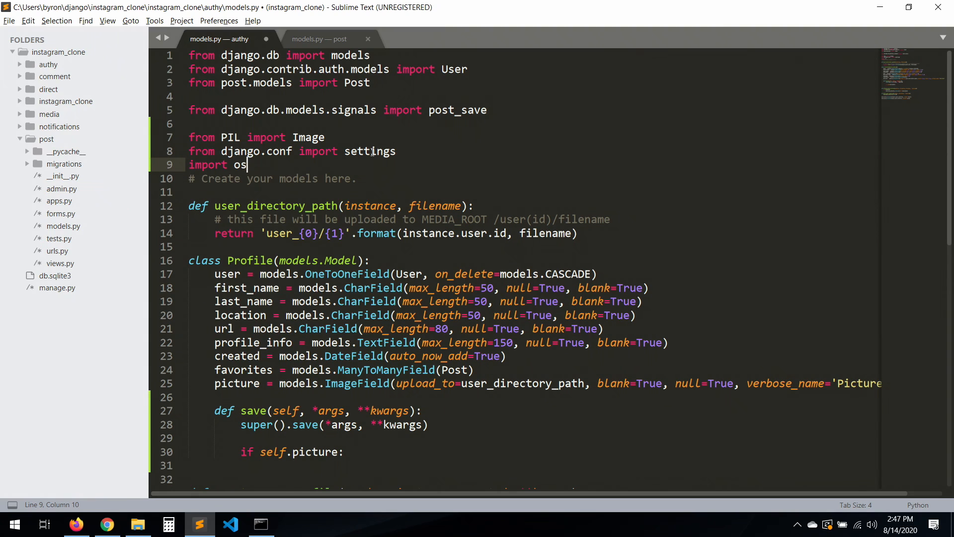
scroll("down", 3)
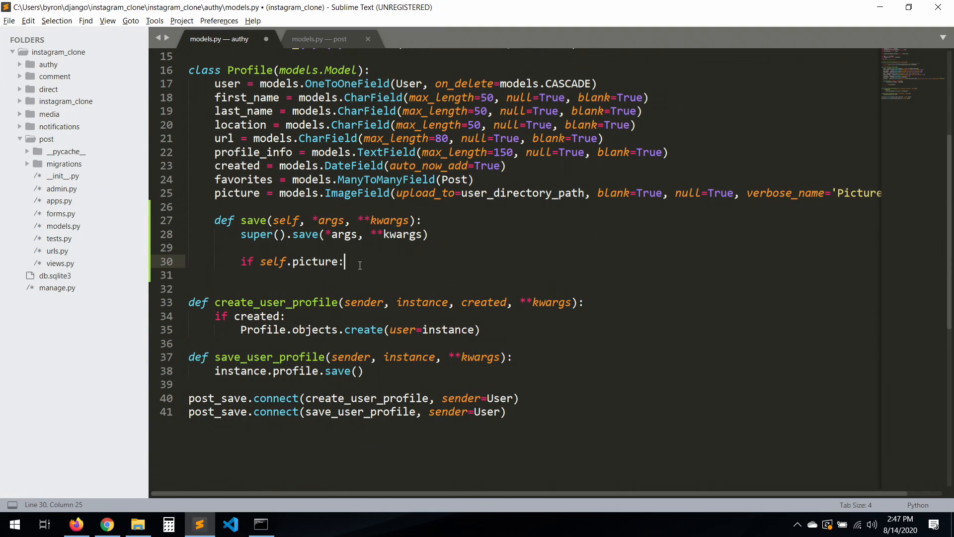
- Under the picture check, open the image with Image.open(self.picture.path) into pic
key("enter")
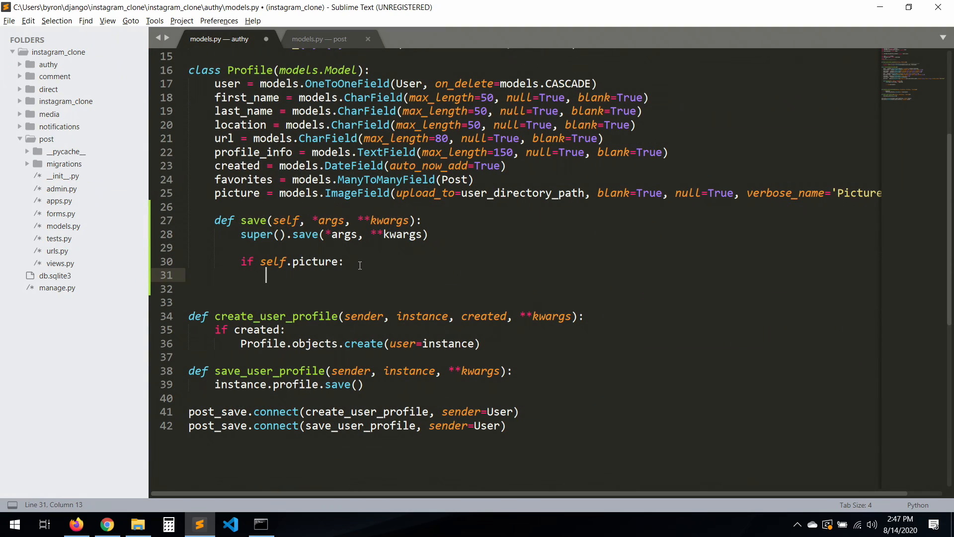
type("pic = Image.ope")
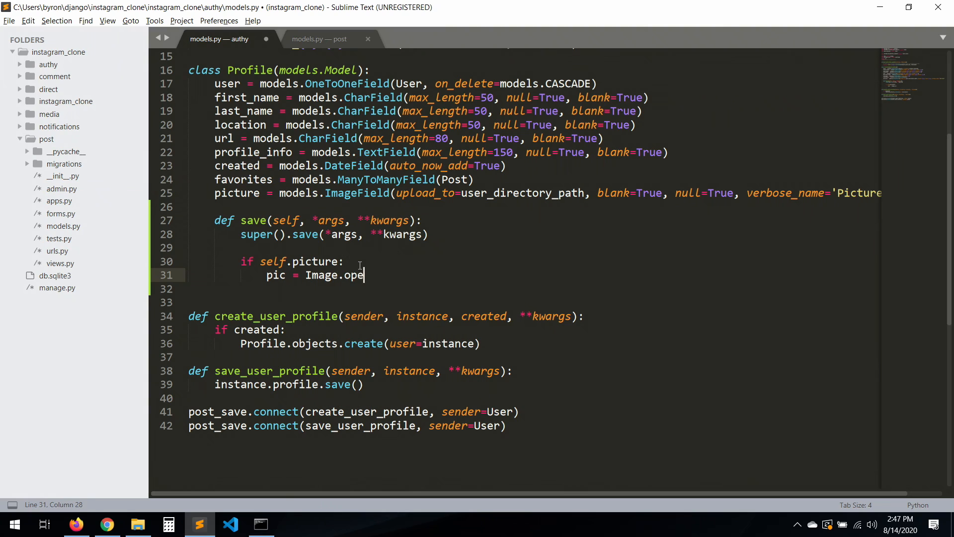
type("n()")
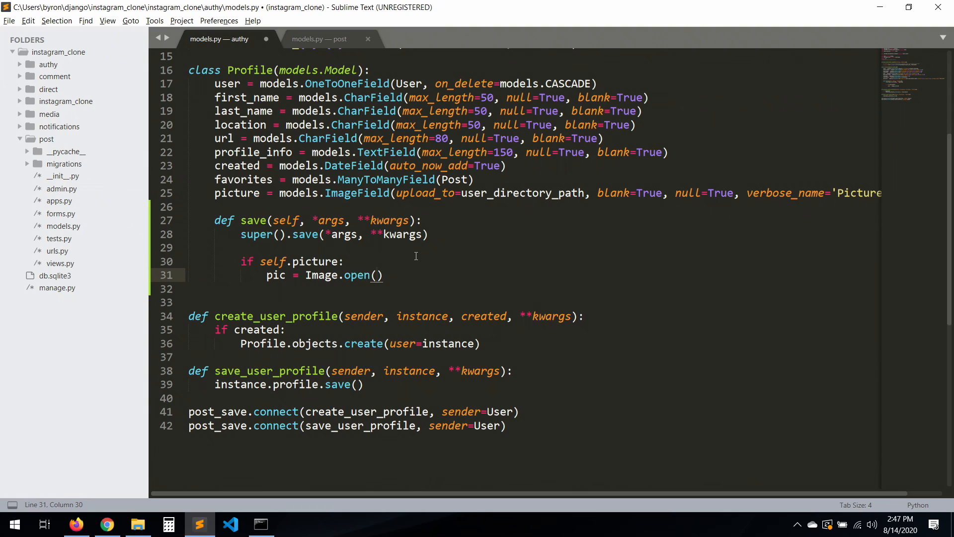
type("self.pictur")
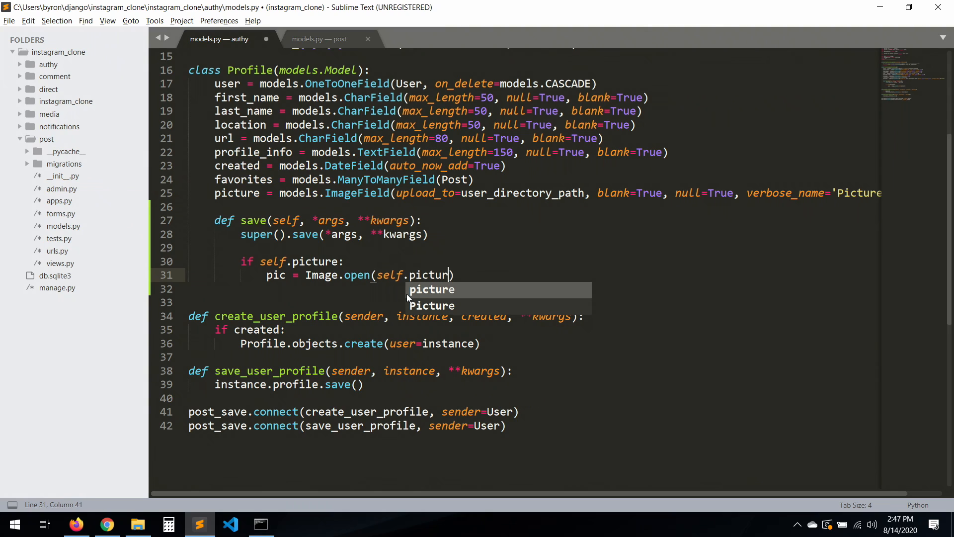
type(".path")
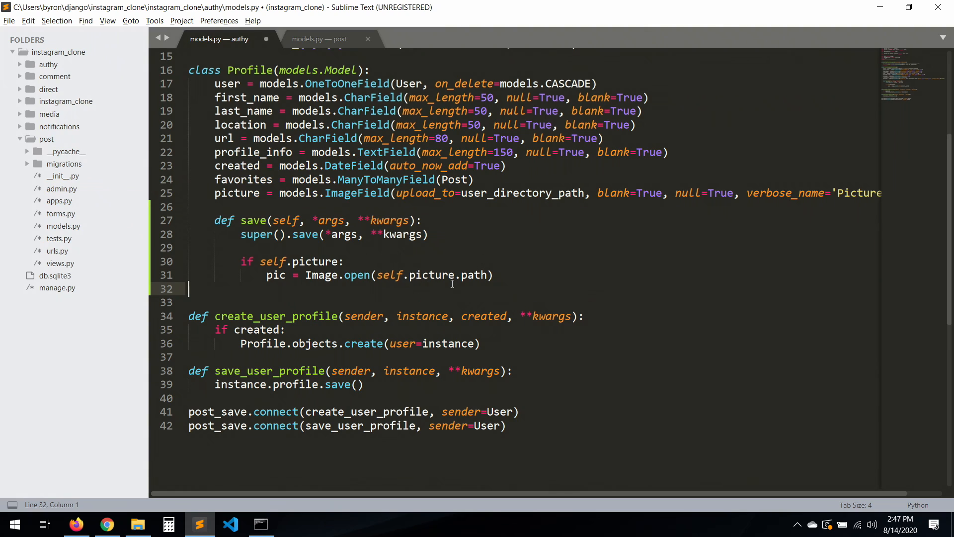
- Add a pic.thumbnail() call on the line after Image.open
left_click(519, 274)
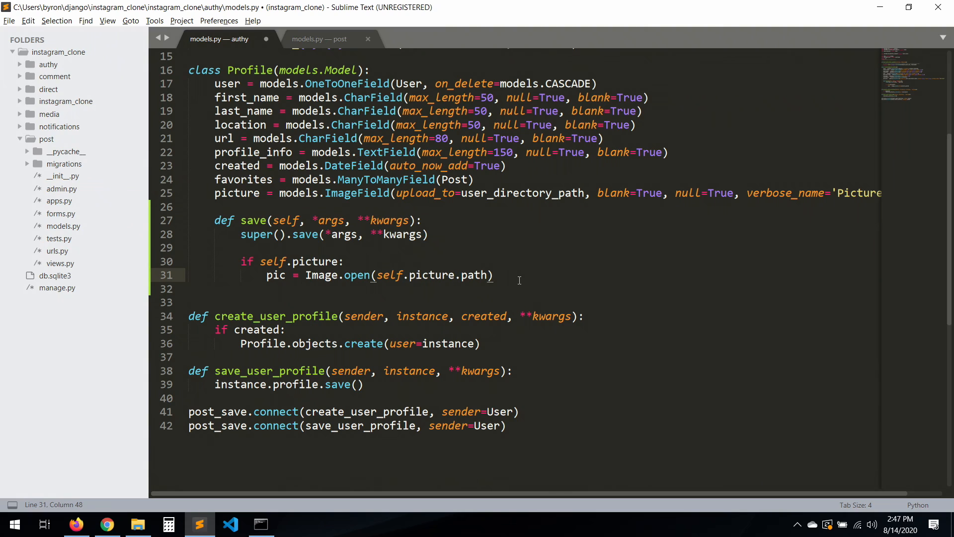
type("pic.")
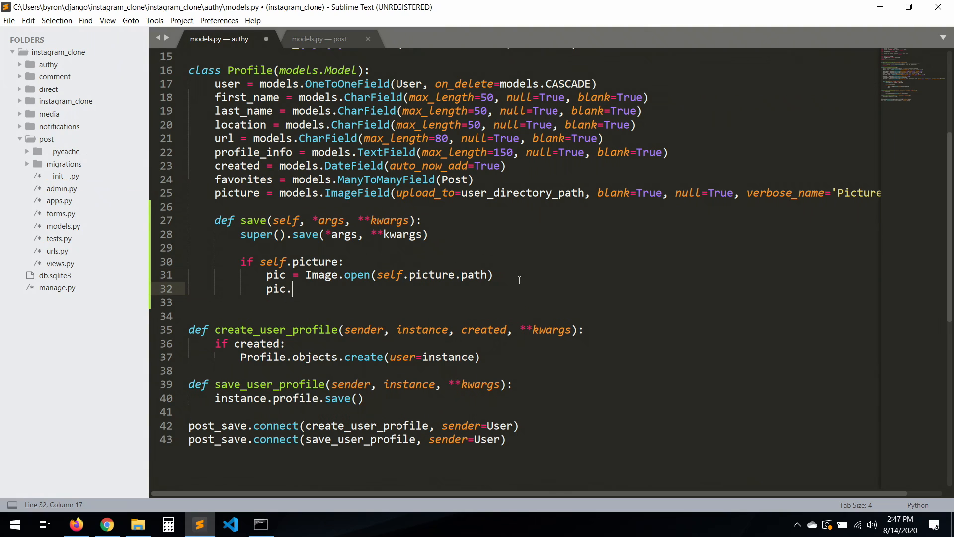
type("tj")
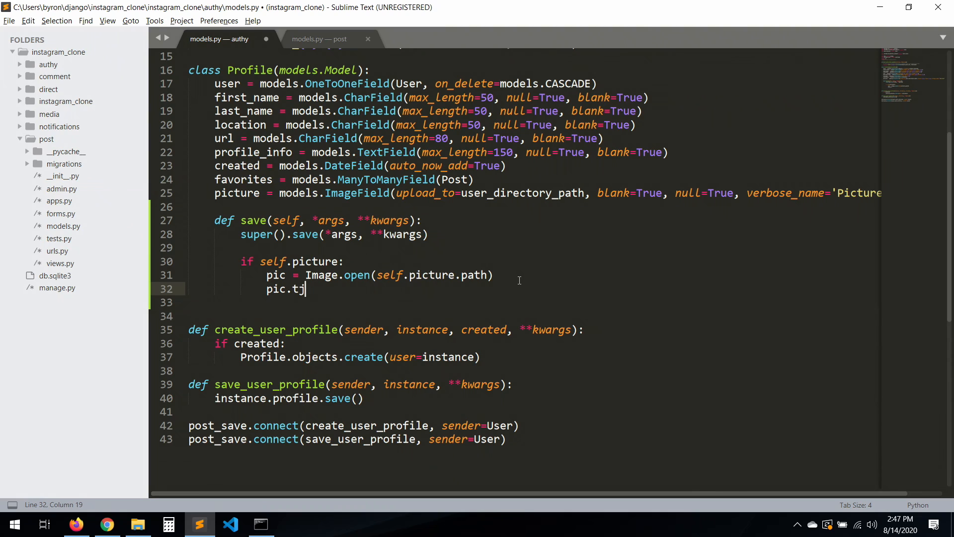
type("h")
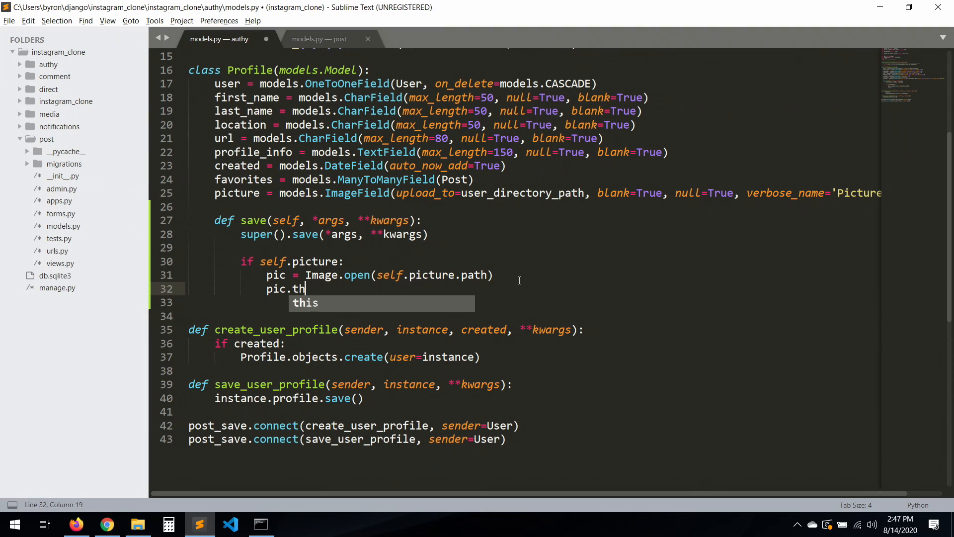
type("umb")
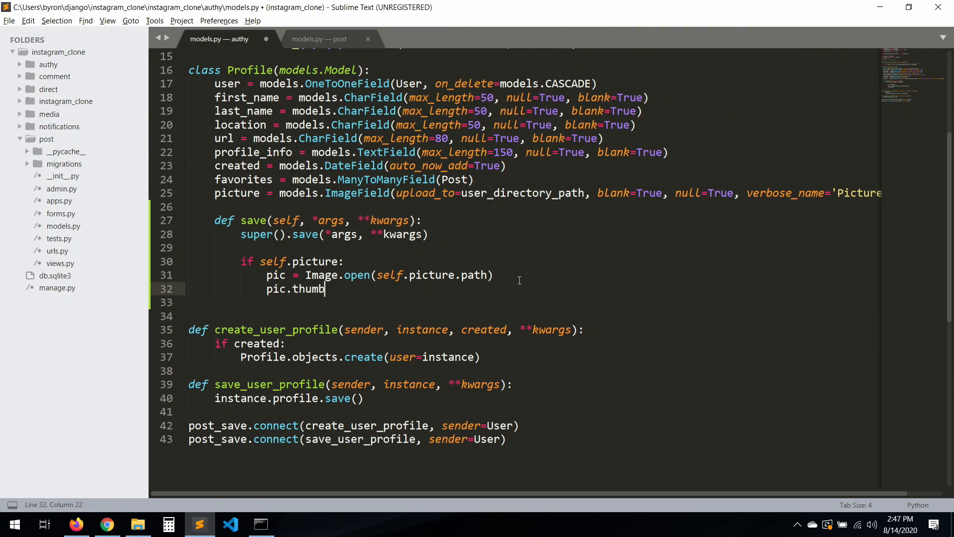
type("nail")
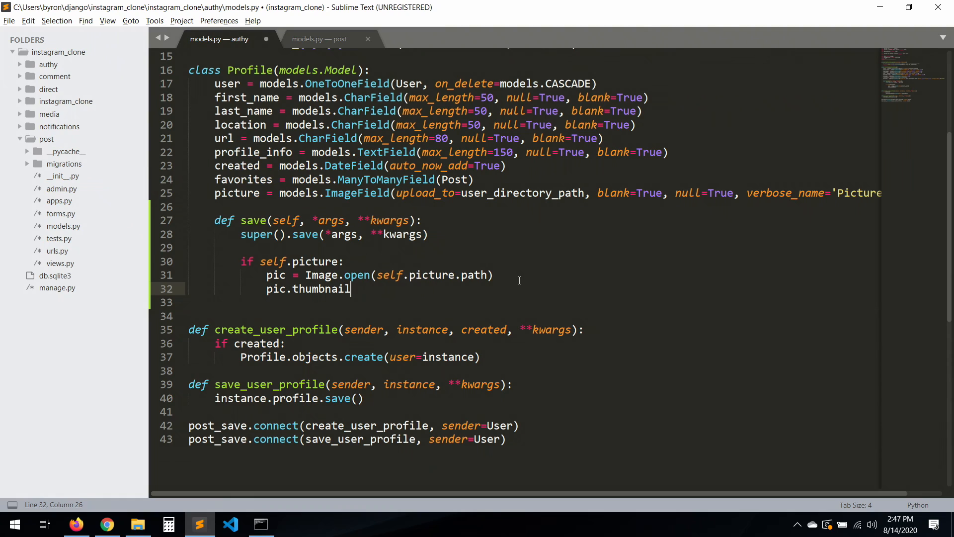
type("()")
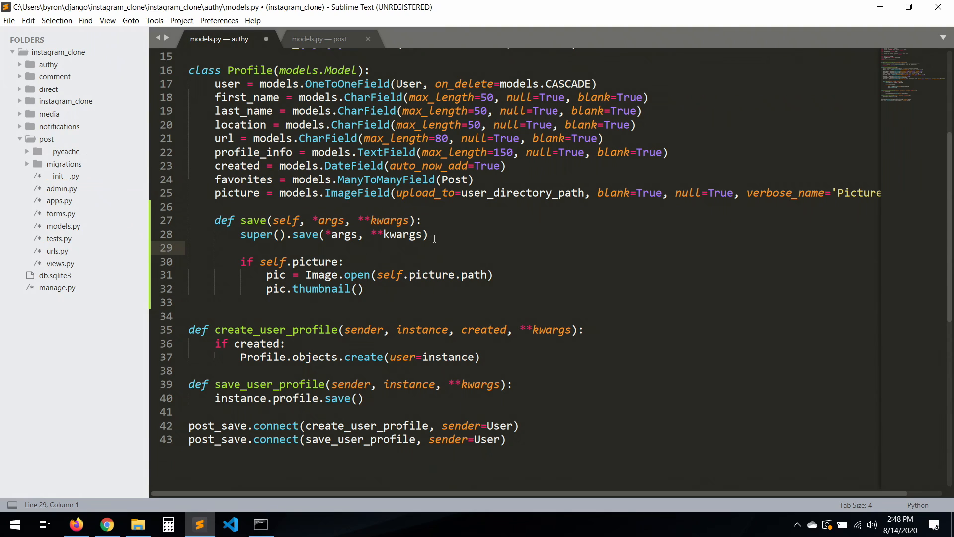
- Define SIZE = 300, 300 after super().save, replacing the mistyped 350 values
type("s")
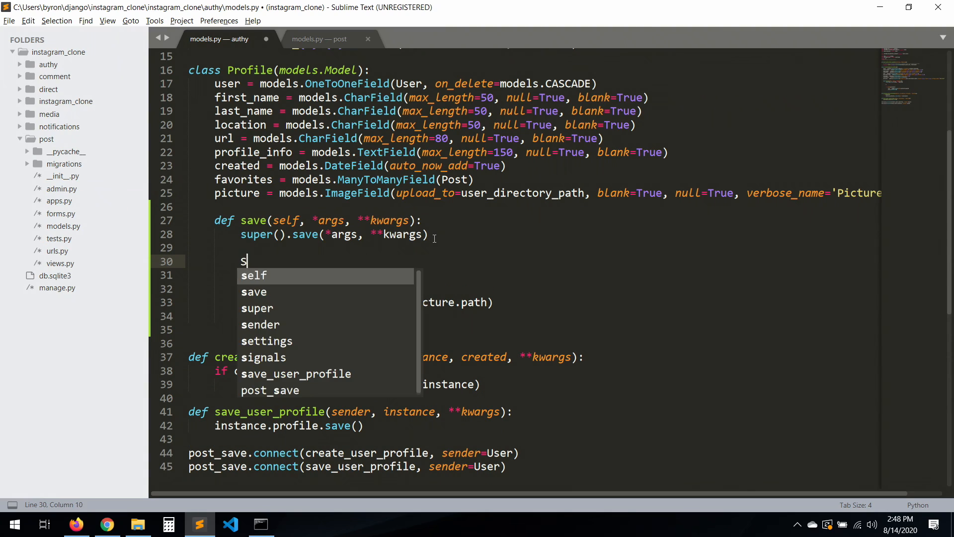
type("IZE =")
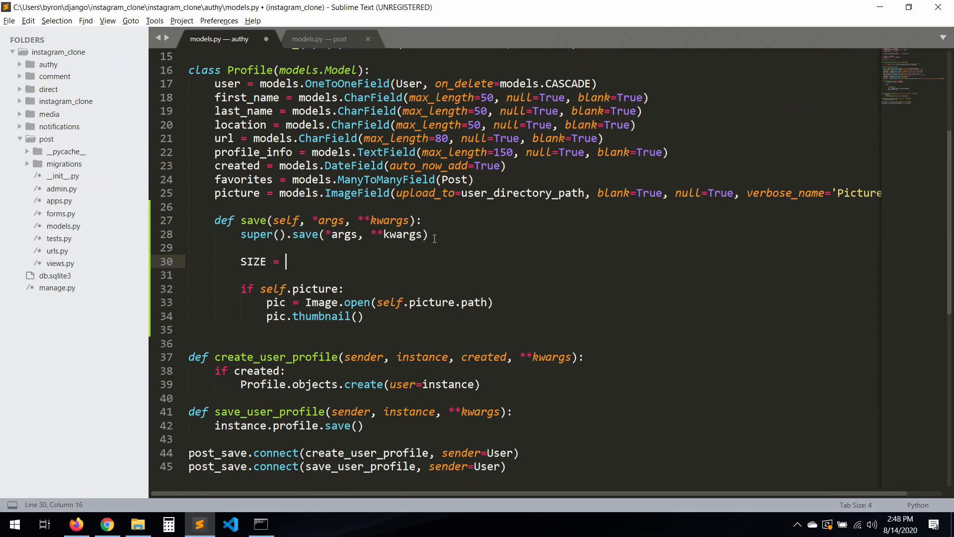
type("350")
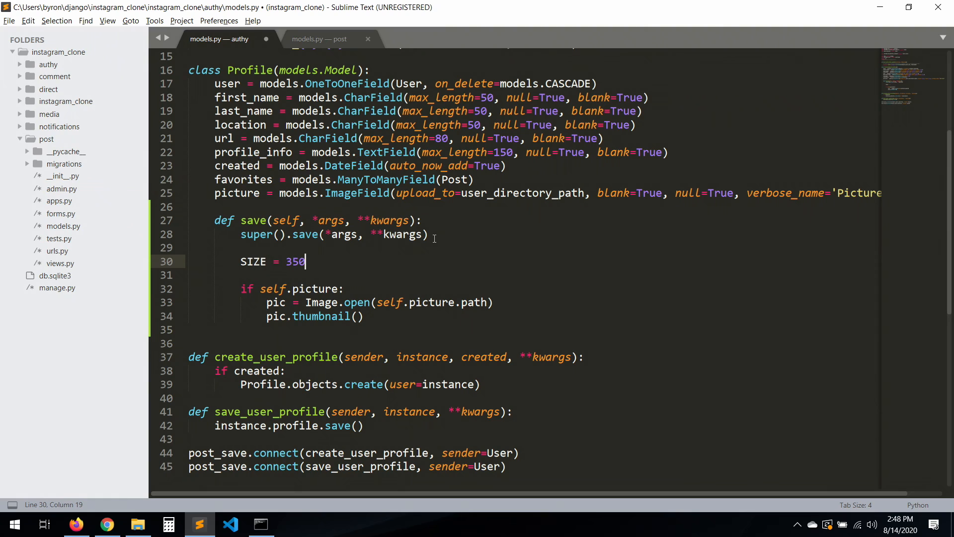
type(", 350")
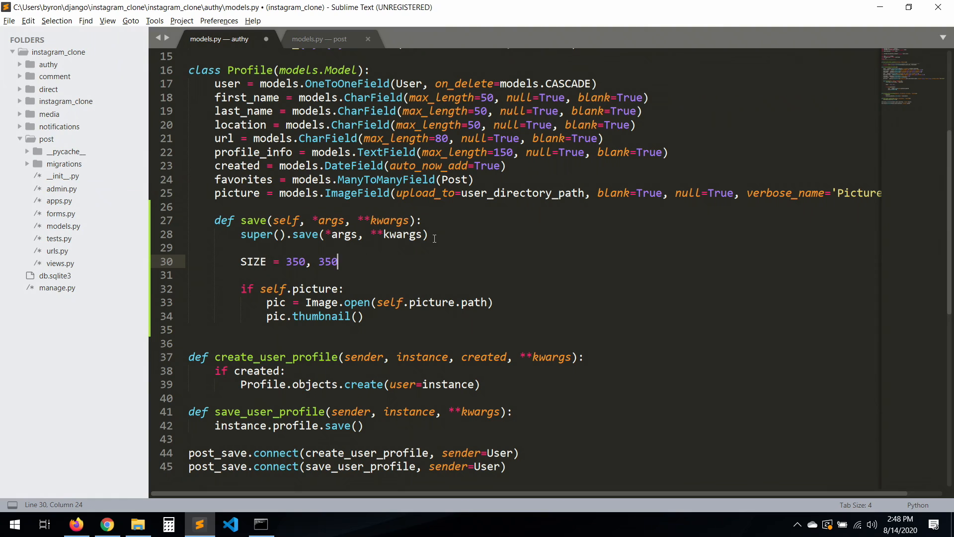
key("BackSpace")
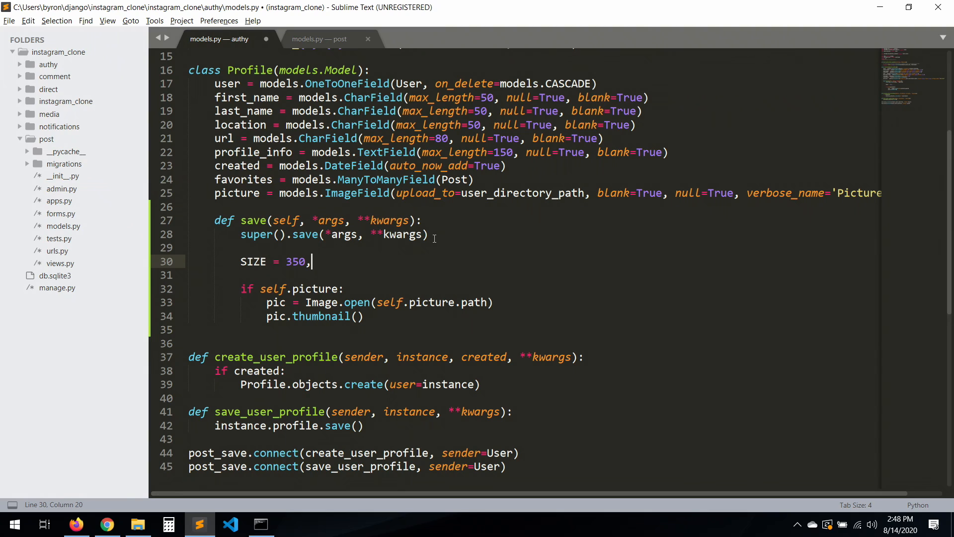
type("300,")
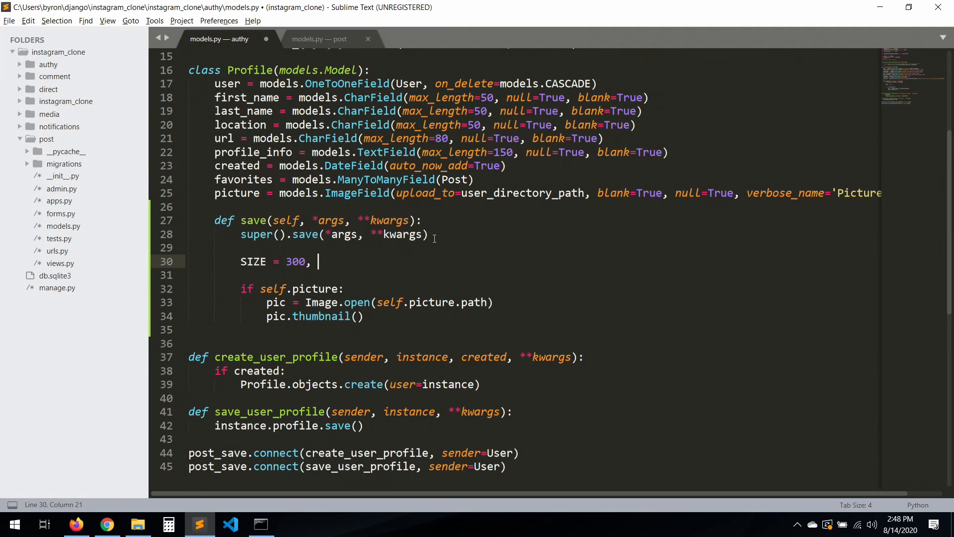
type("300")
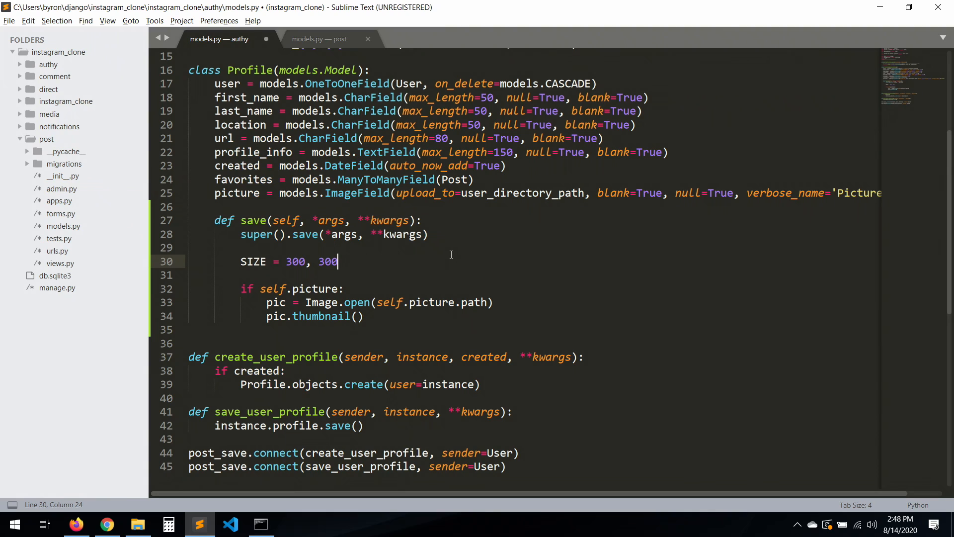
left_click(307, 234)
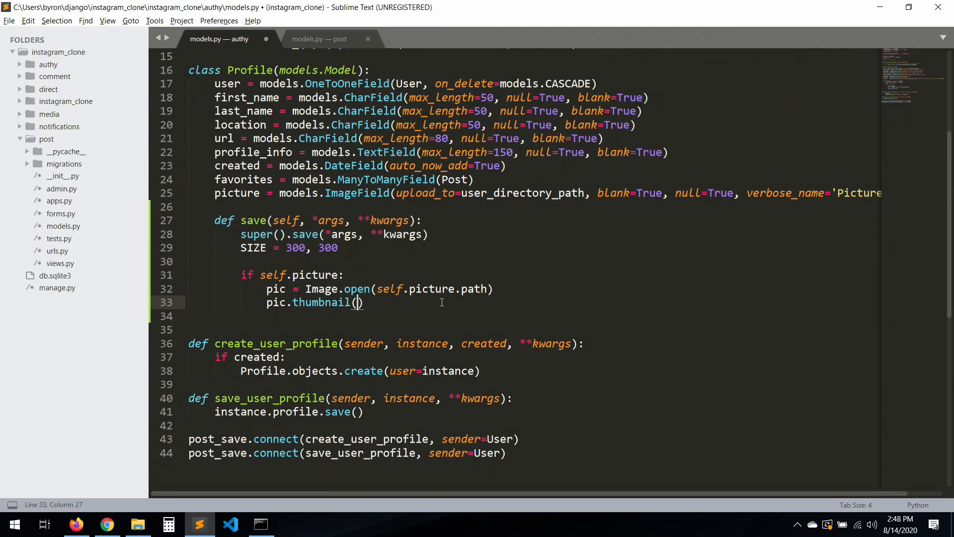
- Fill the thumbnail call with SIZE, Image.LANCZOS
type("SIZE")
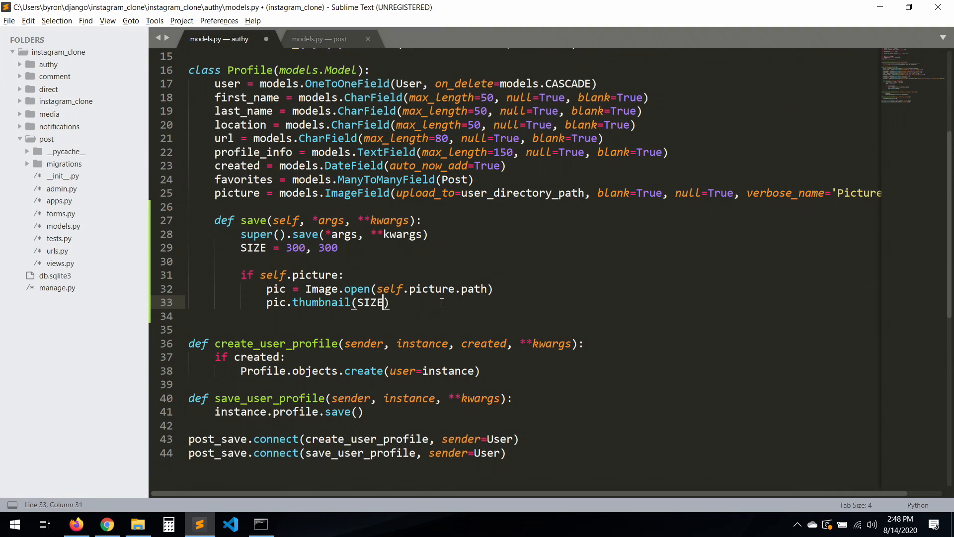
type(", Image.p")
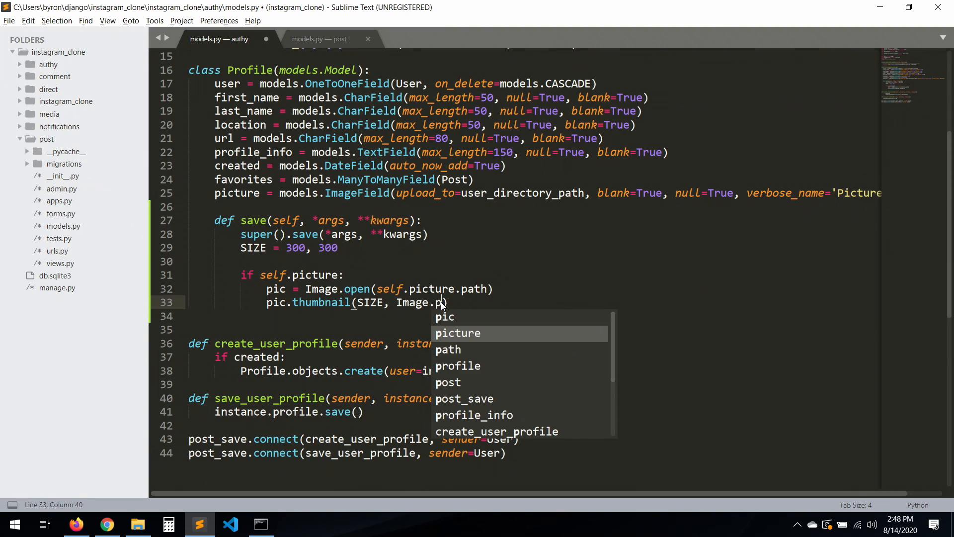
type("LANC")
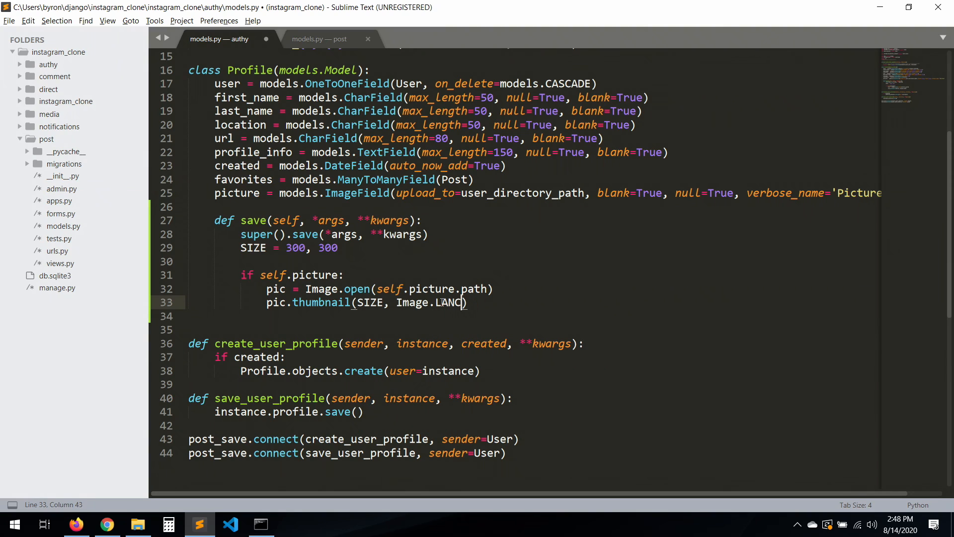
type("ZOS")
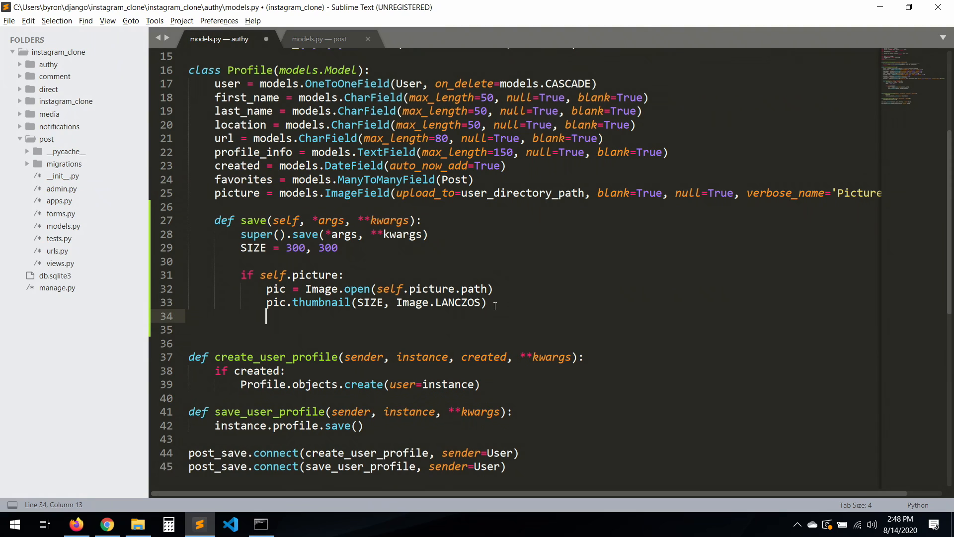
- Add pic.save(self.picture.path) so the resized picture overwrites its own path, and save models.py
type("pic.")
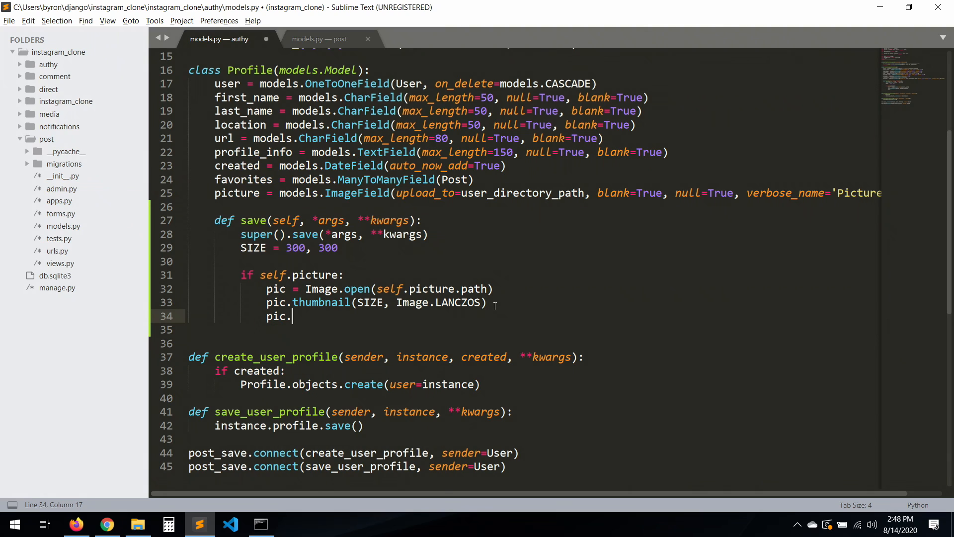
type("sav")
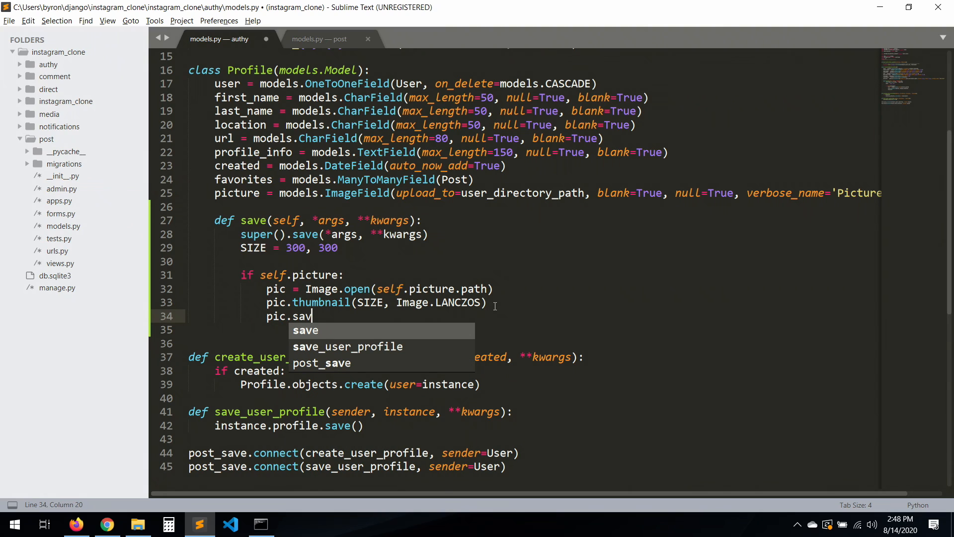
type("e(self.picture.")
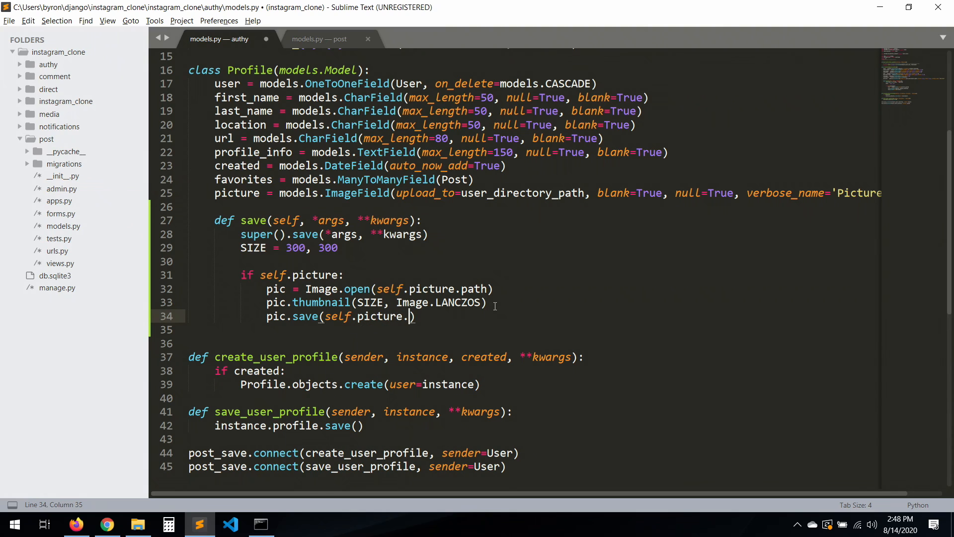
type("path")
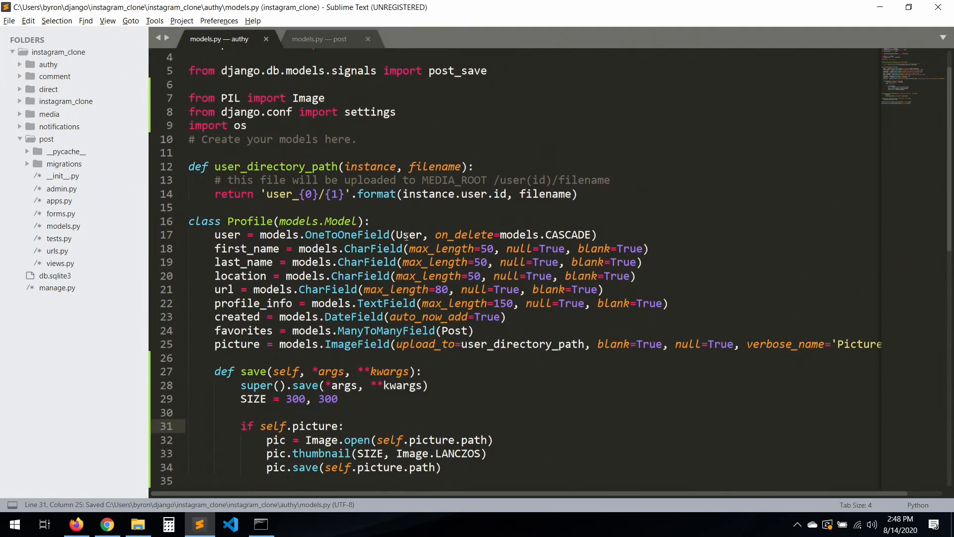
scroll("down", 3)
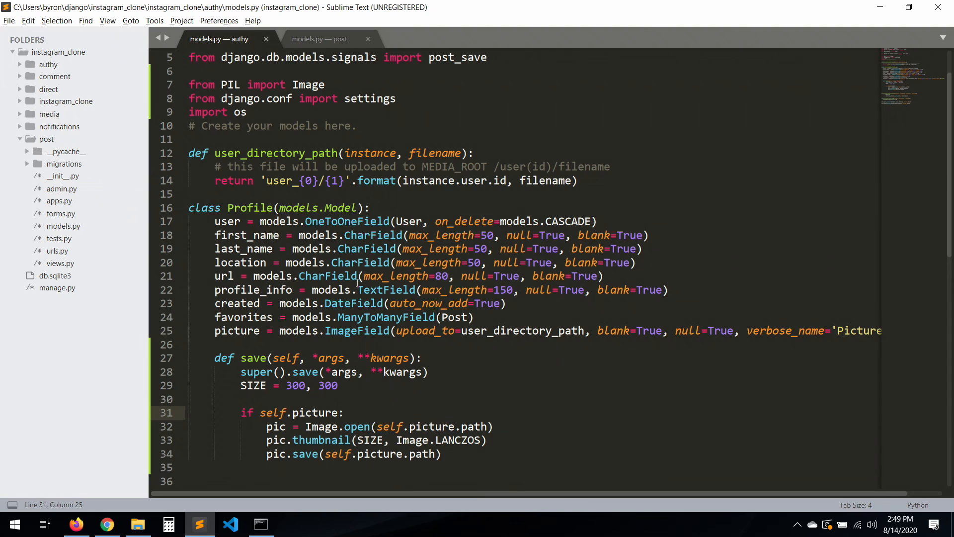
left_click(372, 274)
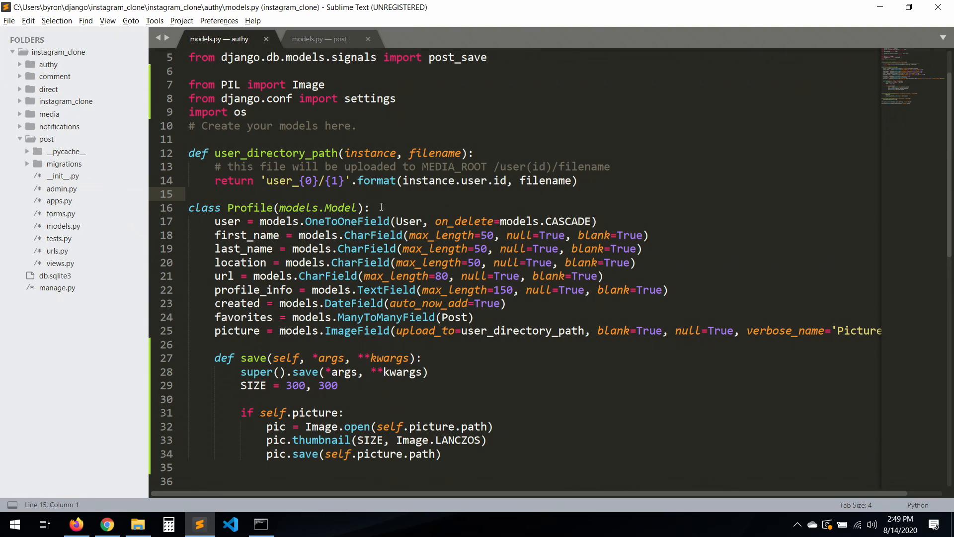
mouse_move(368, 140)
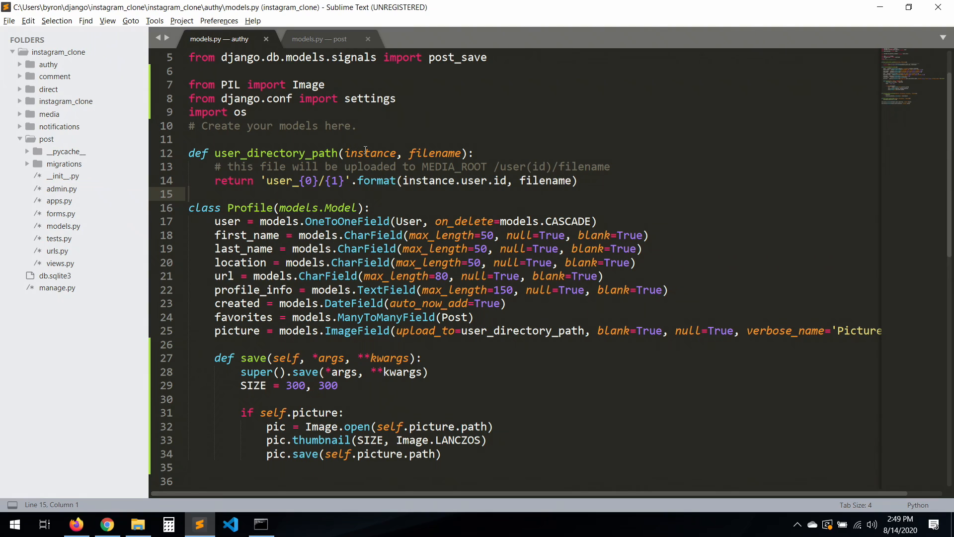
left_click(190, 193)
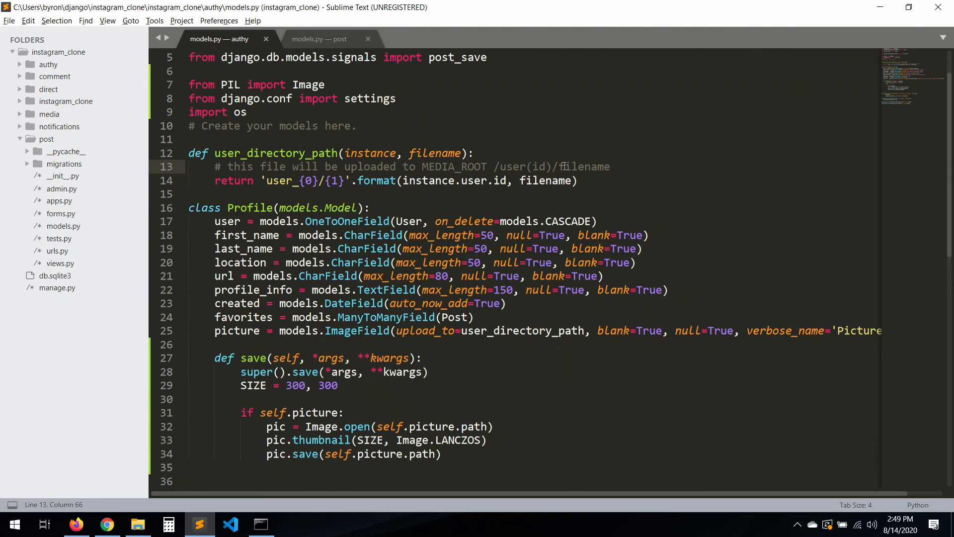
- Set profile_pic_name = 'user_{0}/profile.jpg'.format(instance.user.id), leaving the return line bare
key("enter")
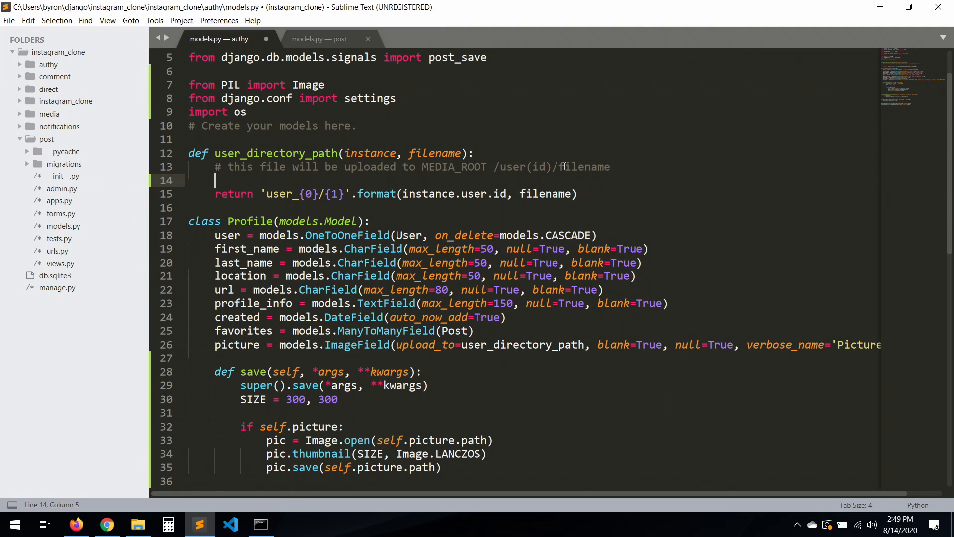
type("profile")
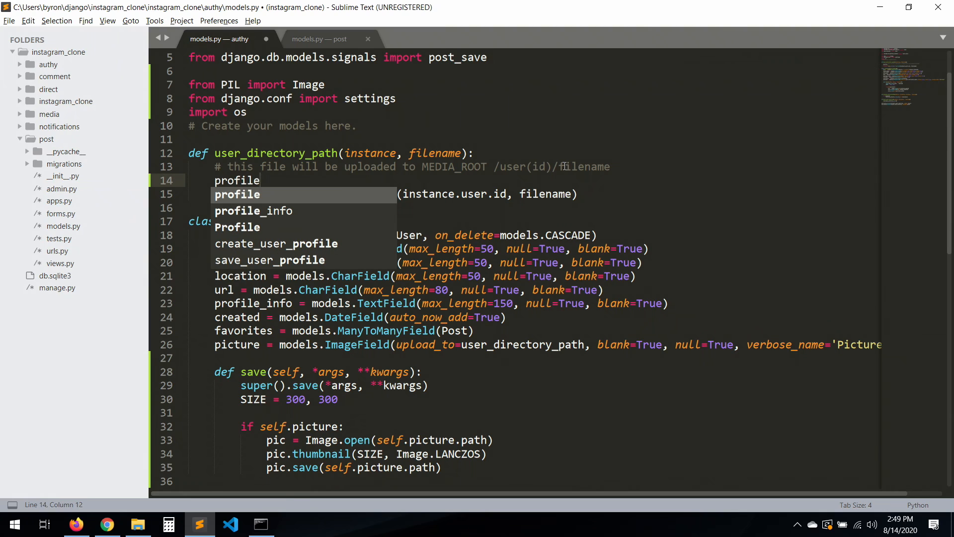
type("_pic_")
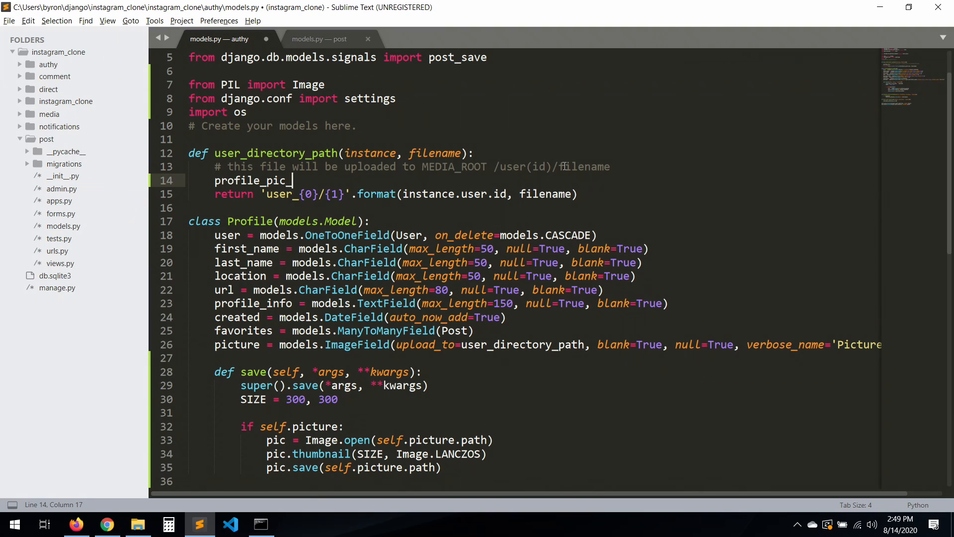
type("name =")
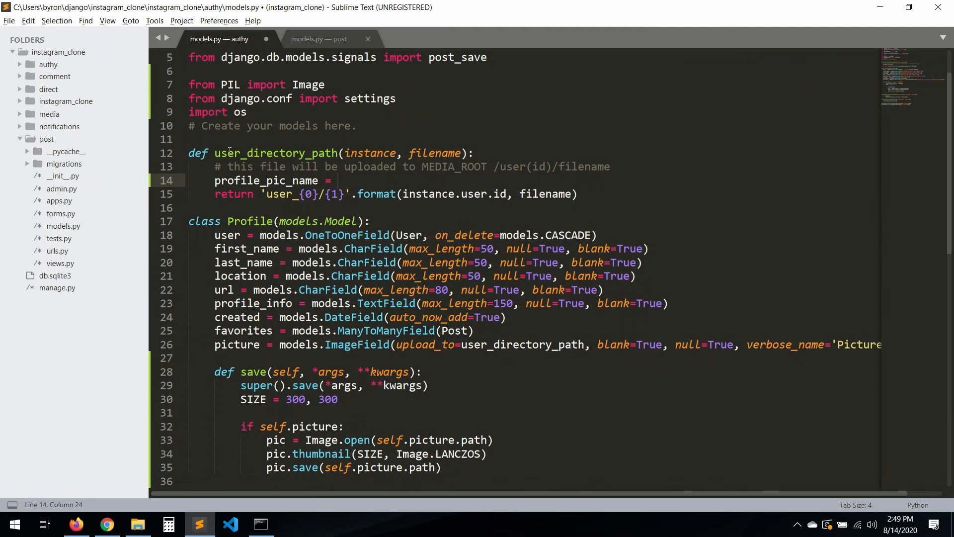
left_click_drag(262, 193, 309, 193)
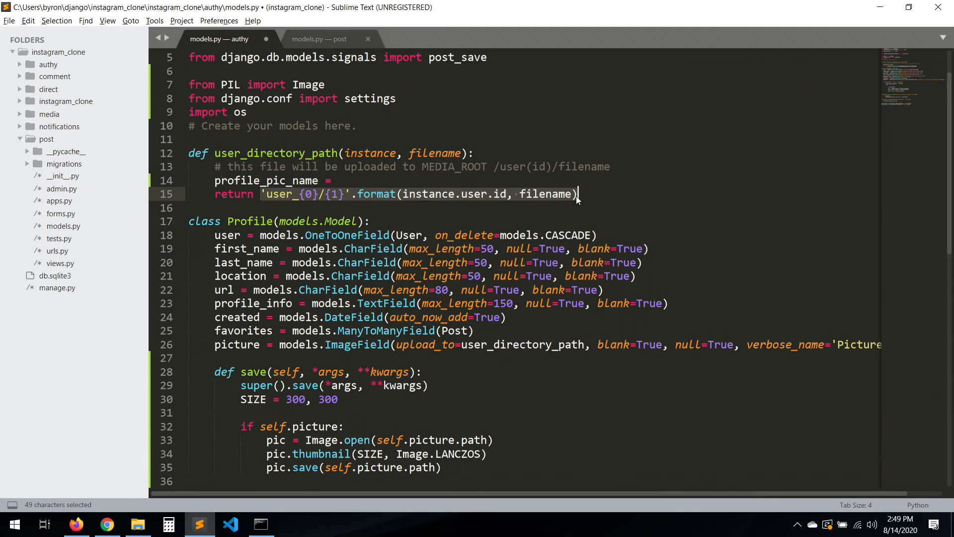
key("ctrl+x")
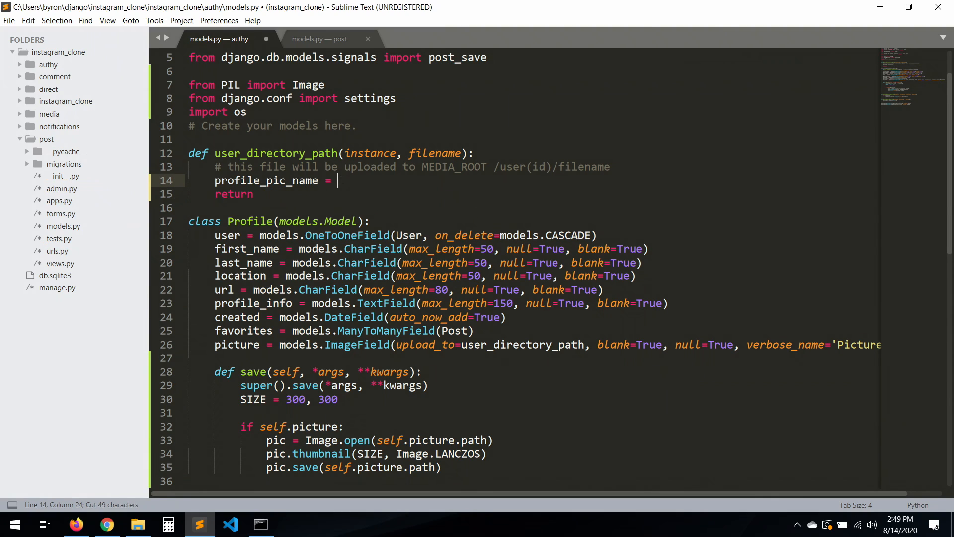
type("'user_{0}/{1}'.format(instance.user.id, filename)")
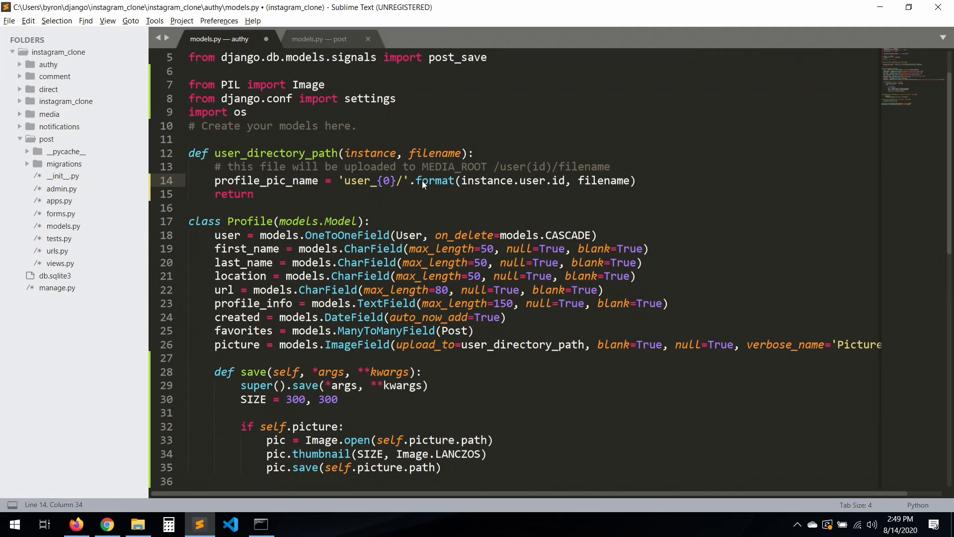
type("profile.jpg")
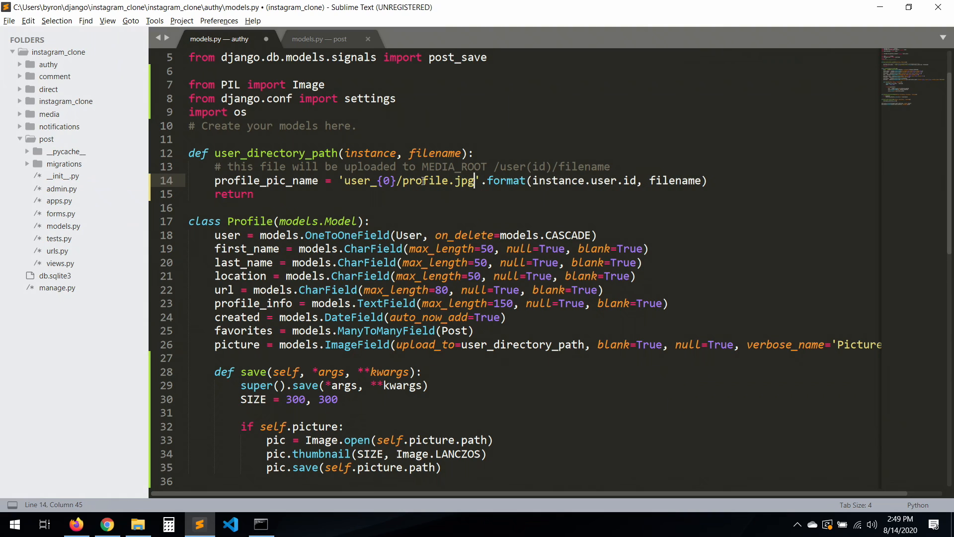
mouse_move(529, 175)
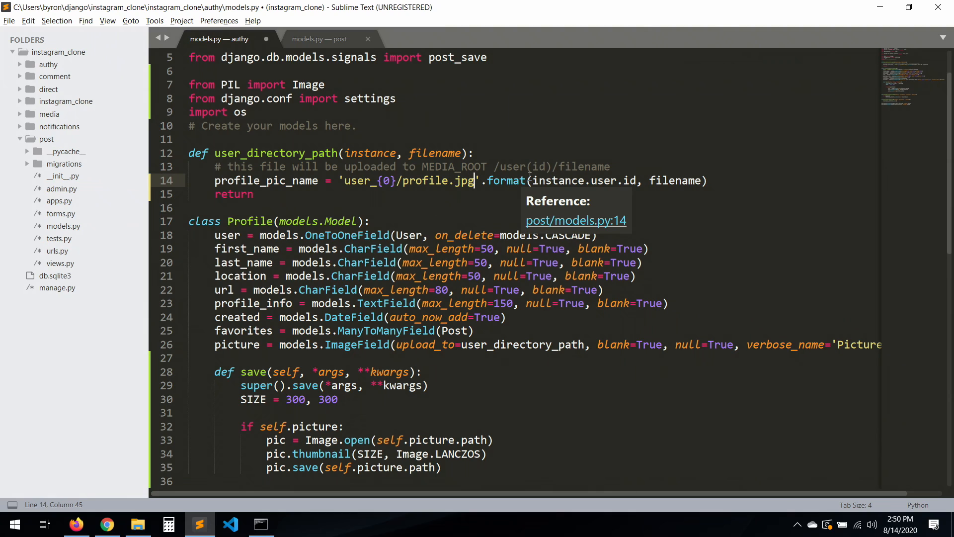
mouse_move(697, 182)
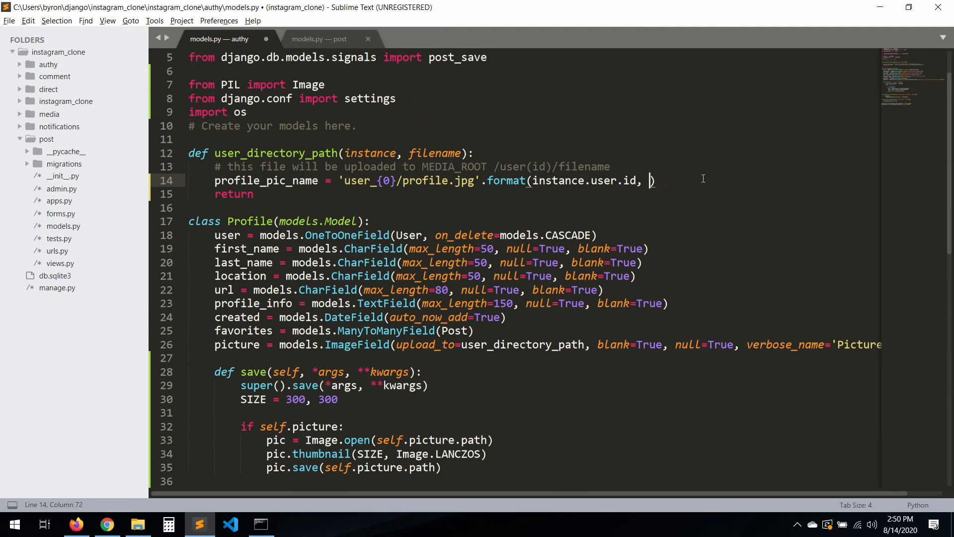
key("BackSpace")
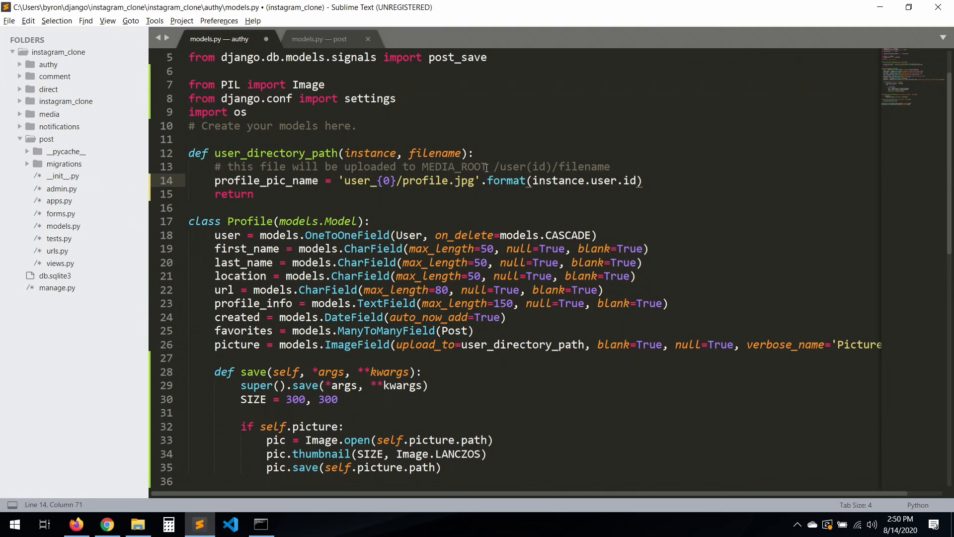
mouse_move(563, 189)
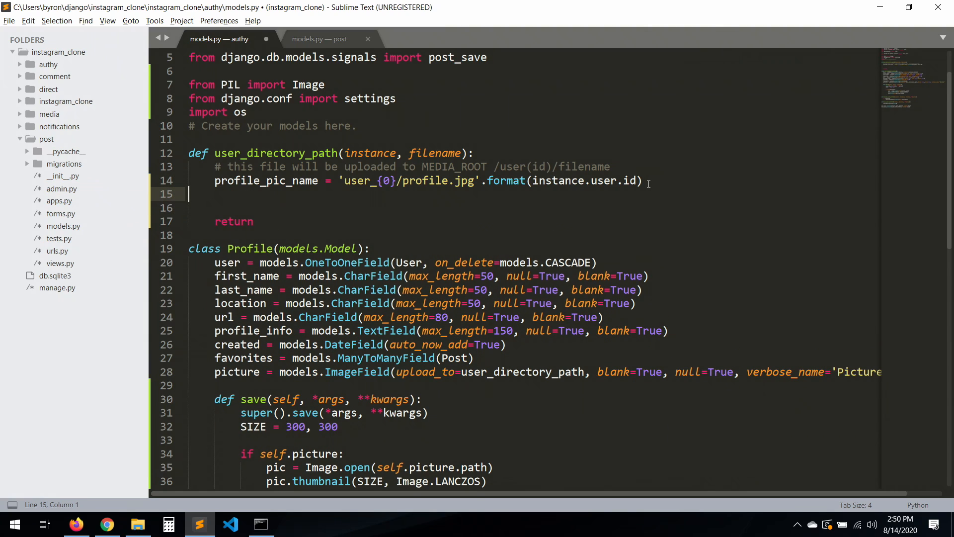
- Write full_path = os.path.join(settings.MEDIA_ROOT, profile_pic_name) on a new line
type("full")
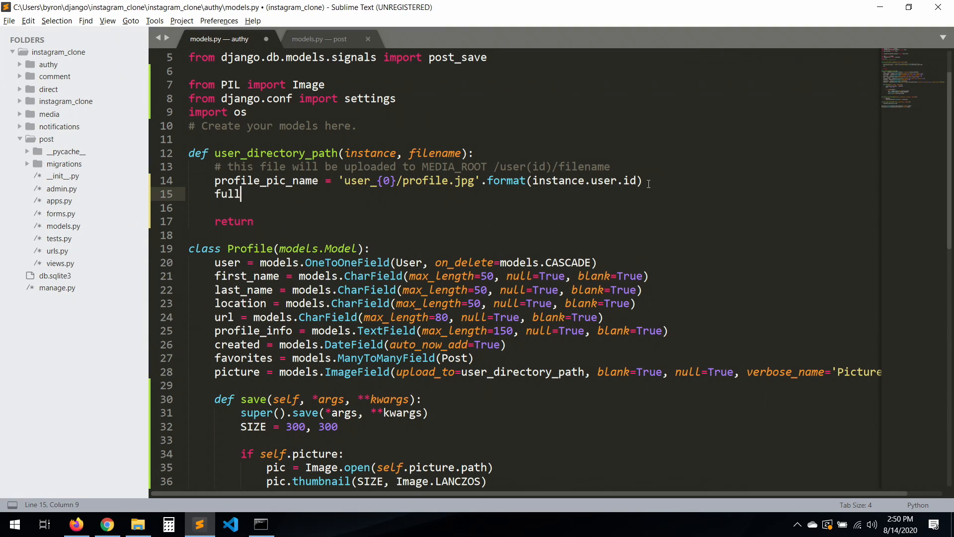
type("_path")
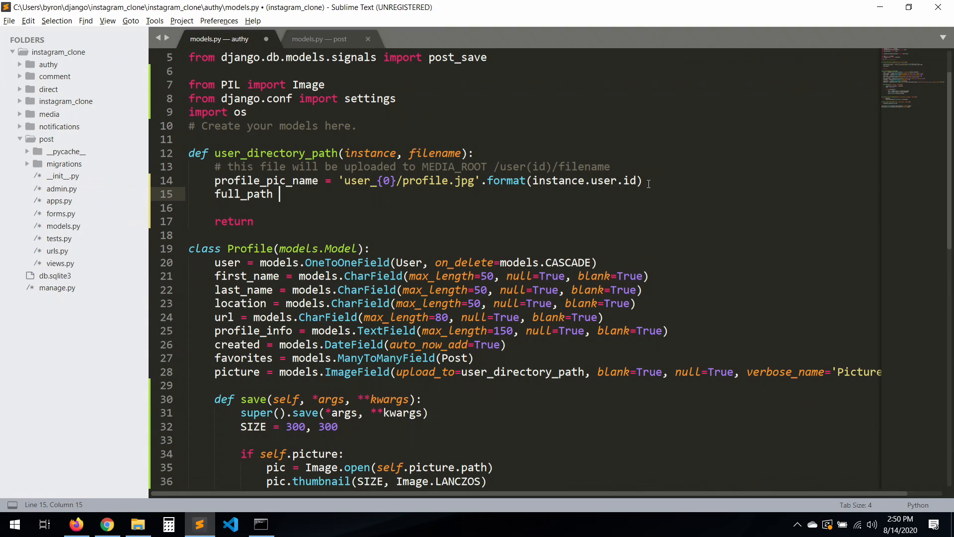
type("= os.")
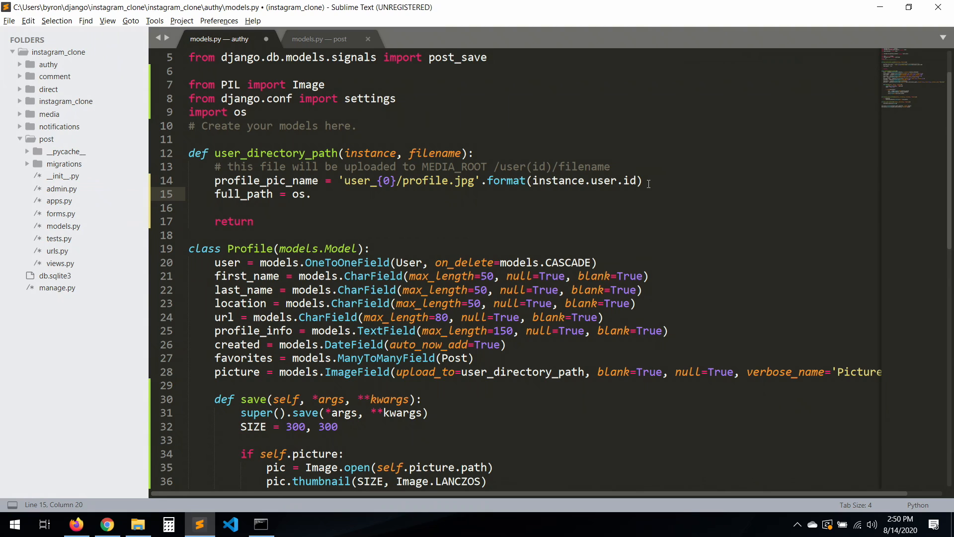
type(".path")
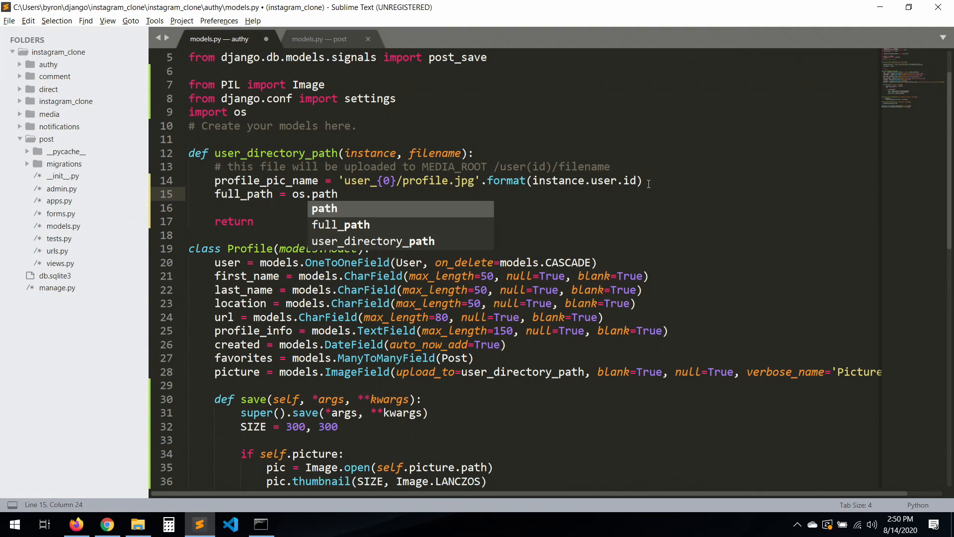
type(".join")
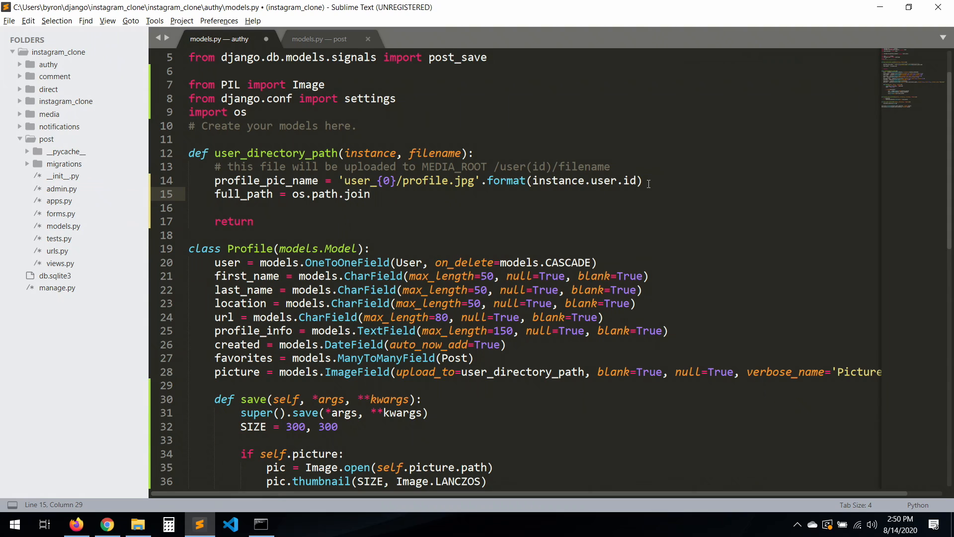
type("settings.)")
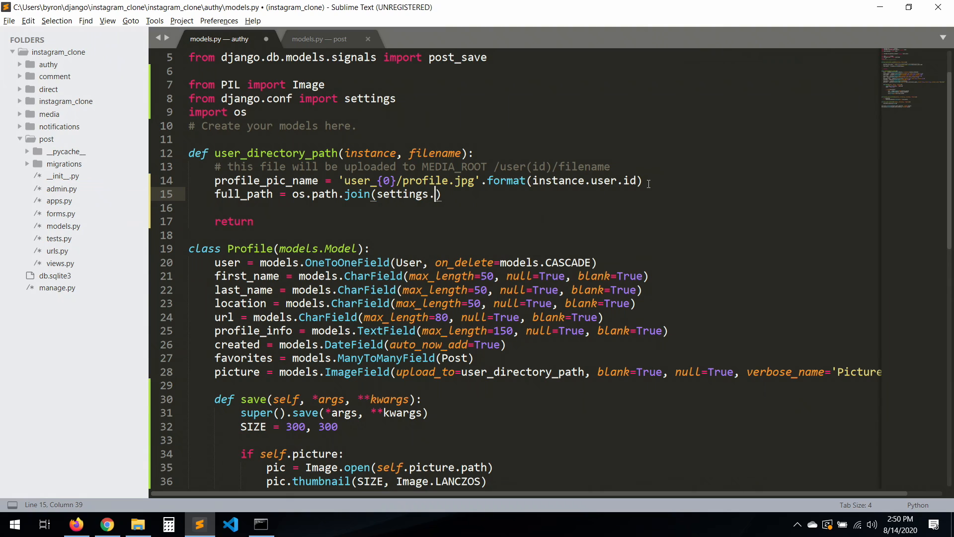
type("MEDIA_ROOT")
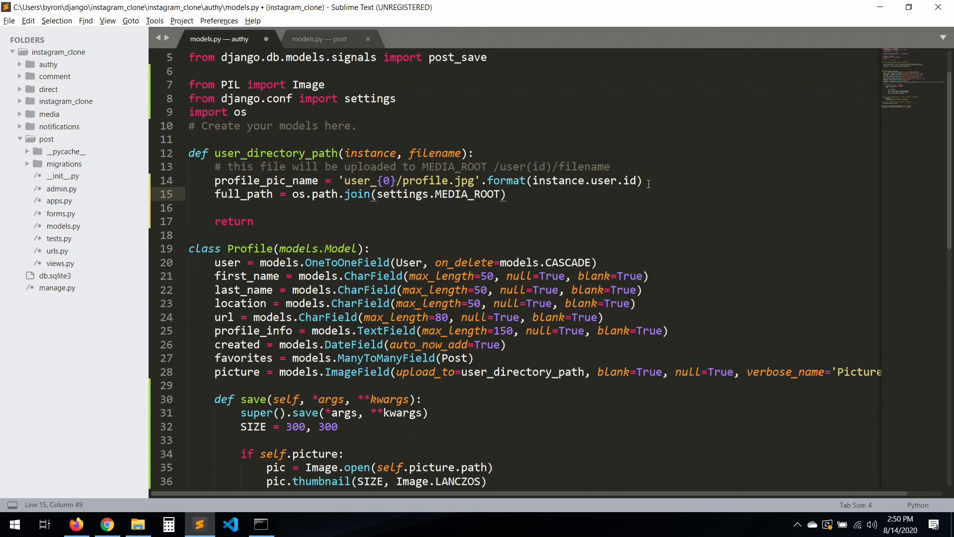
type(", profile_pic_name")
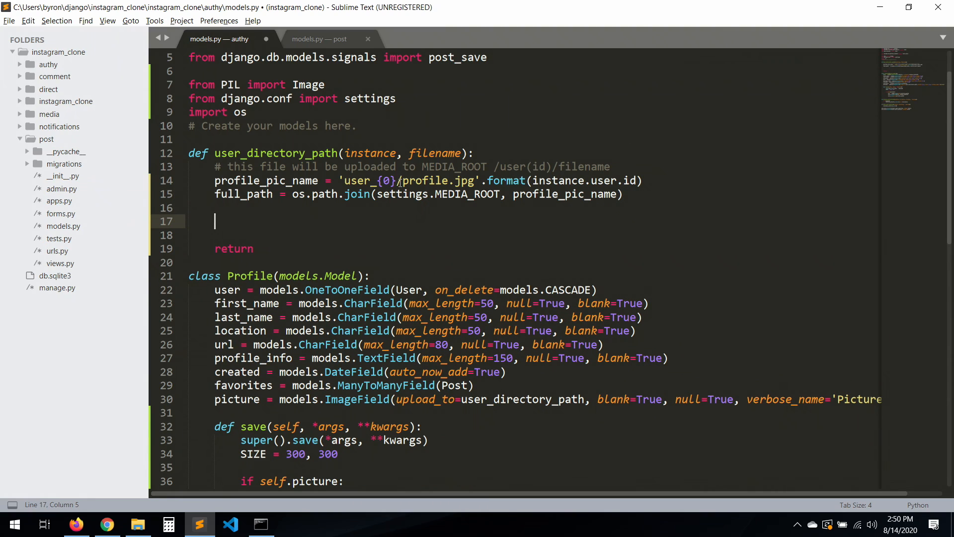
- Add 'if os.path.exists(full_path): os.remove(full_path)' and 'return profile_pic_name'
type("if")
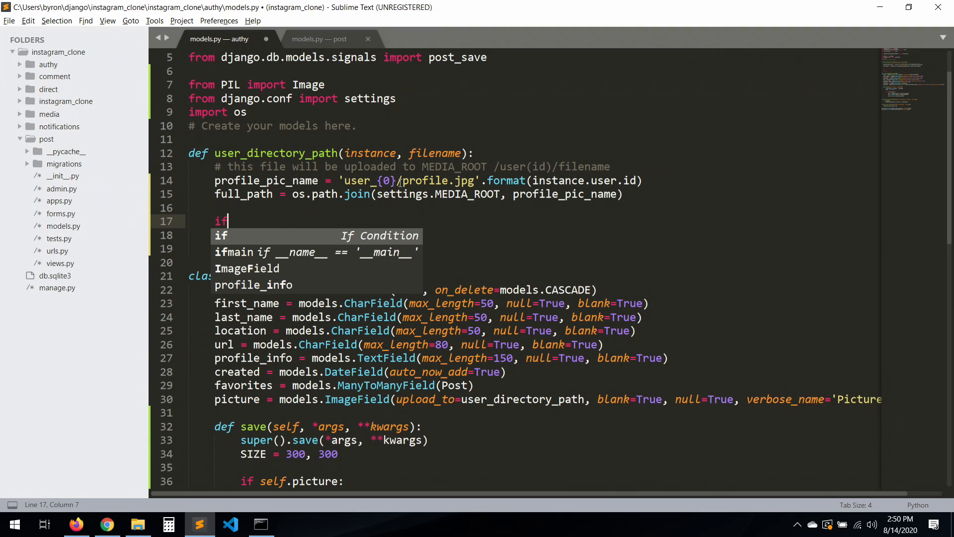
type("os")
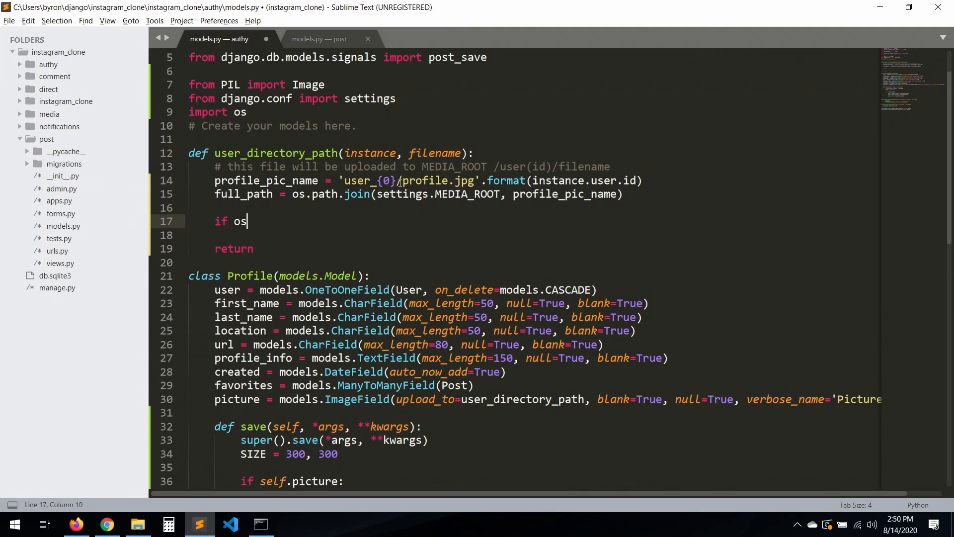
type(".path")
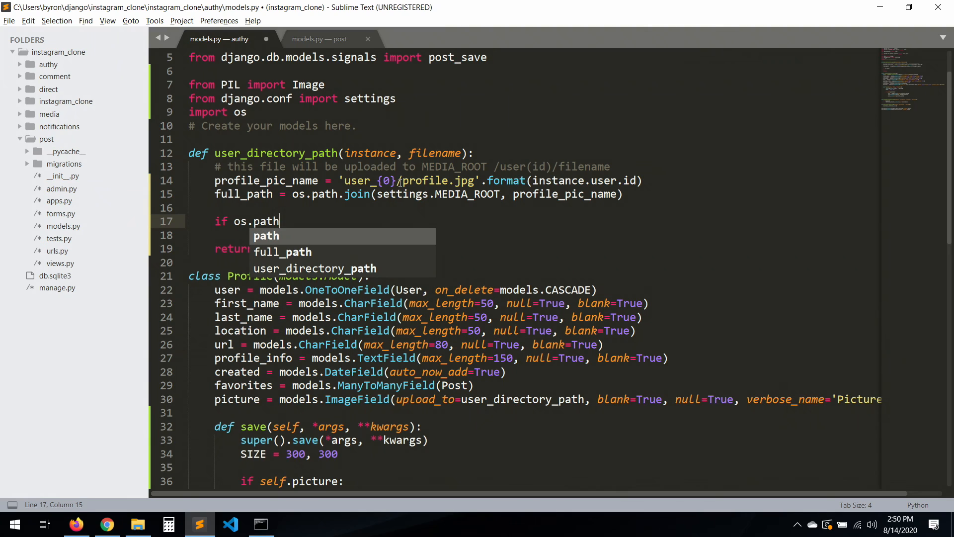
type(".exis")
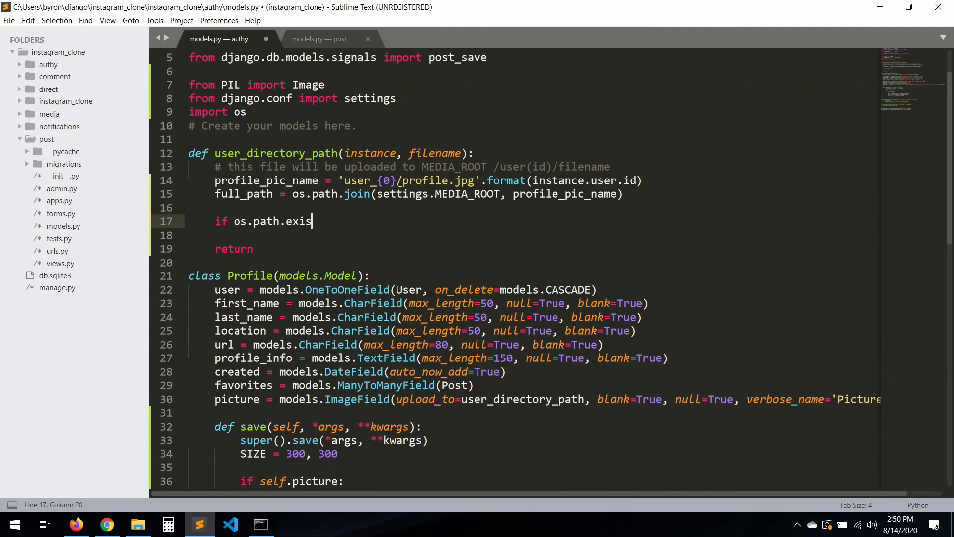
type("ts(")
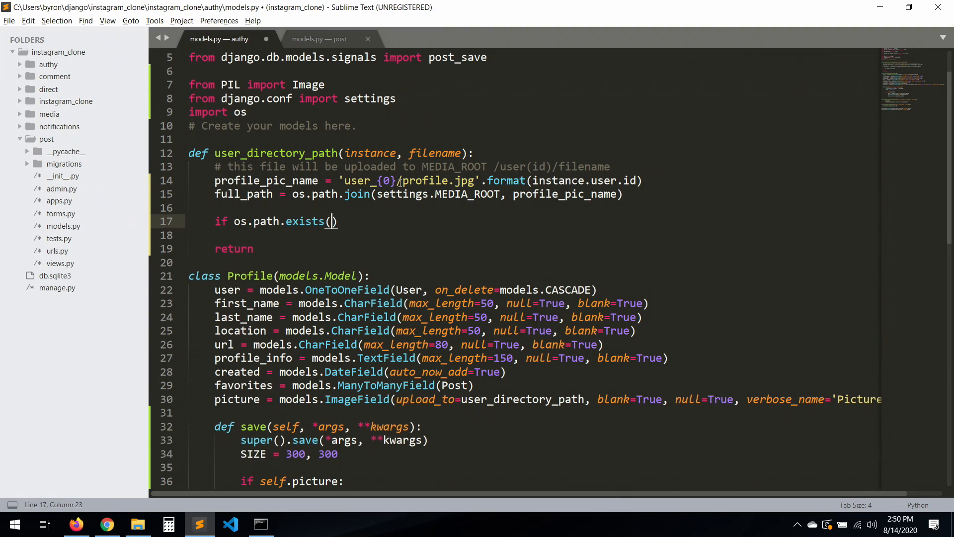
type("full_path")
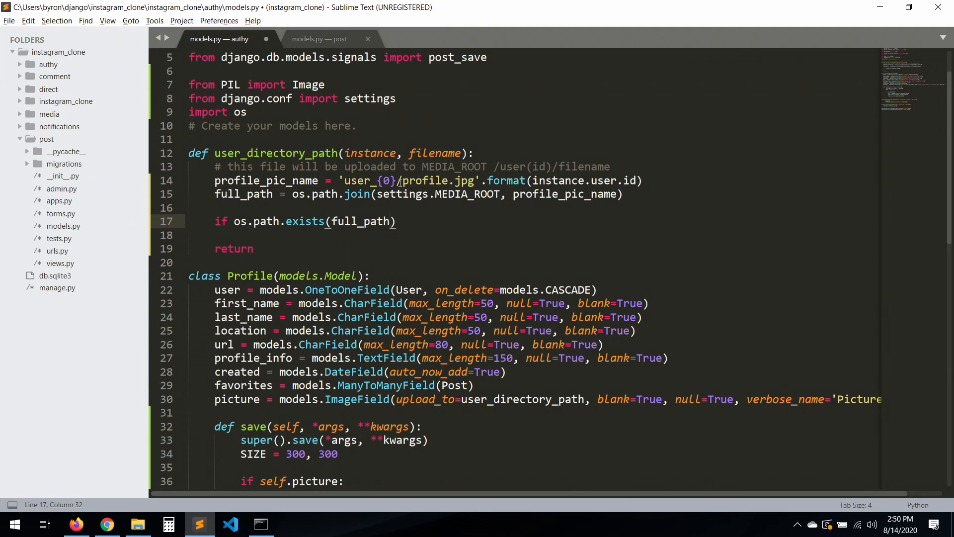
type(":")
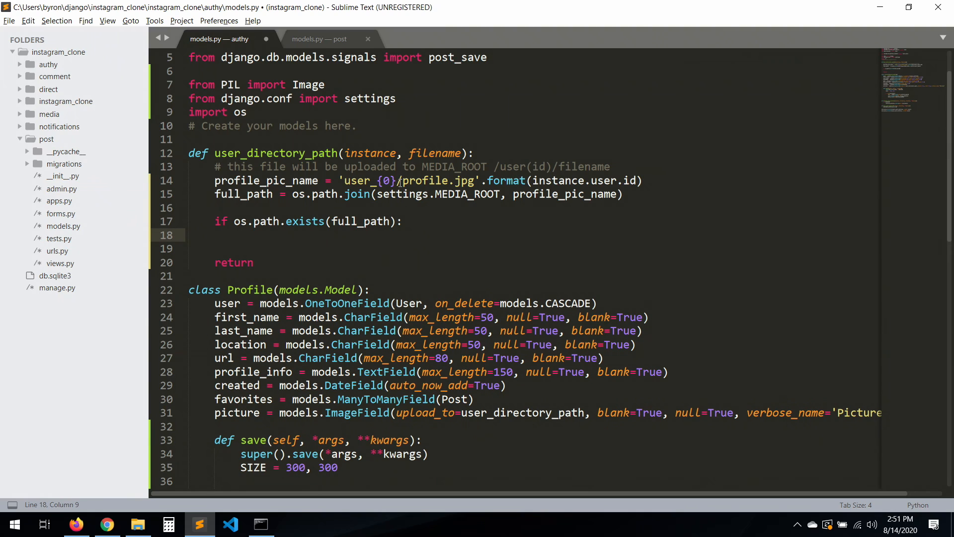
type("os.remov")
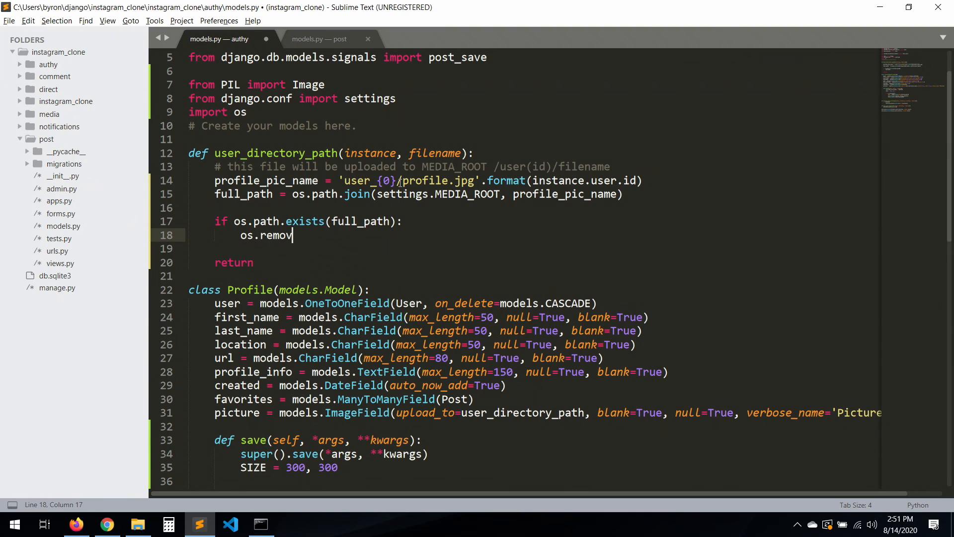
type("e(full_path")
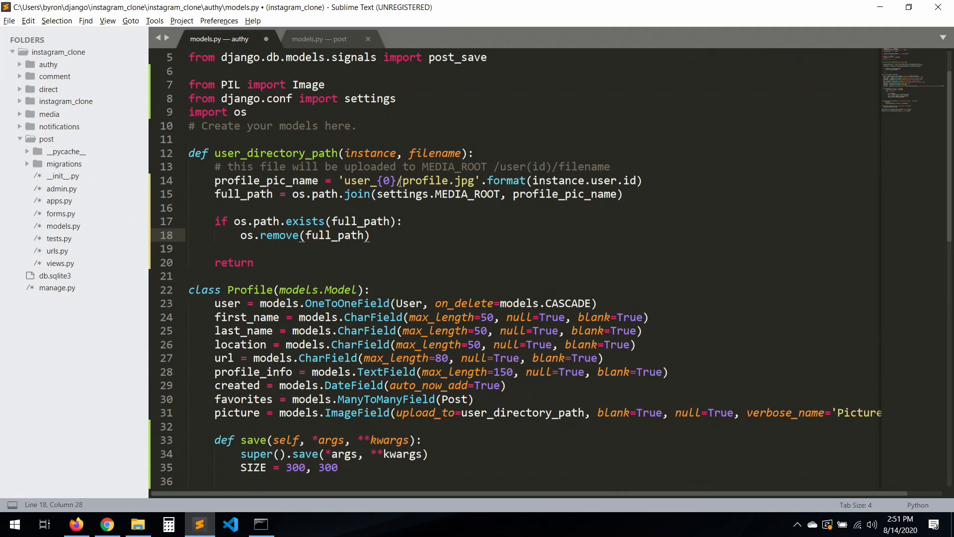
mouse_move(214, 206)
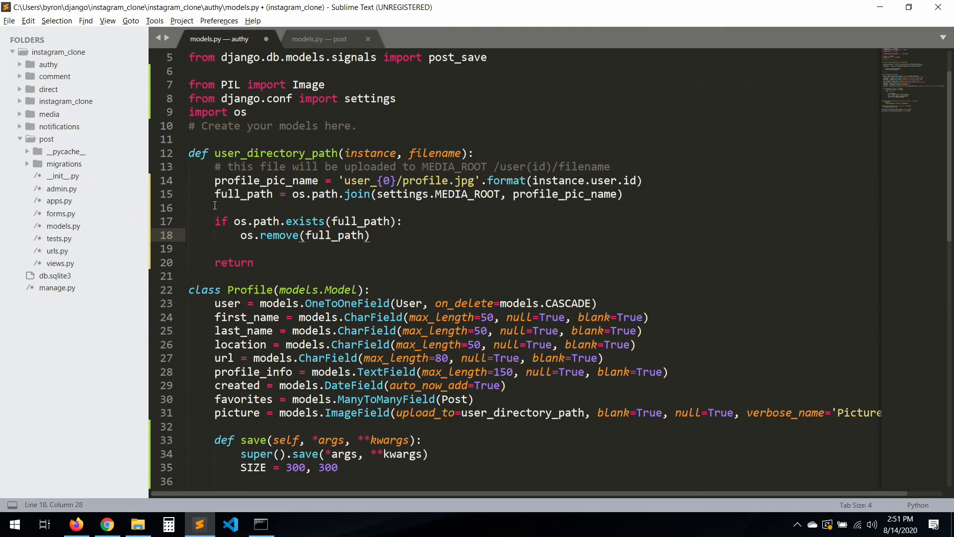
mouse_move(372, 217)
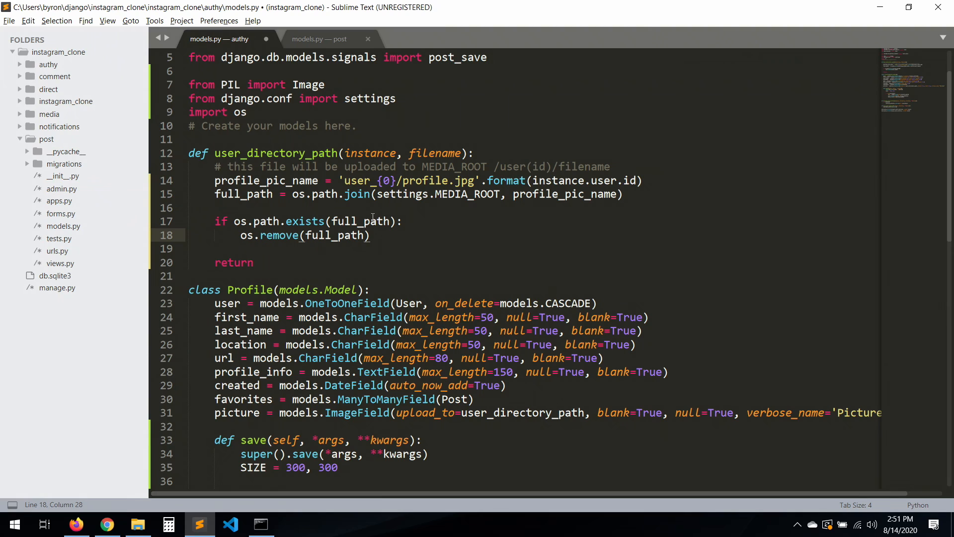
mouse_move(277, 255)
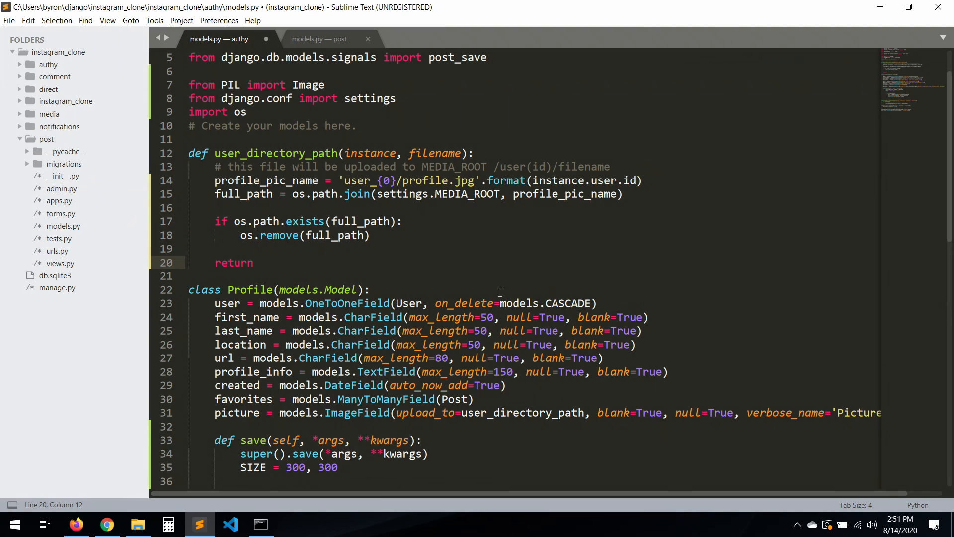
type("r")
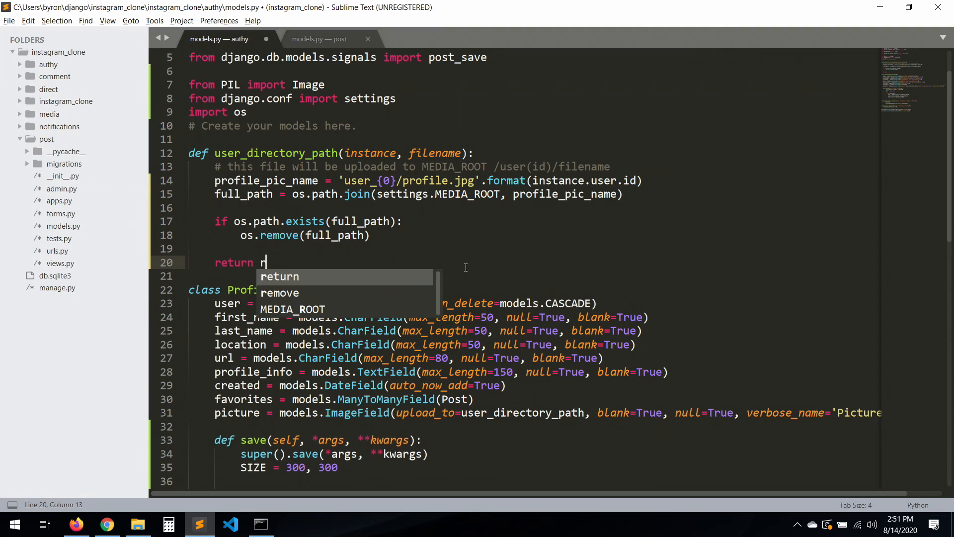
type("rofile_pic_name")
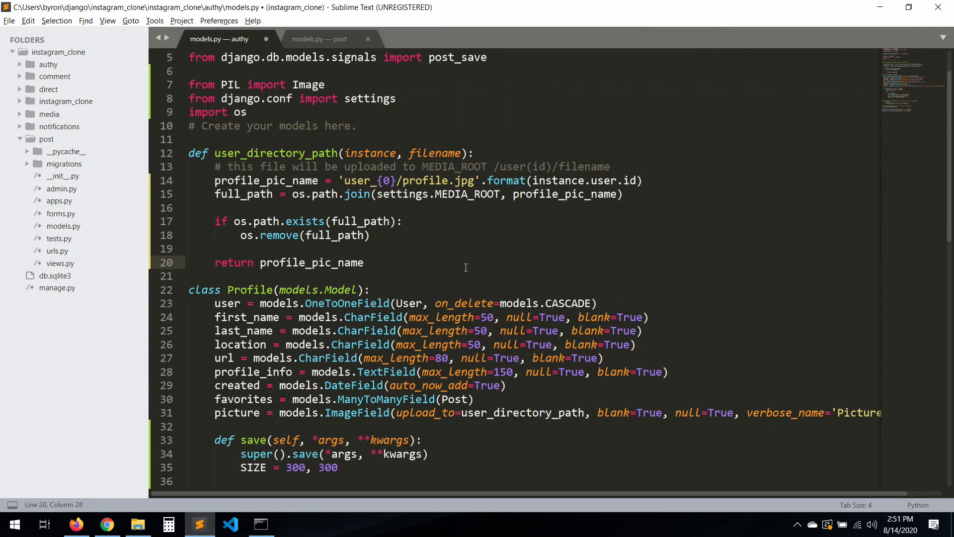
mouse_move(297, 196)
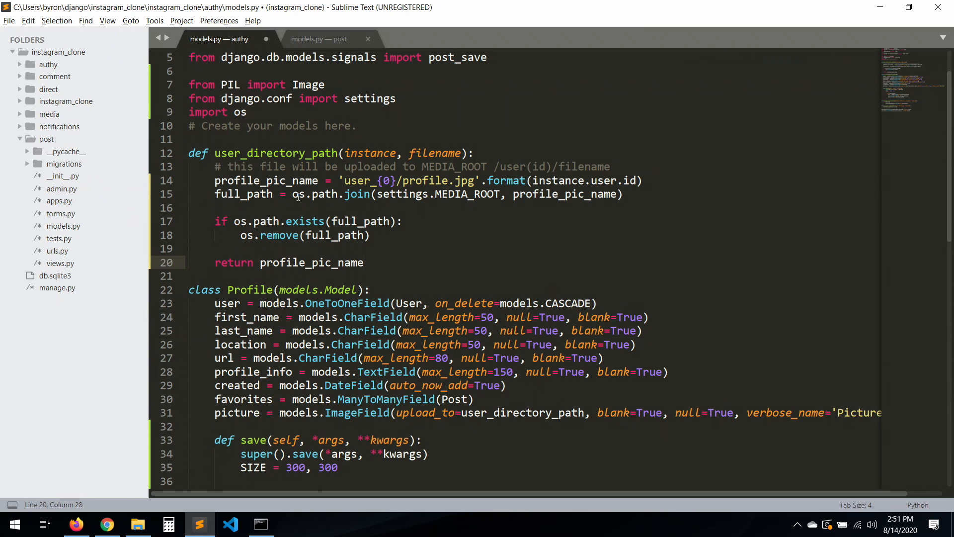
- Save and close models.py, then switch to the browser showing Stack Overflow
key("ctrl+s")
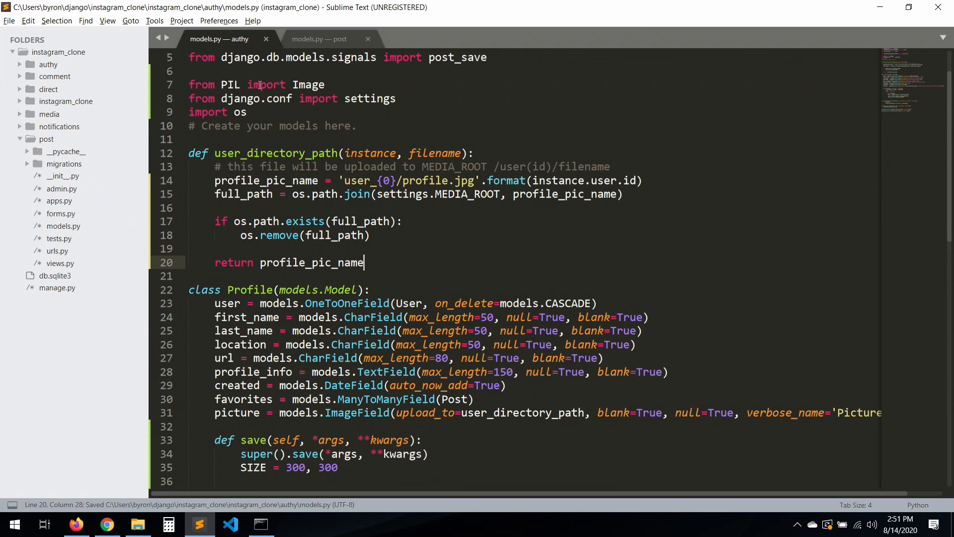
scroll("down", 3)
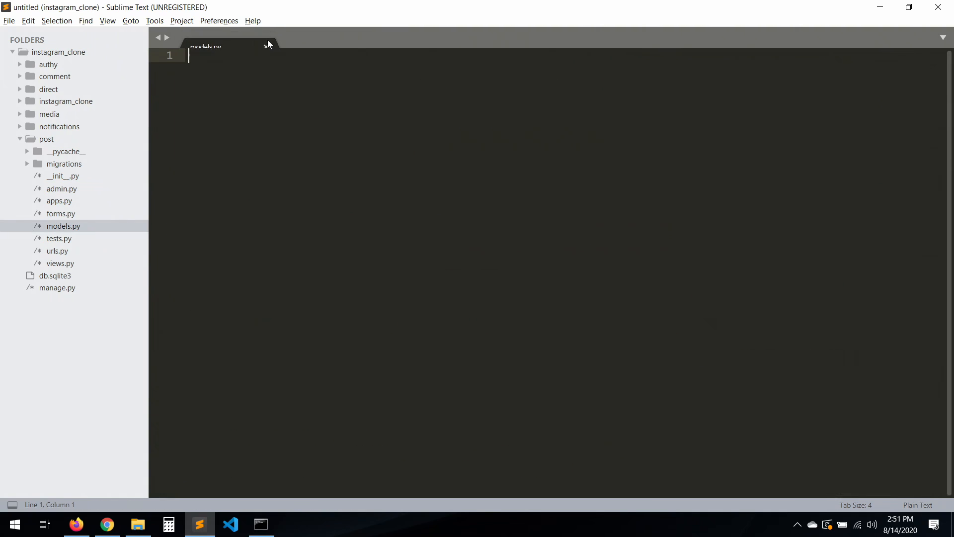
left_click(20, 139)
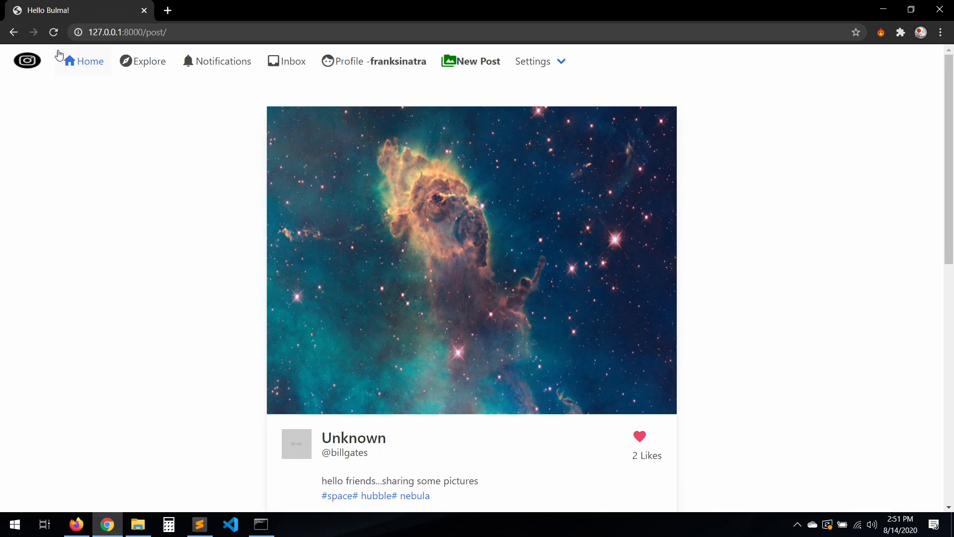
left_click(539, 61)
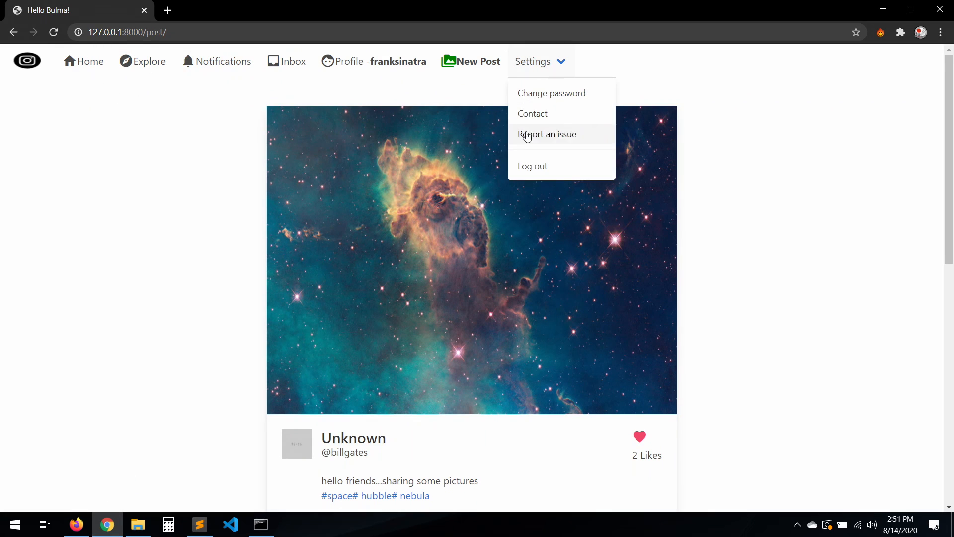
left_click(532, 165)
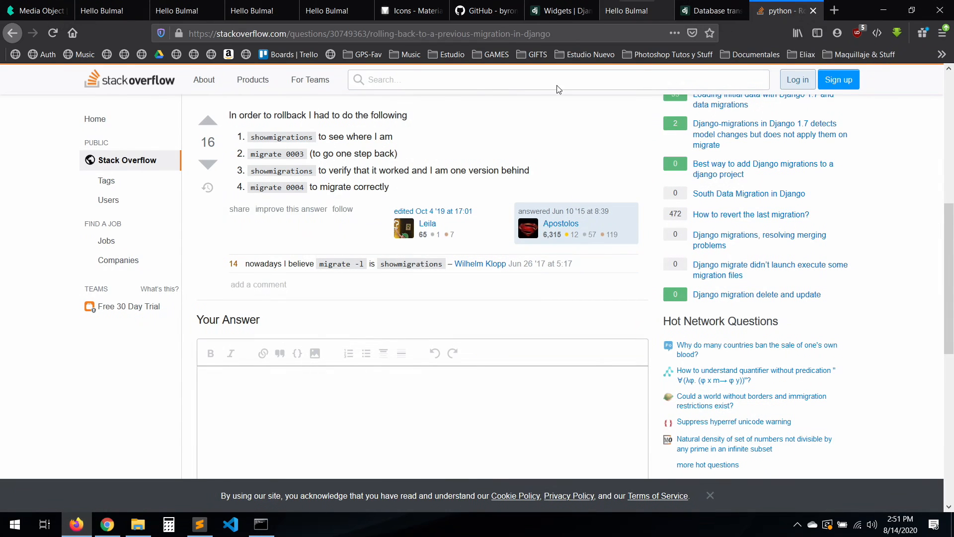
- Search 'Scarlett Johansson' in a new tab and scroll through the image results
left_click(834, 11)
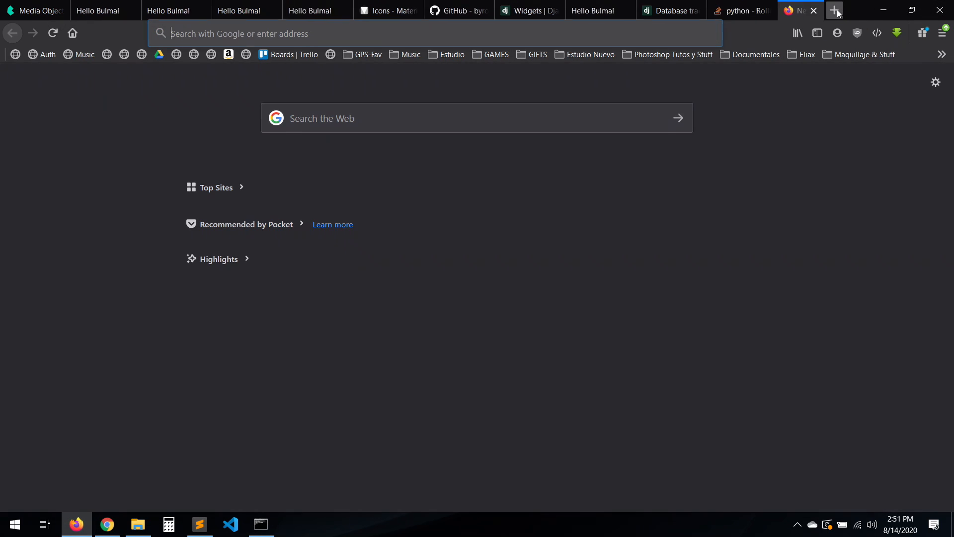
type("sca")
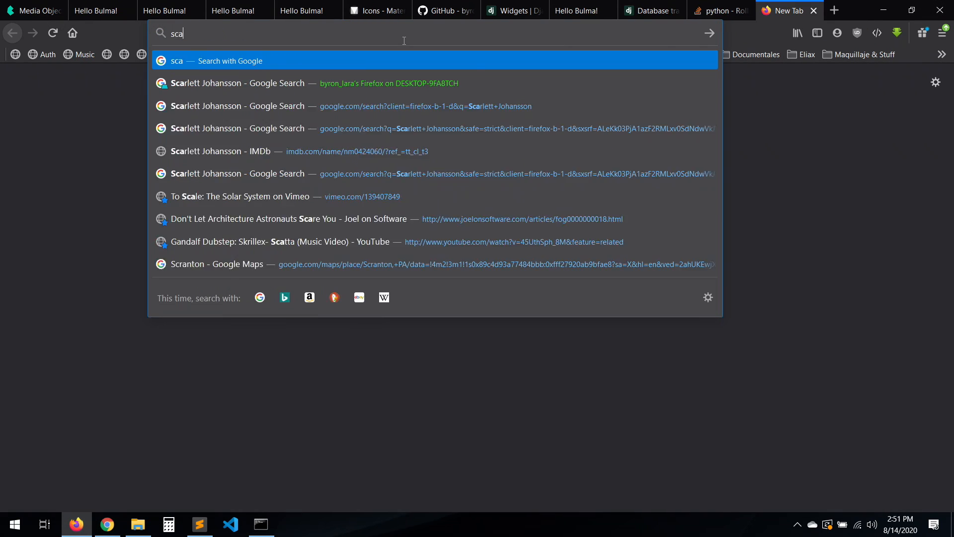
type("Scarlett Johansson")
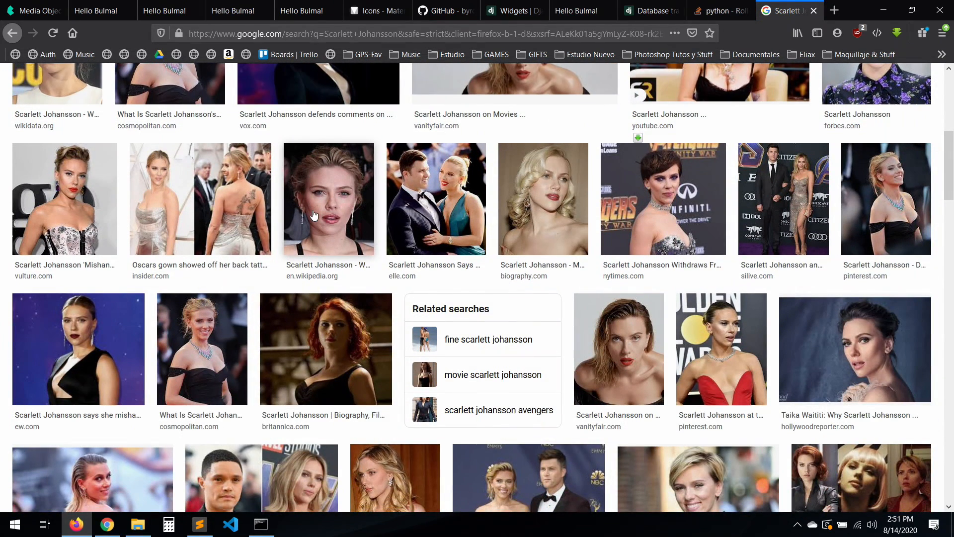
scroll("down", 3)
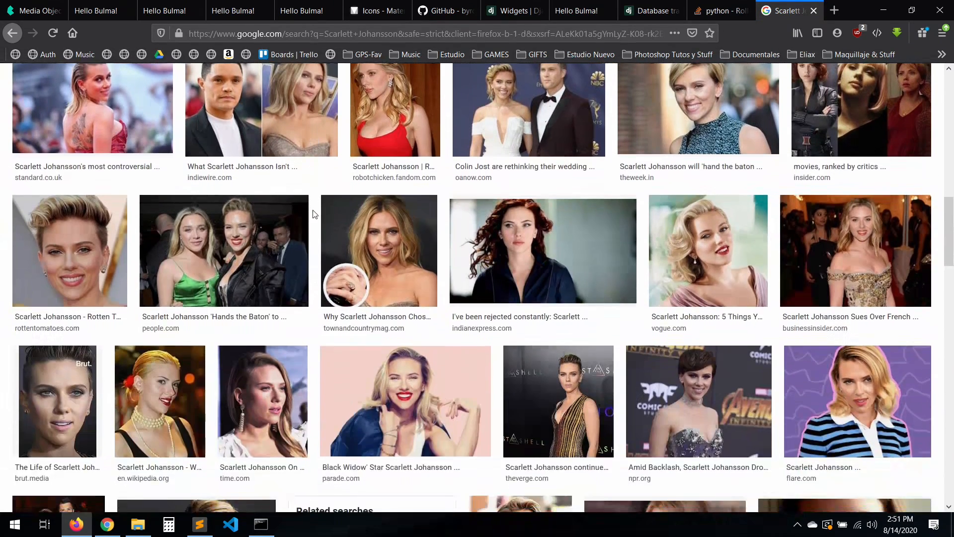
scroll("down", 3)
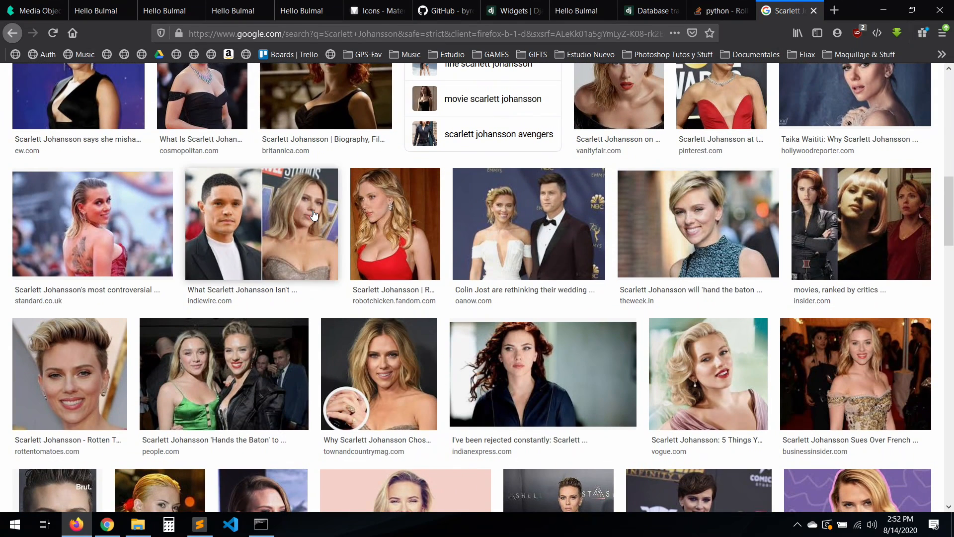
scroll("down", 3)
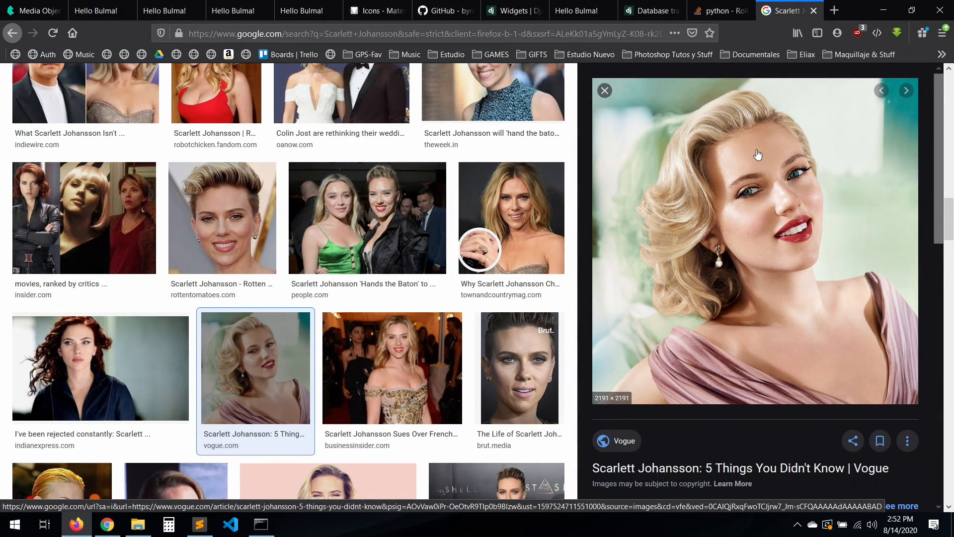
mouse_move(701, 202)
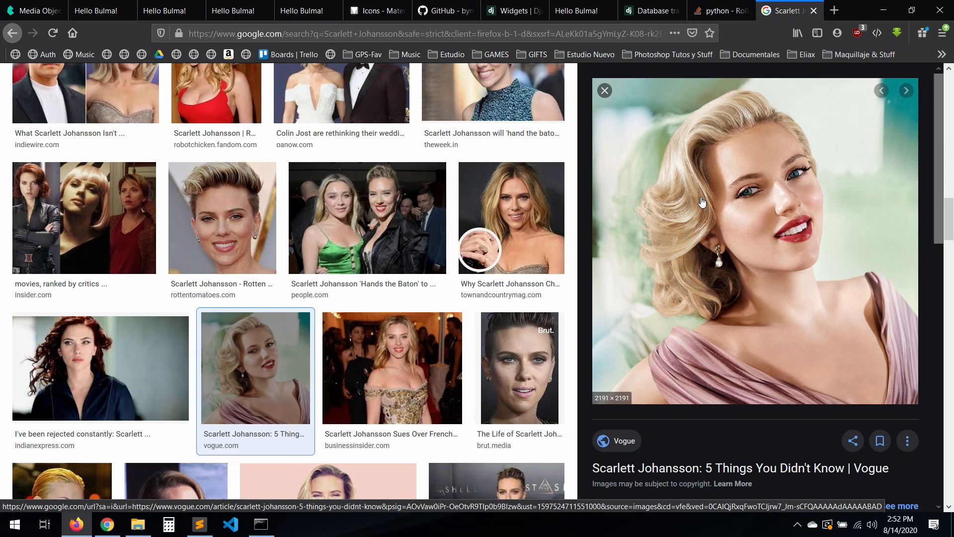
- Try saving the Vogue portrait, then cancel the save dialog
right_click(702, 202)
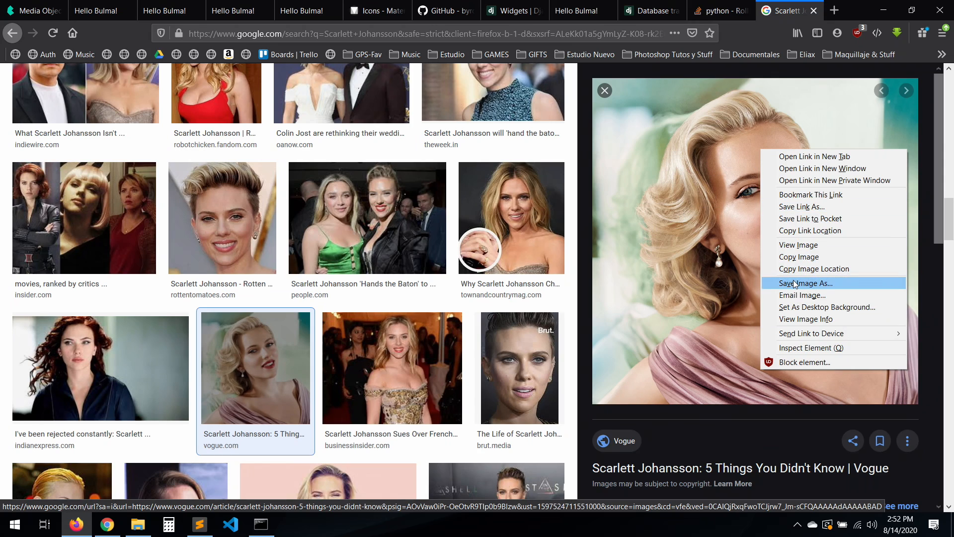
left_click(805, 283)
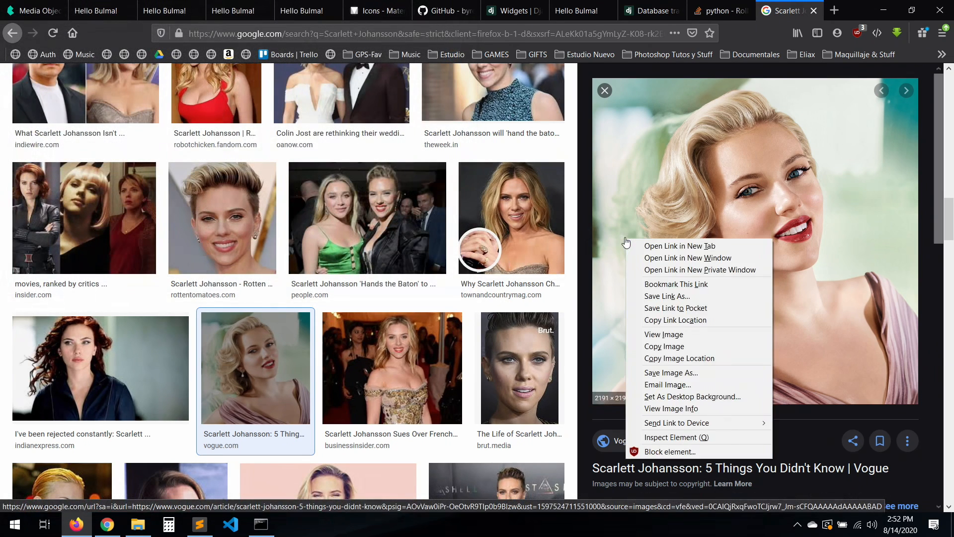
left_click(672, 372)
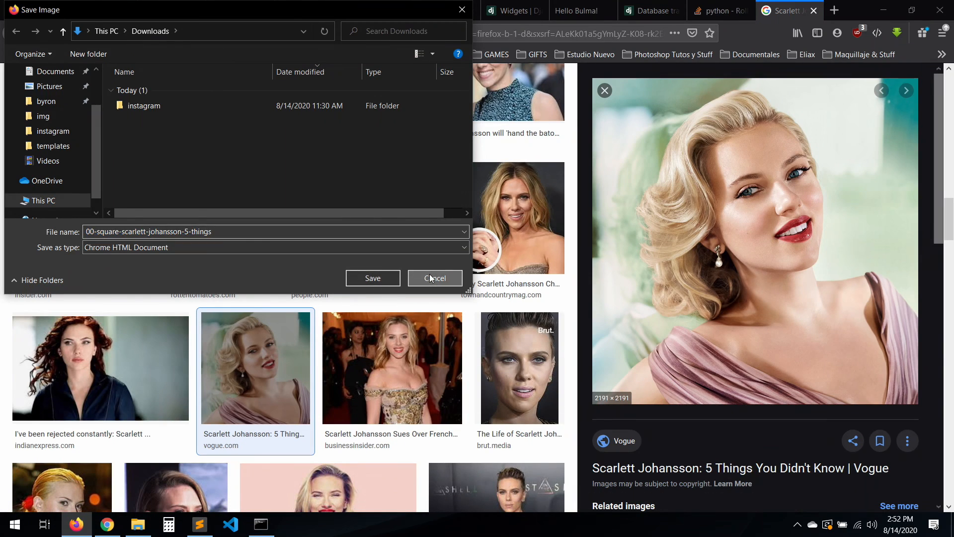
left_click(434, 277)
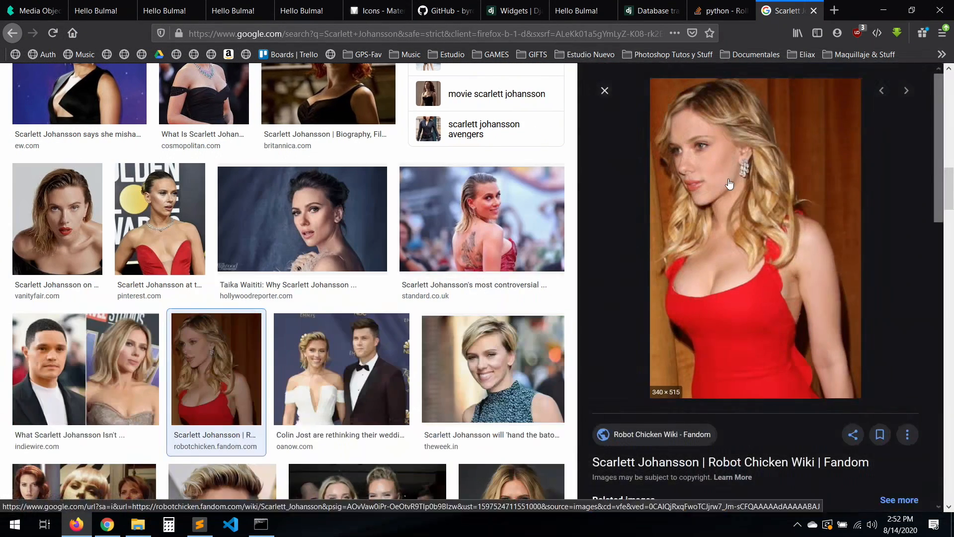
- Try copying and saving the red-dress photo, then close the dialog without saving
right_click(730, 184)
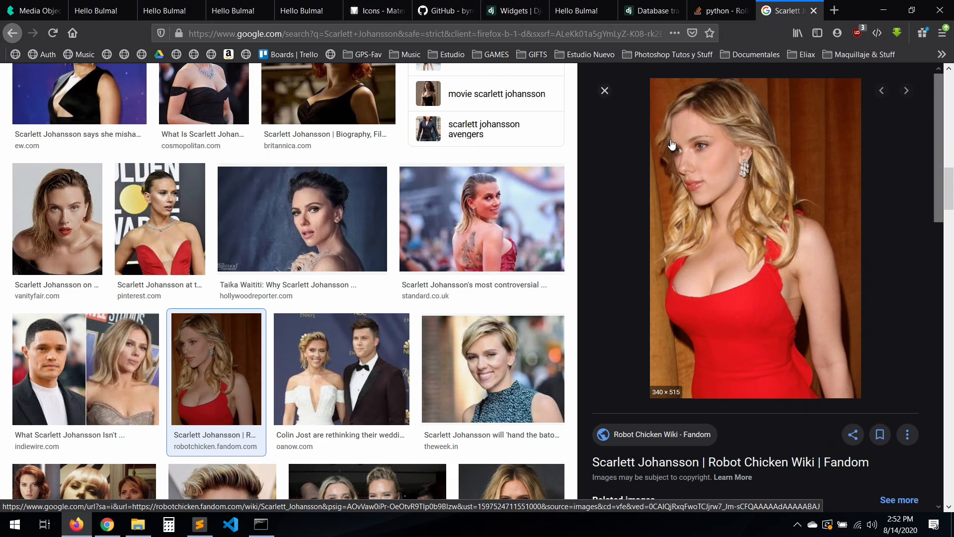
mouse_move(732, 179)
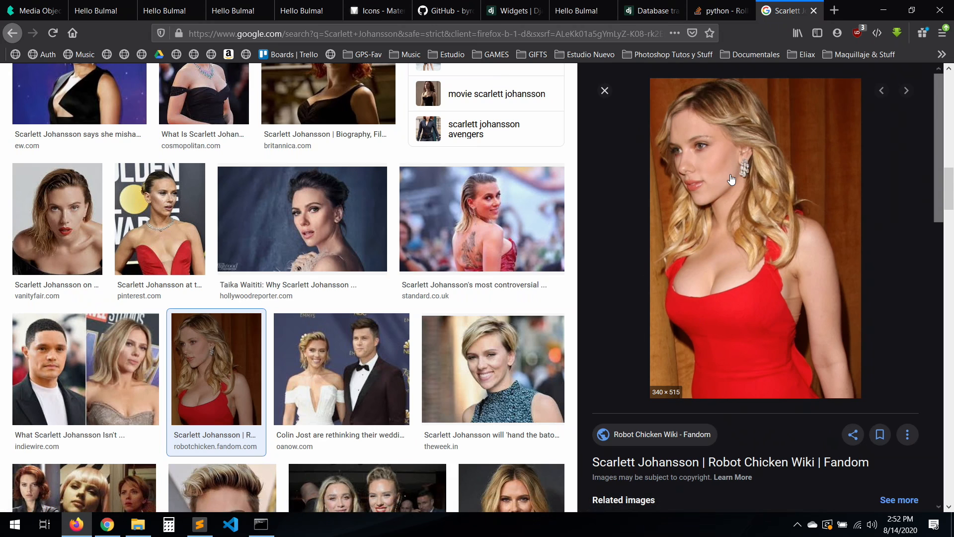
right_click(732, 179)
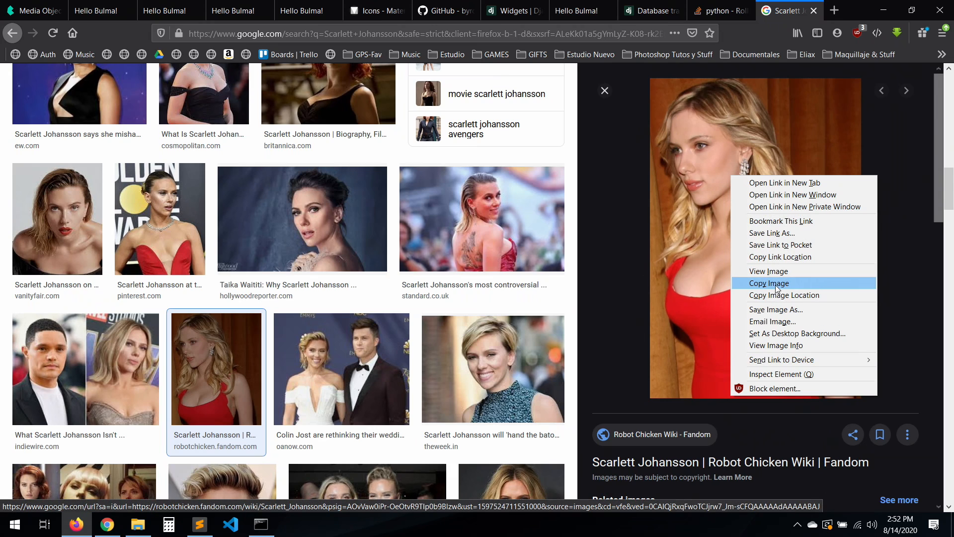
left_click(776, 309)
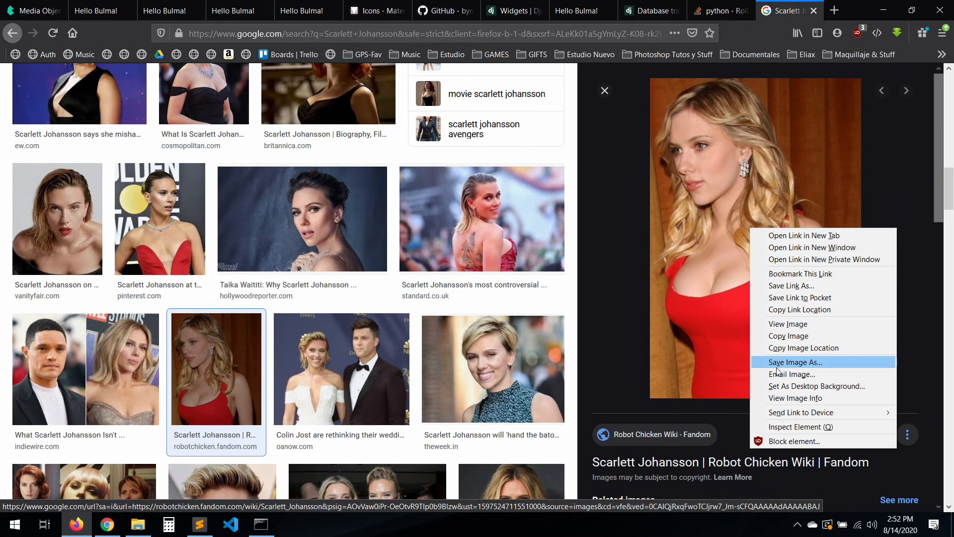
left_click(794, 362)
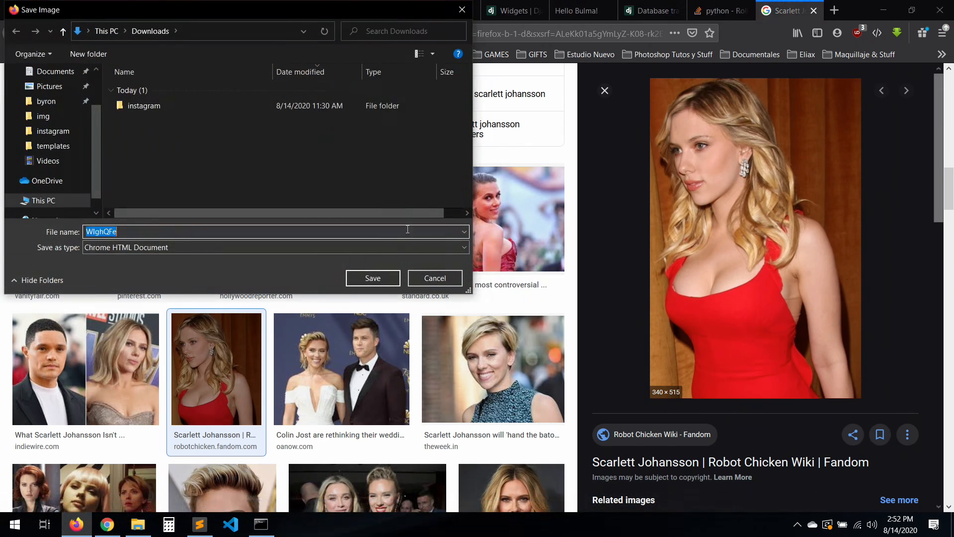
left_click(435, 278)
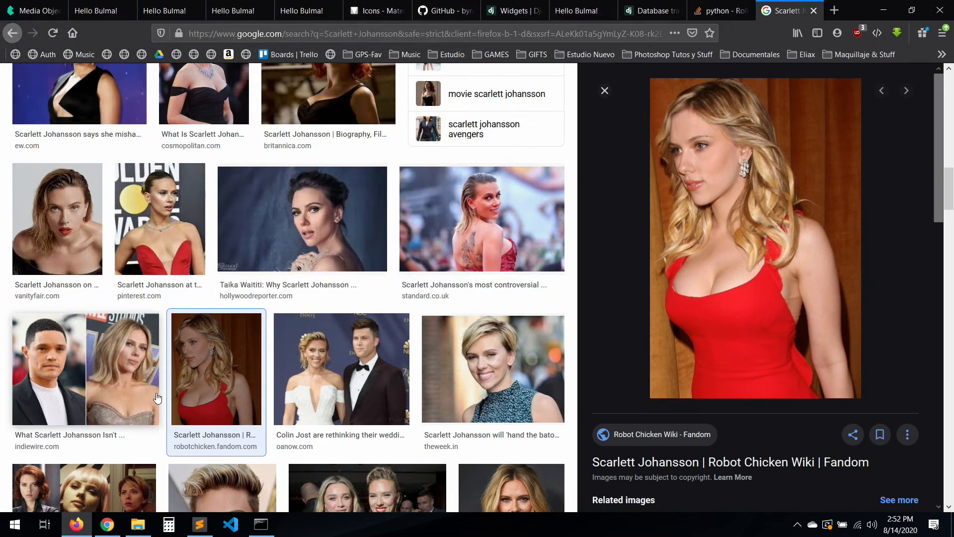
mouse_move(680, 80)
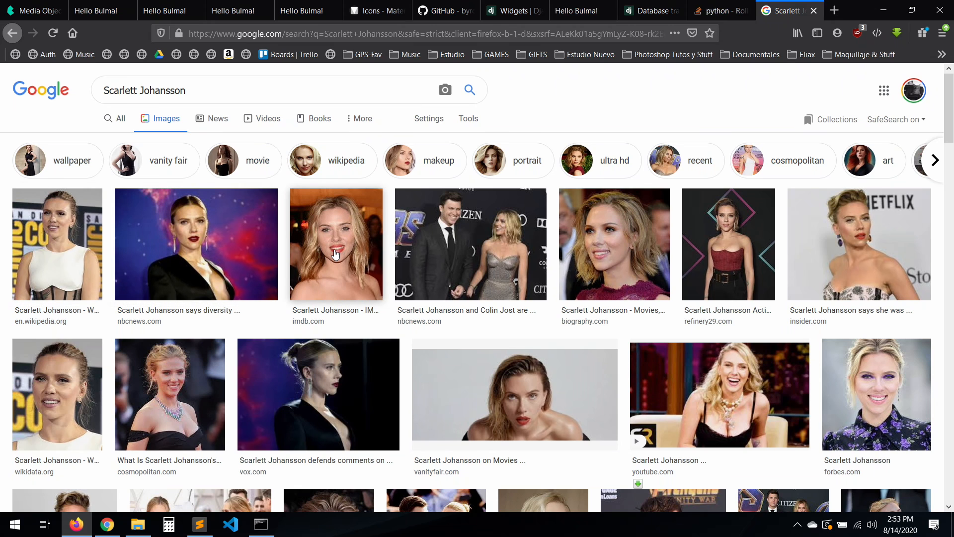
- Preview the IMDb close-up portrait and save it to disk
left_click(336, 243)
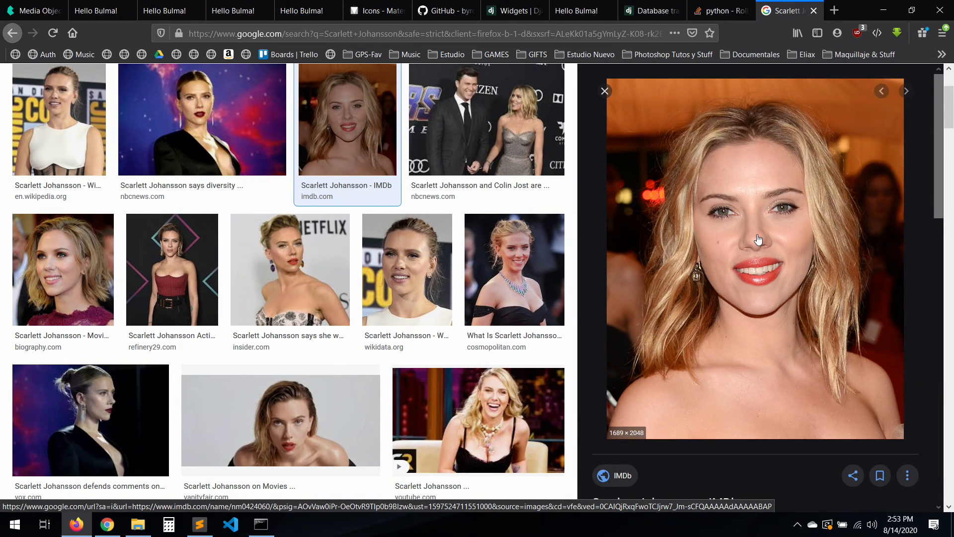
right_click(758, 238)
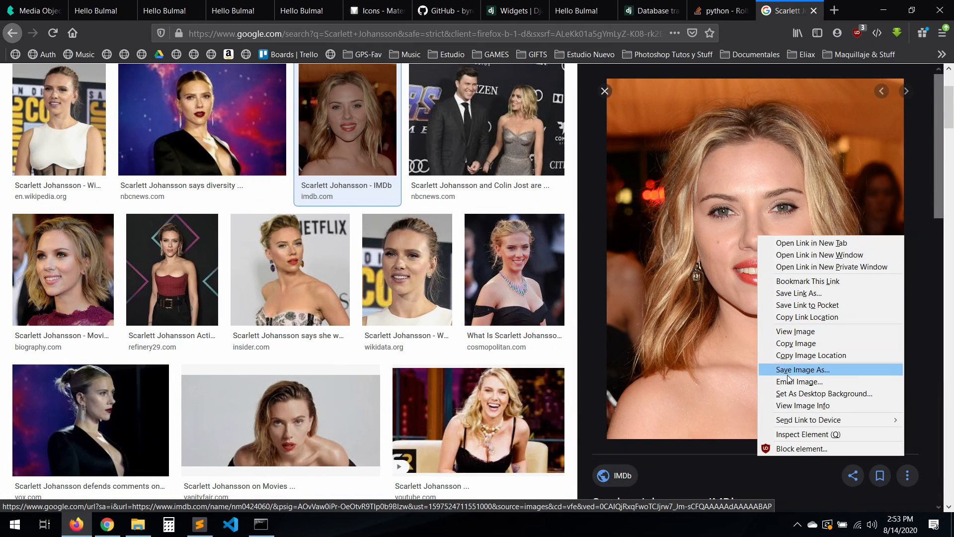
left_click(802, 369)
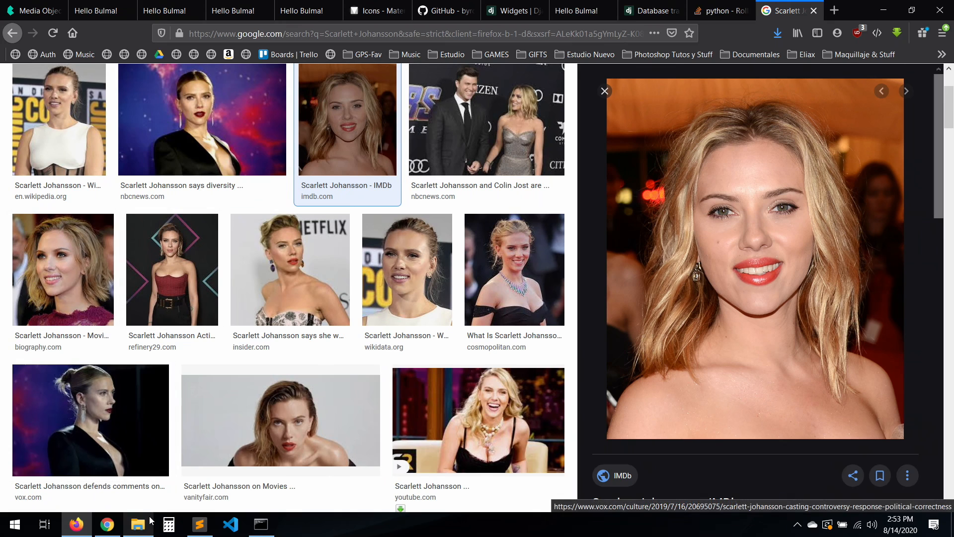
- Open the Downloads folder in File Explorer and open the newly saved portrait JPG
left_click(108, 524)
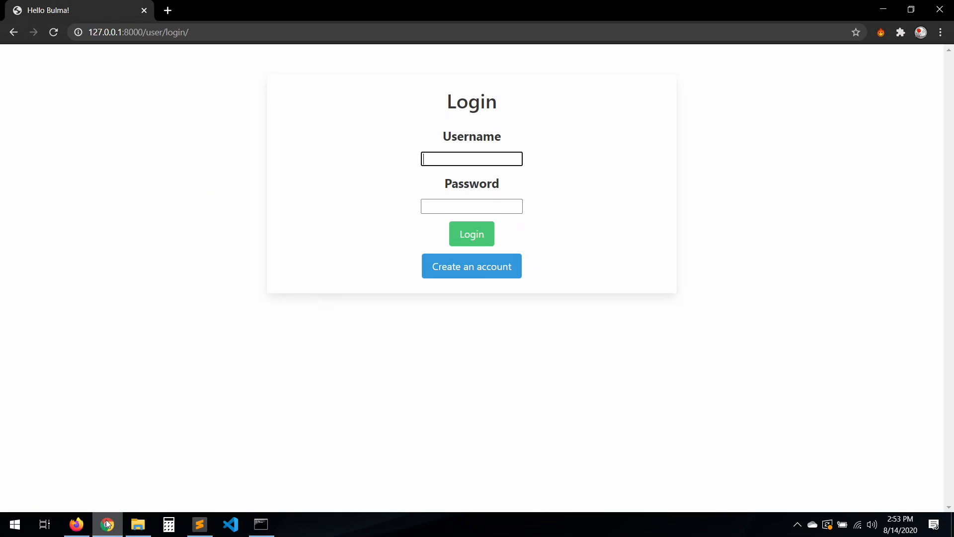
left_click(137, 523)
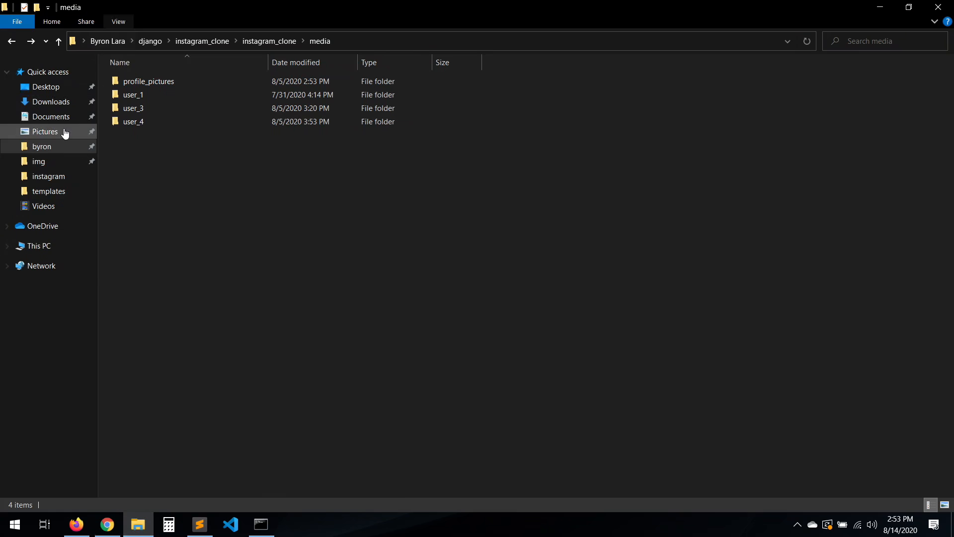
left_click(52, 102)
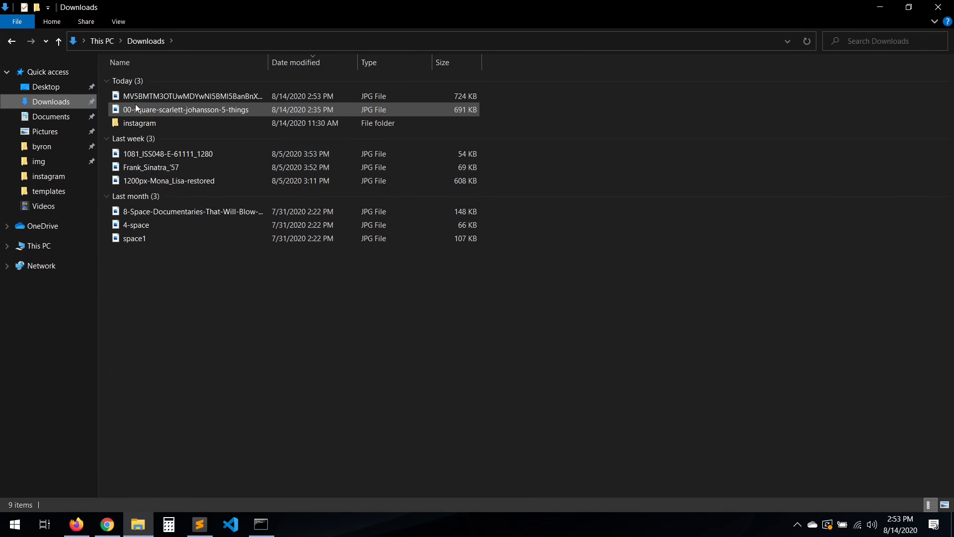
double_click(187, 109)
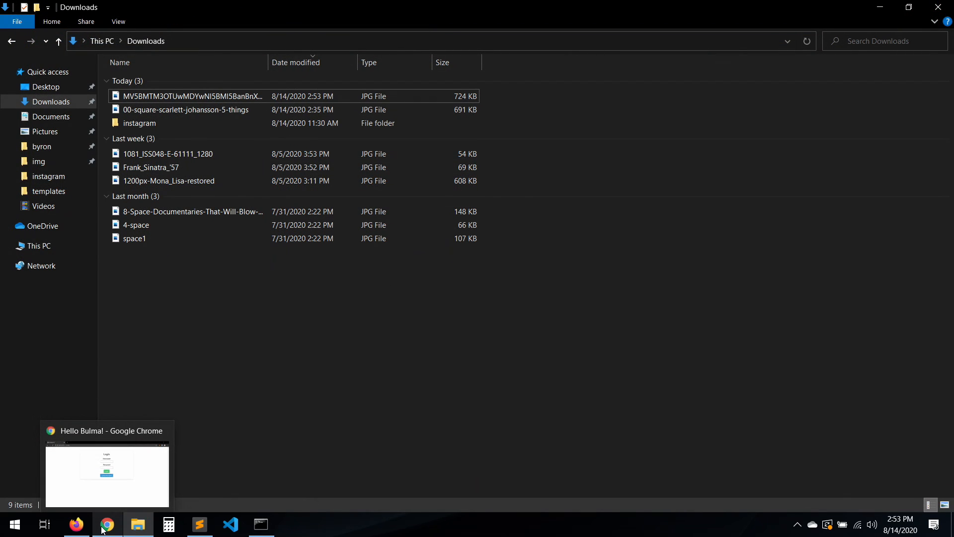
- Submit the sign-up form with Scarlett Johansson's name, email and password
left_click(106, 523)
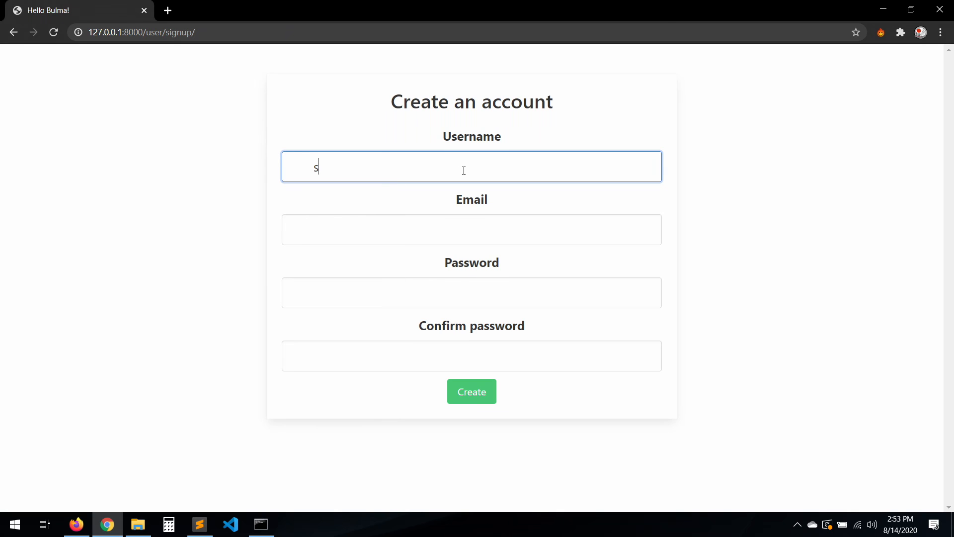
type("carlett")
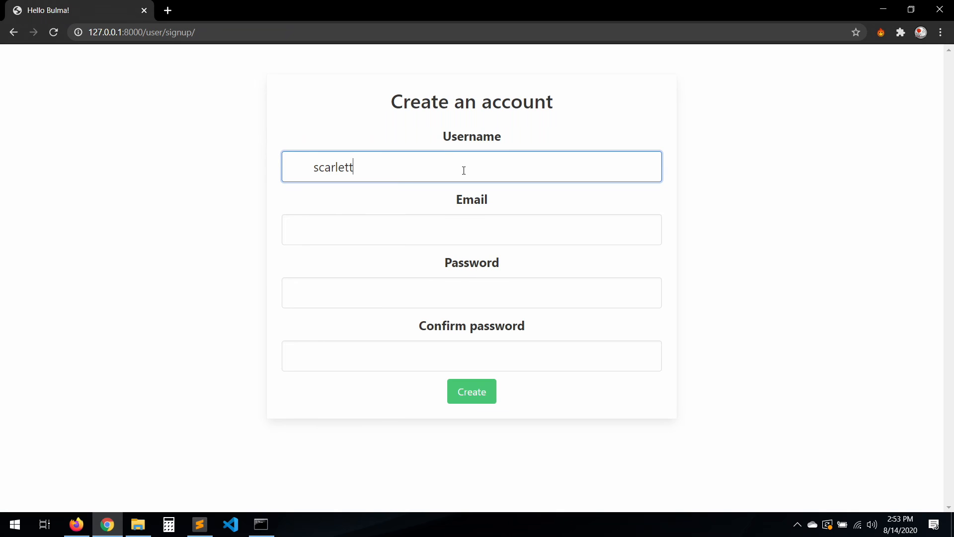
type("johansson")
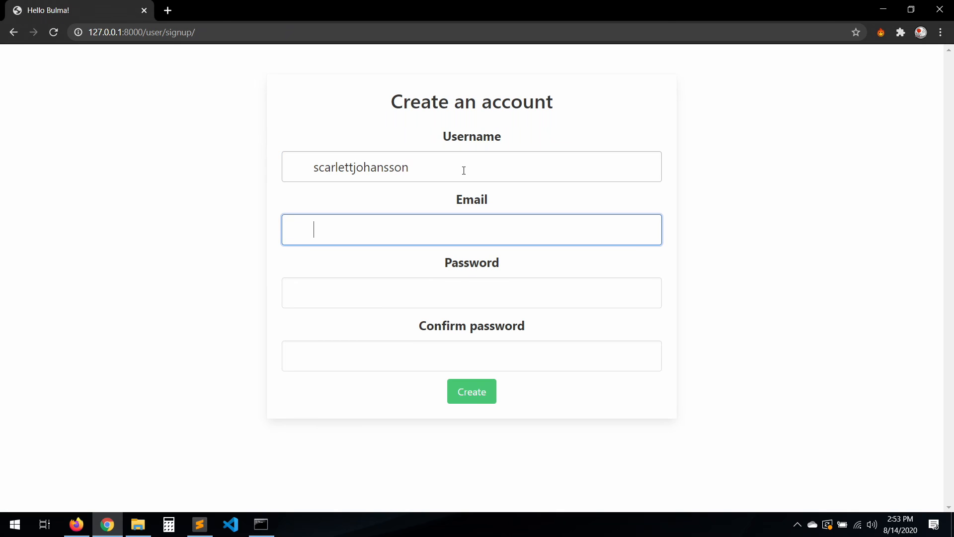
type("scarlet@em")
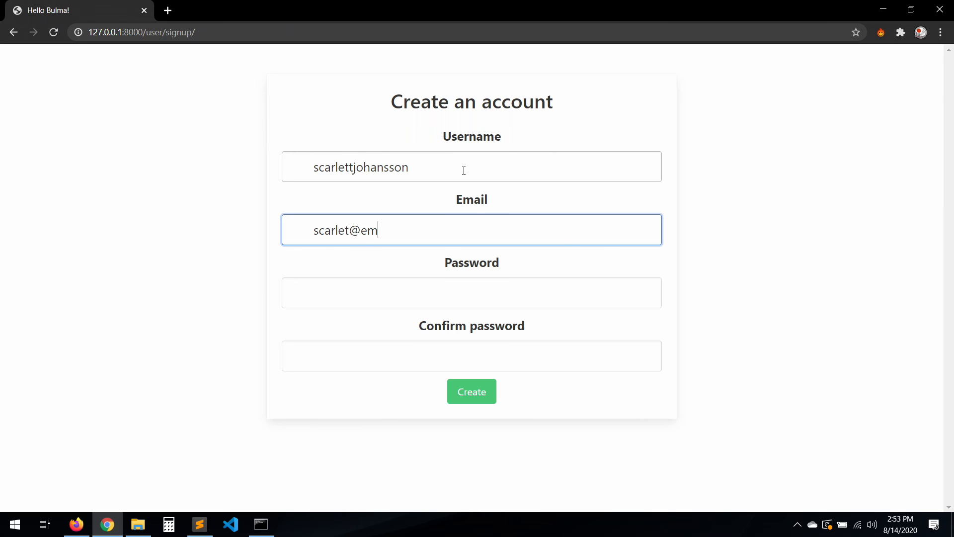
type("••••")
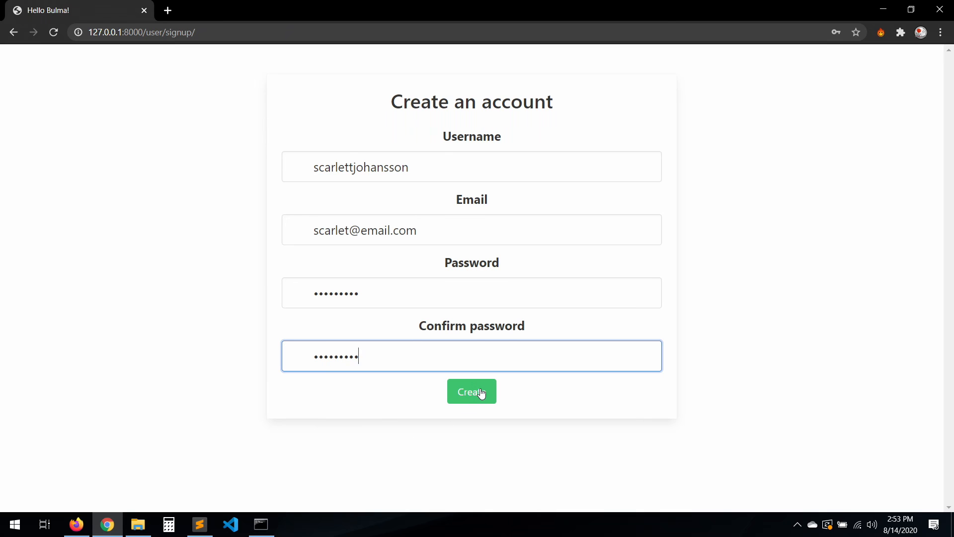
left_click(472, 391)
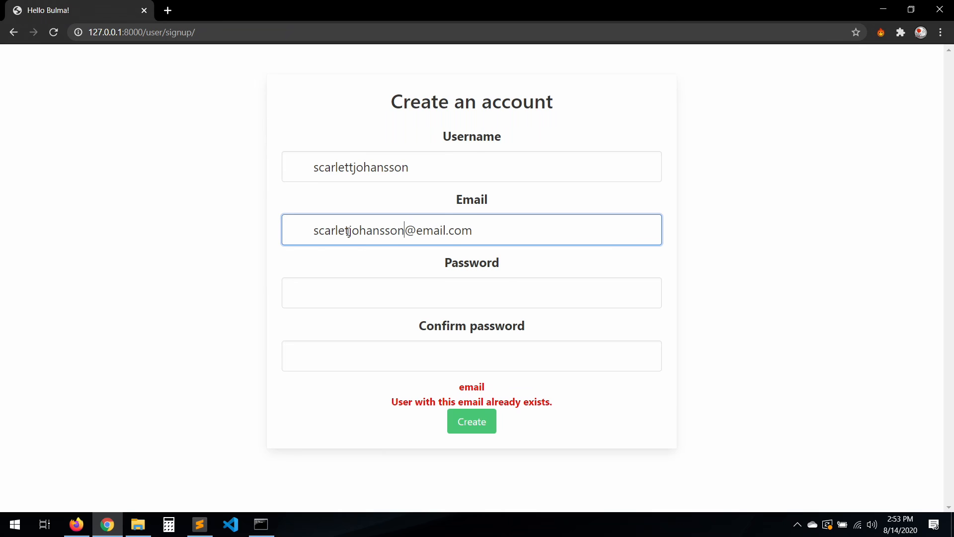
- Go to the Login page and enter username scarlettjohansson and its password
left_click(472, 292)
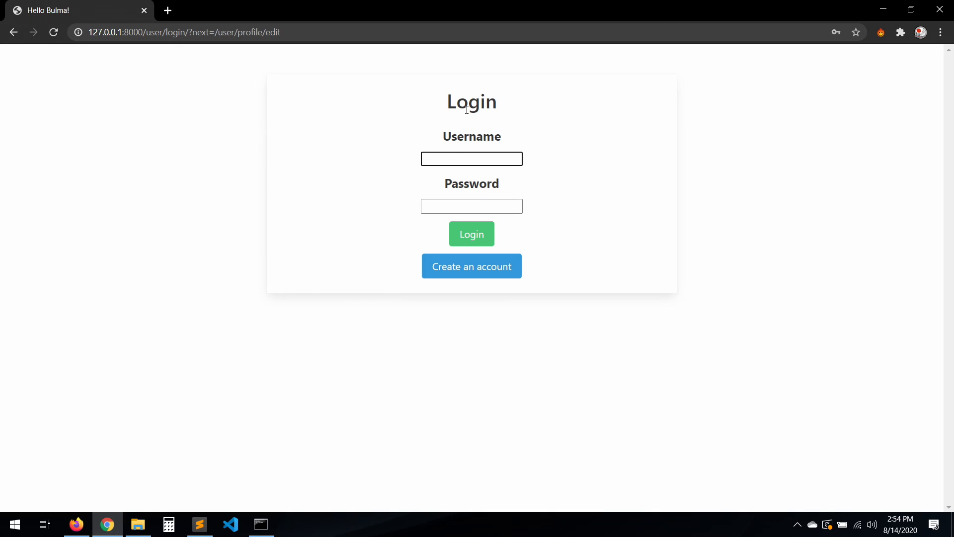
type("scarlettjohansson")
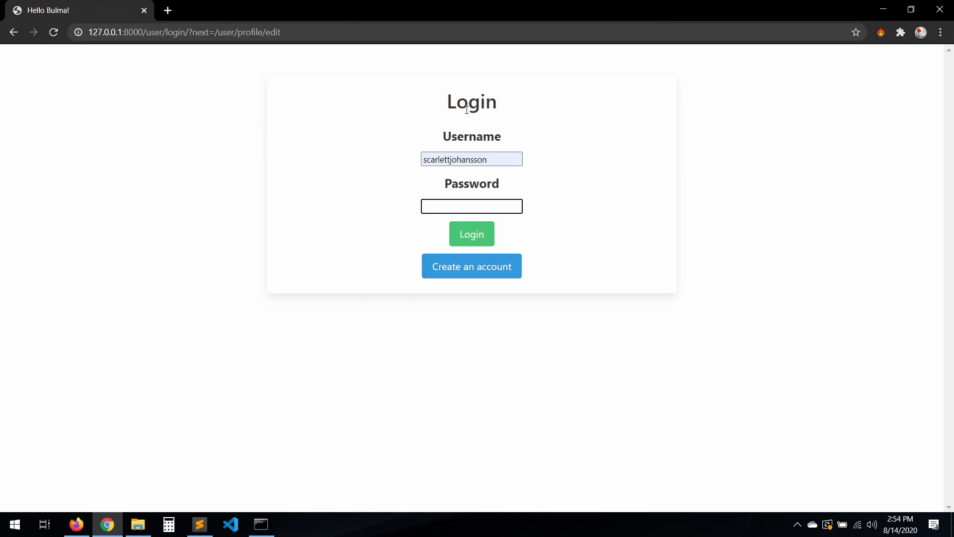
type("password")
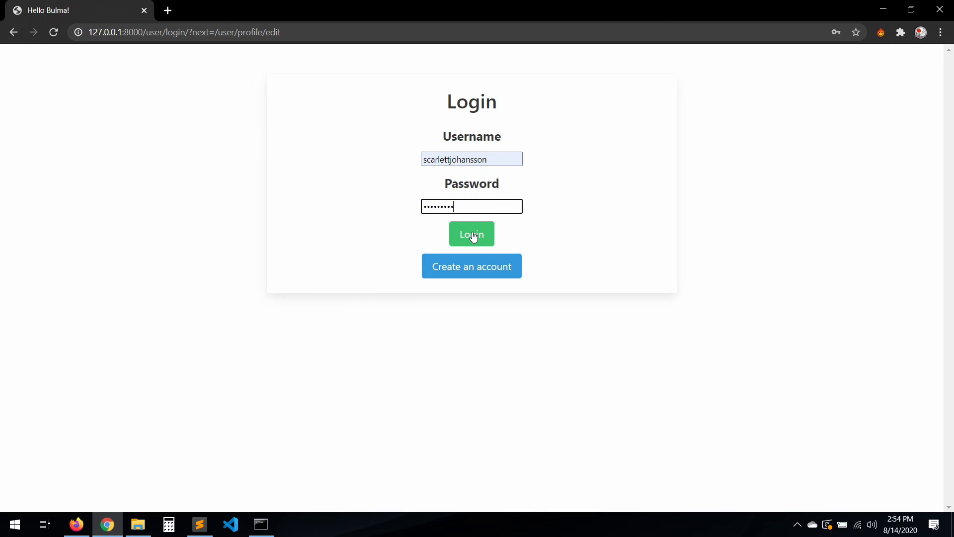
- Log in and pick the square Scarlett Johansson photo for the profile picture
left_click(472, 234)
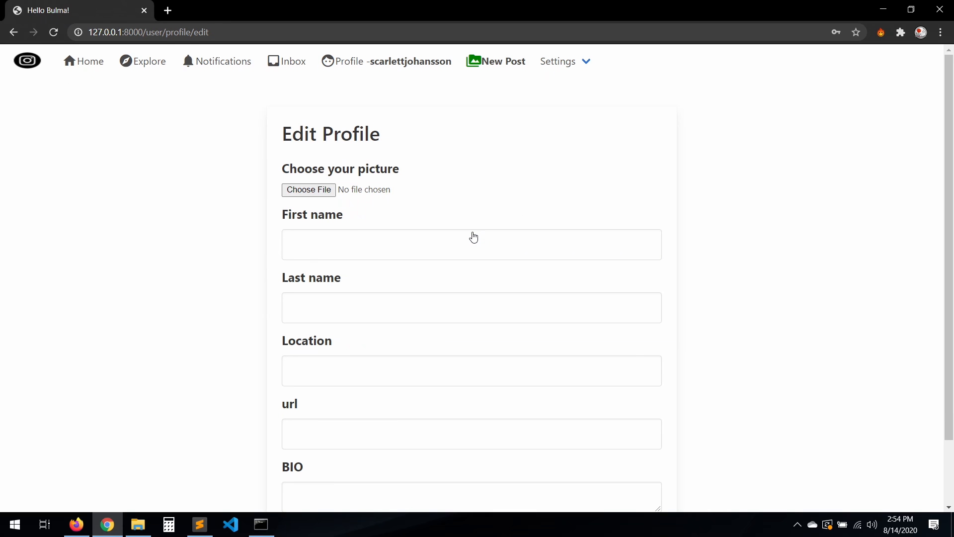
mouse_move(280, 284)
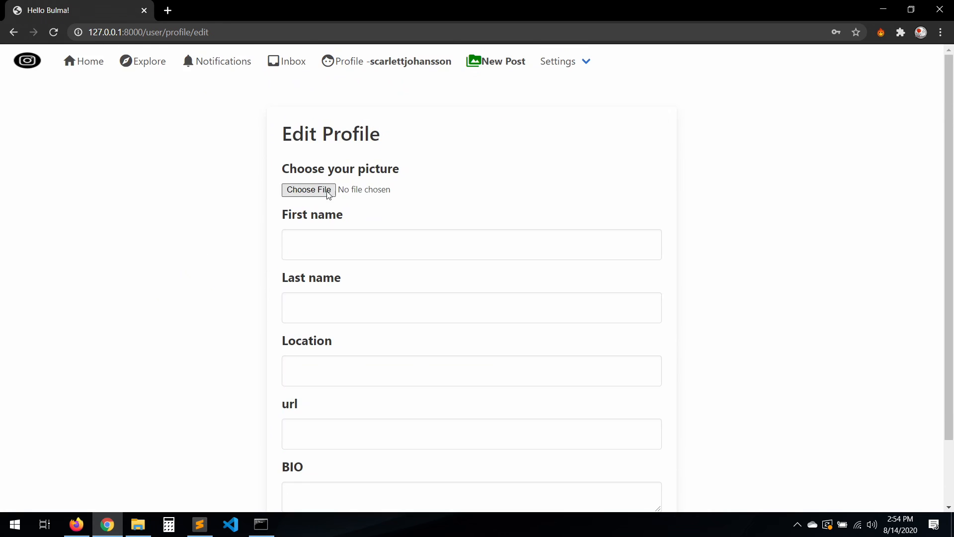
scroll("down", 3)
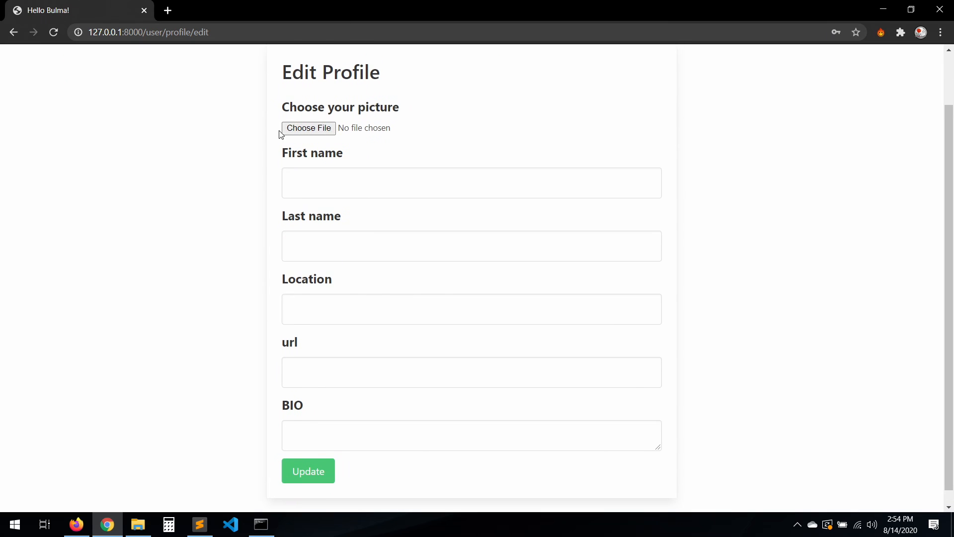
left_click(308, 127)
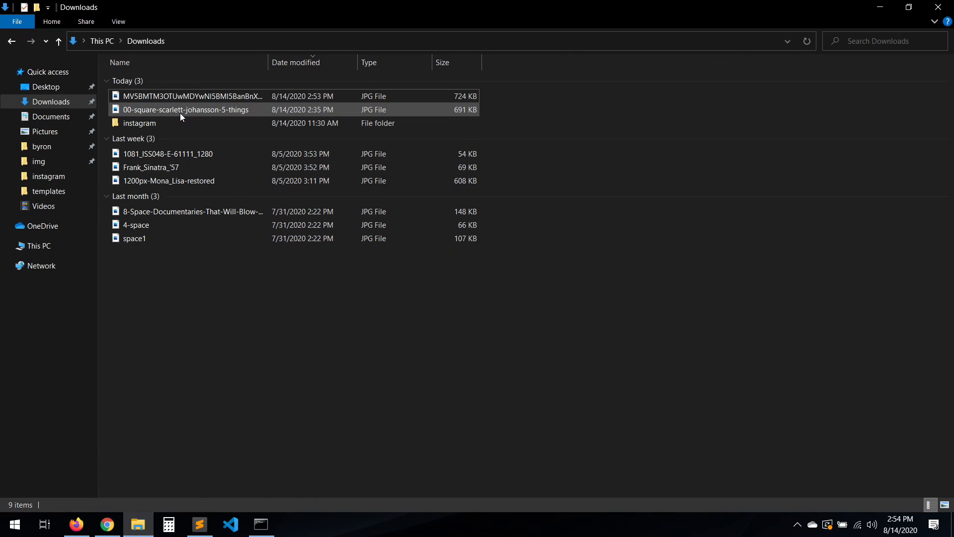
double_click(185, 109)
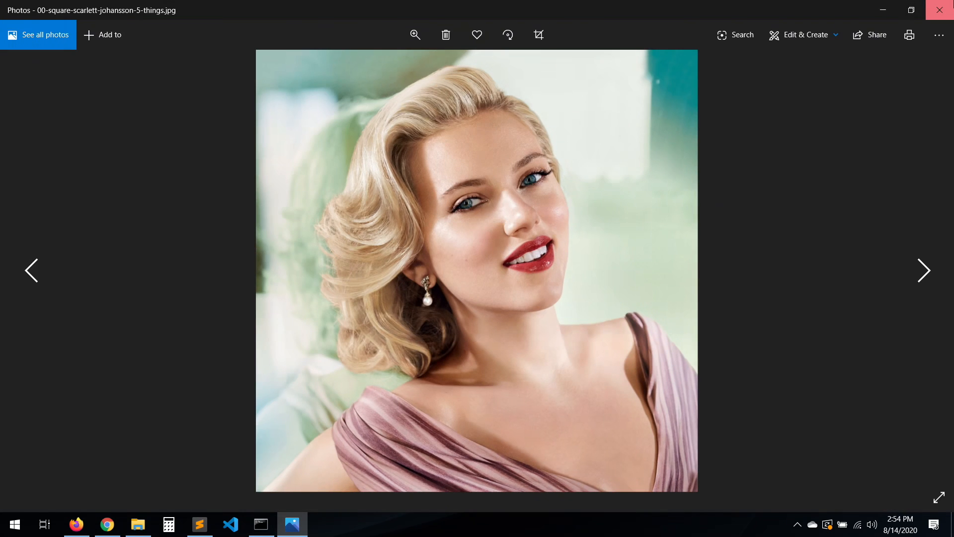
left_click(138, 523)
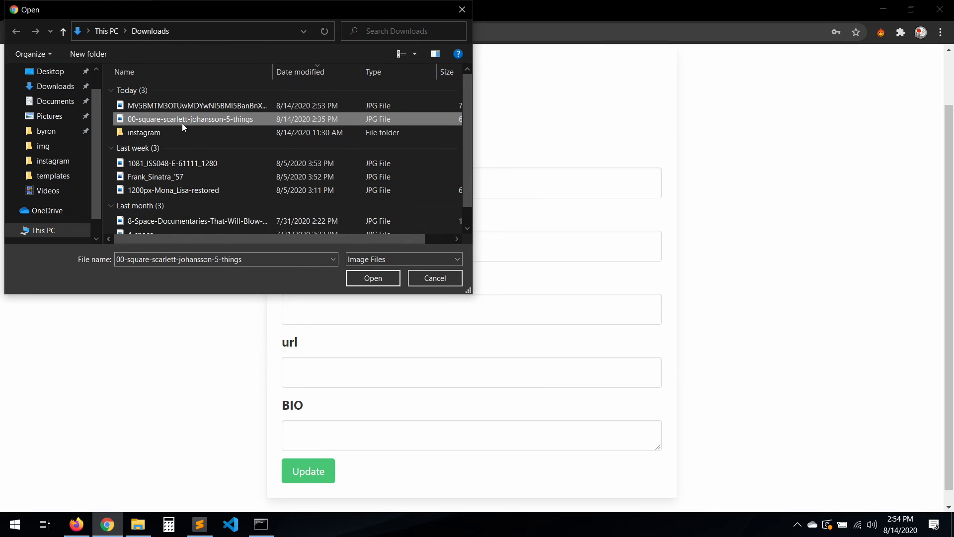
- Confirm the chosen photo and enter first and last name Scarlett Johansson
left_click(372, 278)
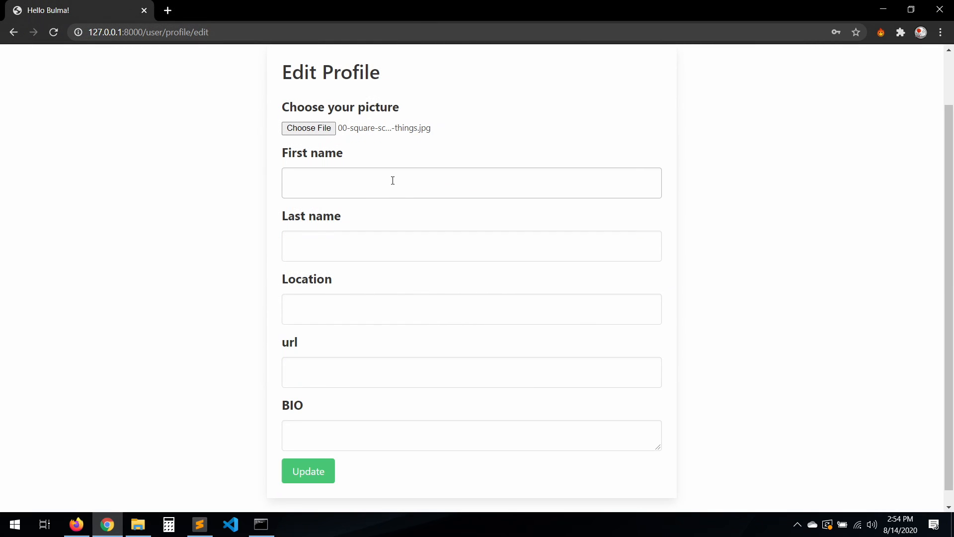
type("Scar")
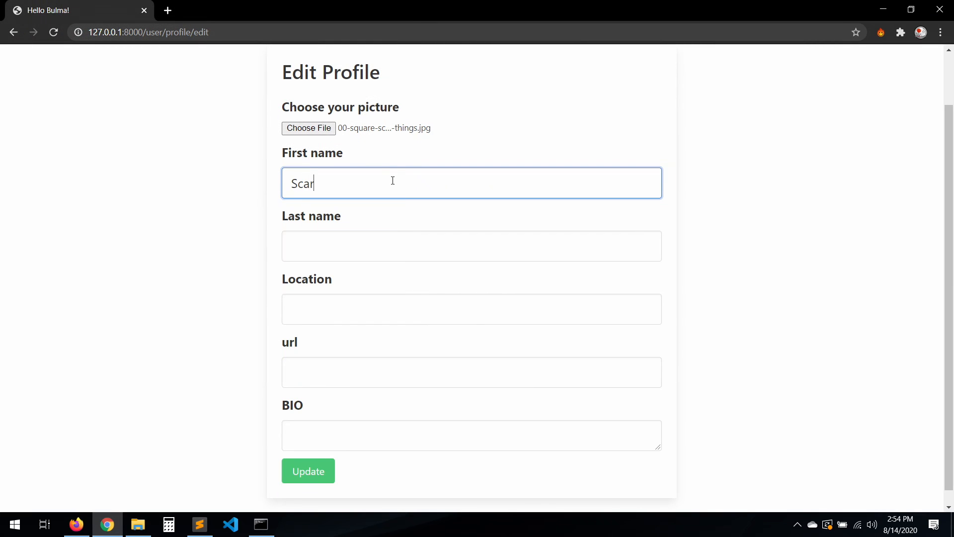
type("lett")
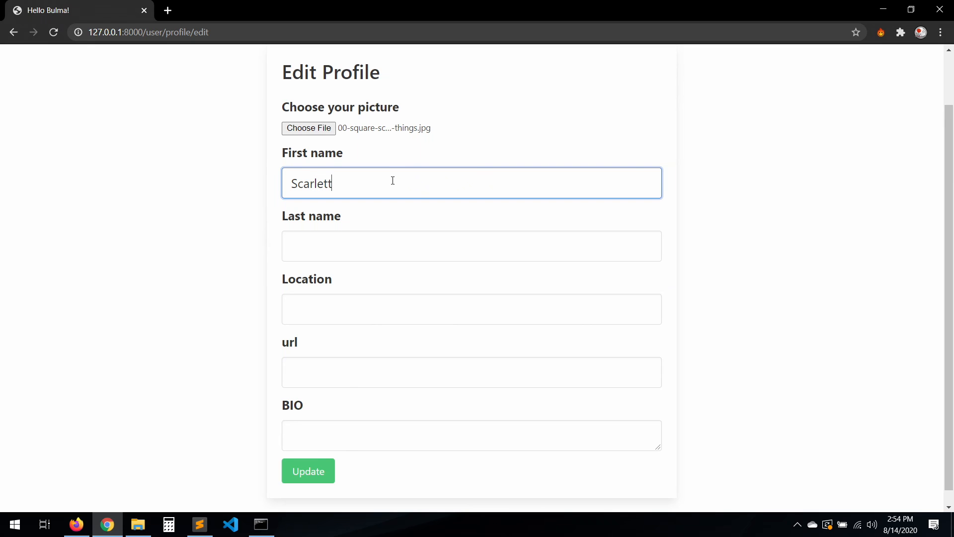
type("Johanss")
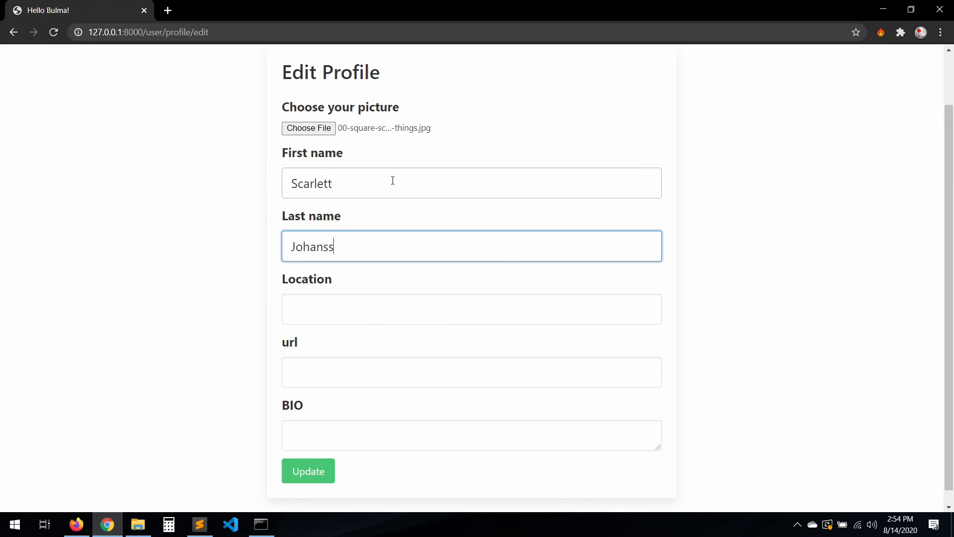
type("on")
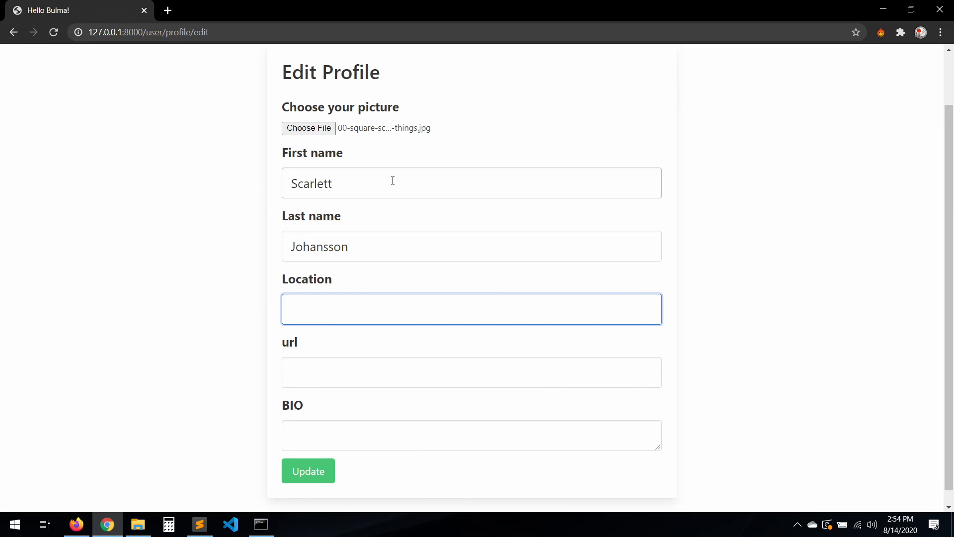
type("US")
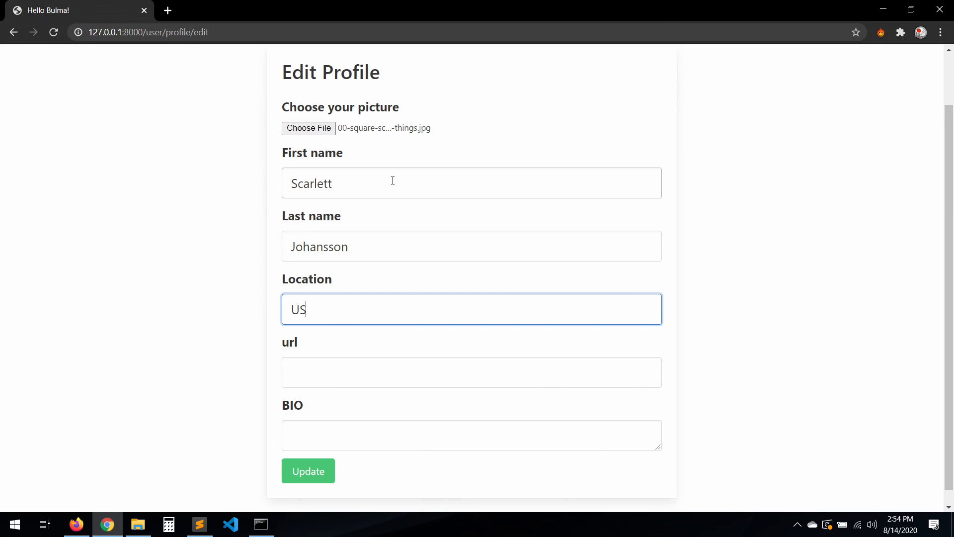
type("www")
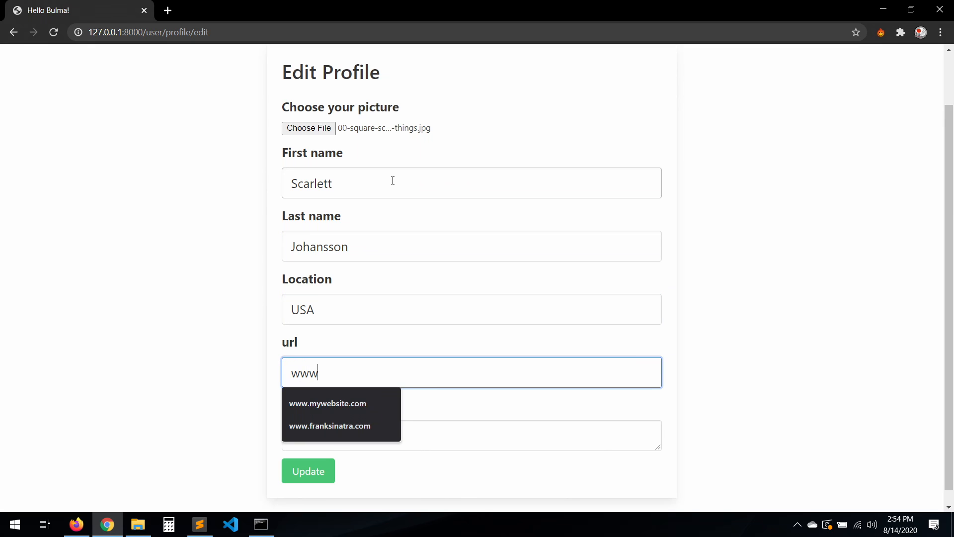
type(".")
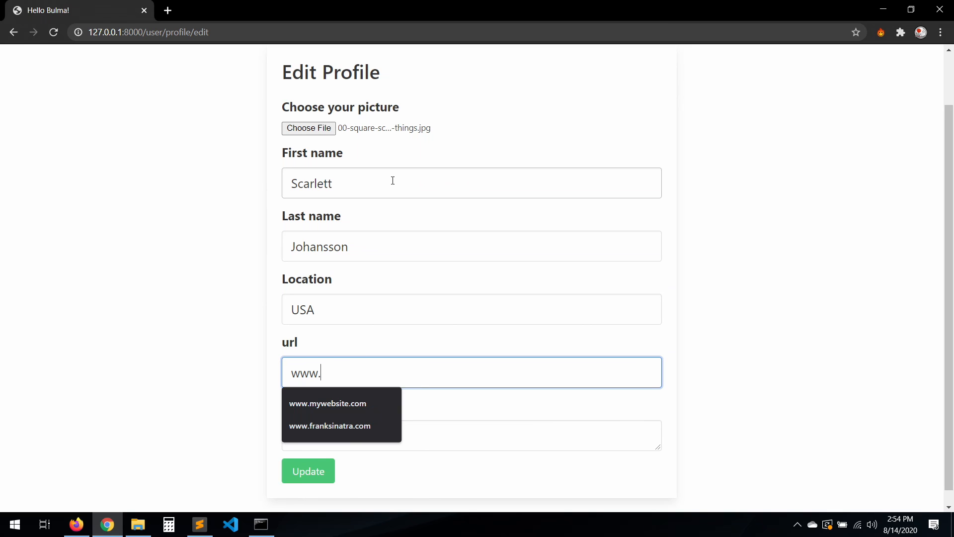
type("scarlett")
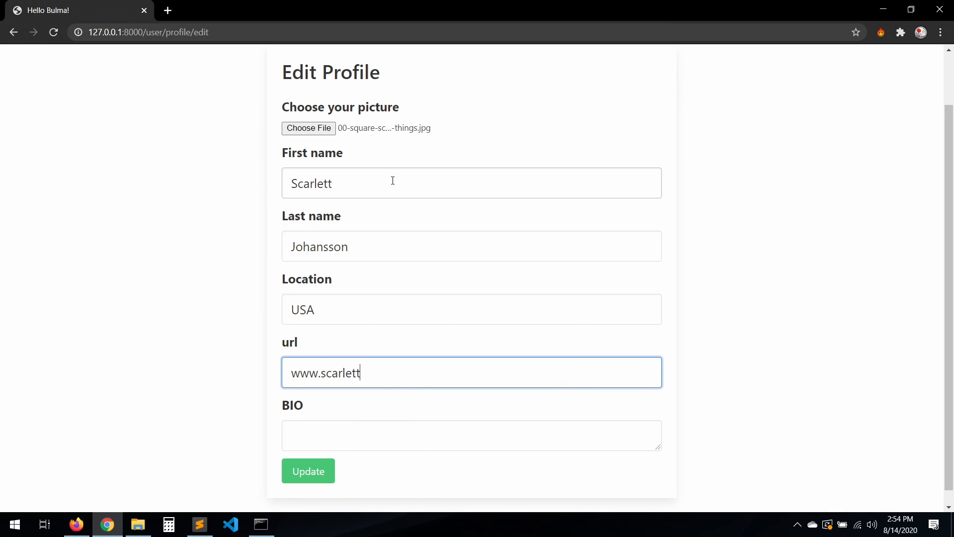
type("johansson.com")
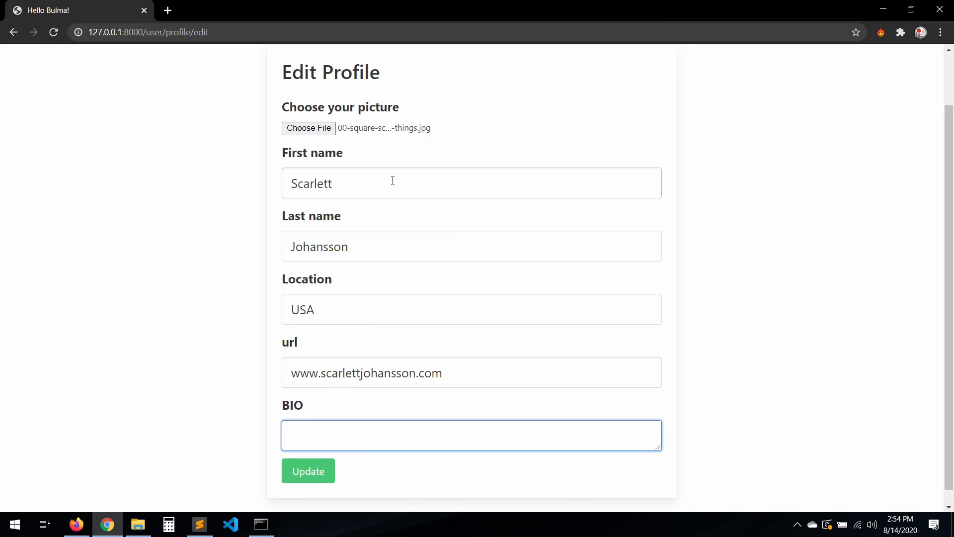
type("Actress")
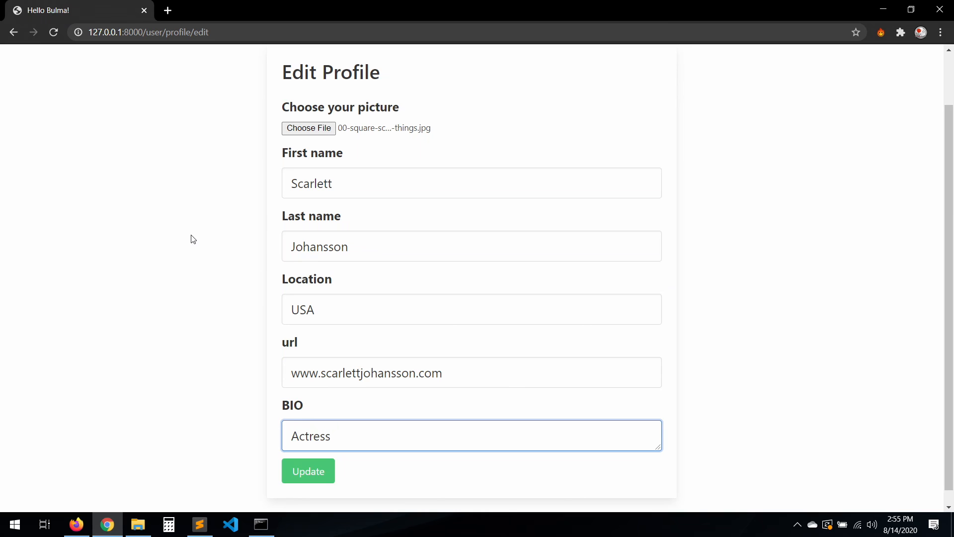
scroll("down", 3)
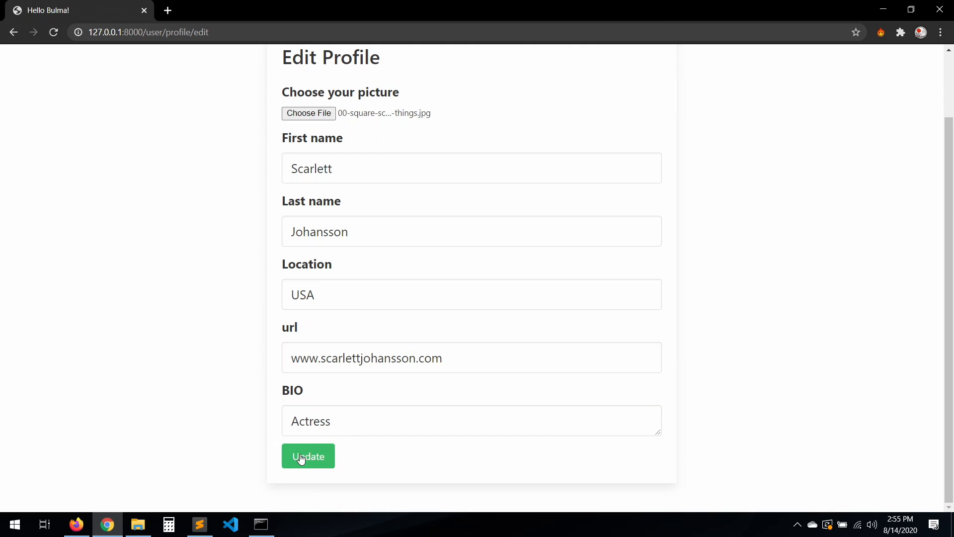
left_click(308, 455)
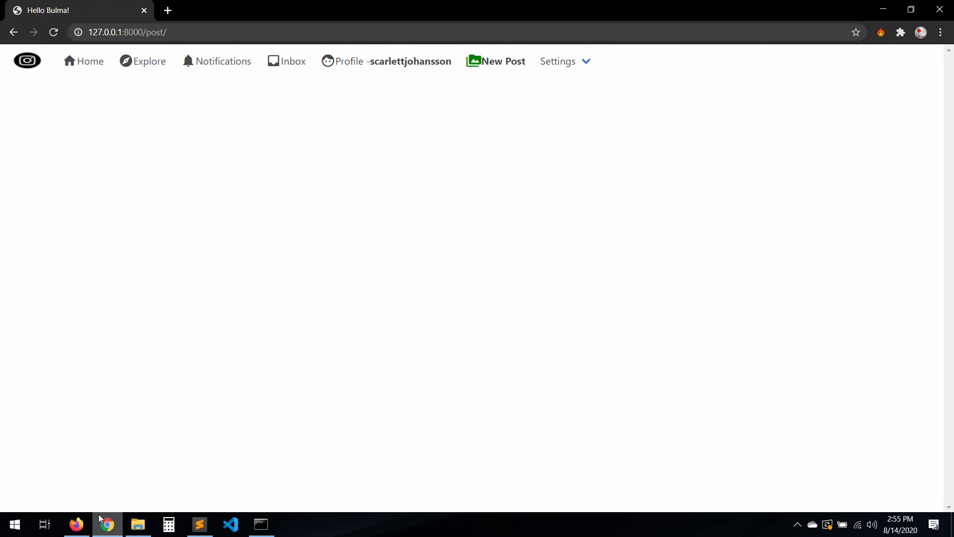
- Browse from the home folder into the django instagram_clone project folder
left_click(137, 526)
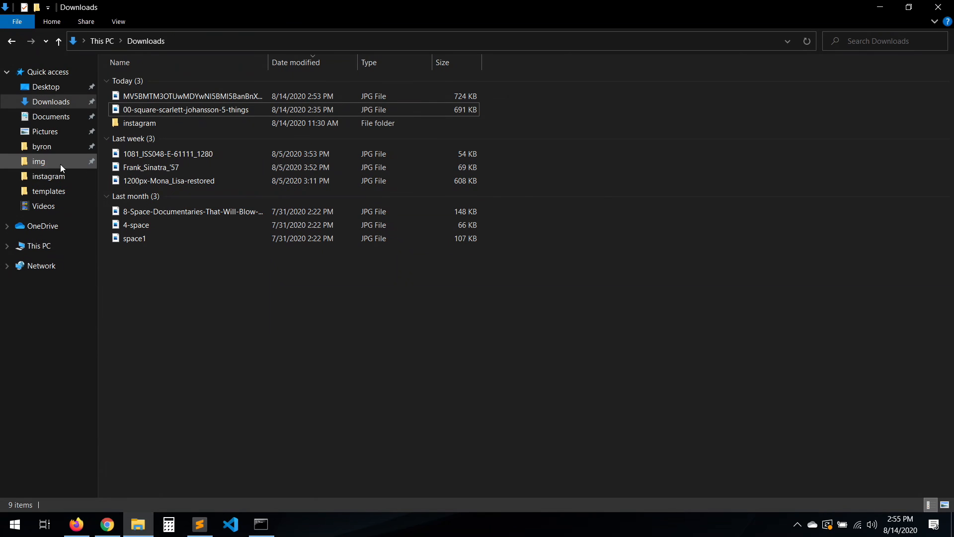
left_click(42, 146)
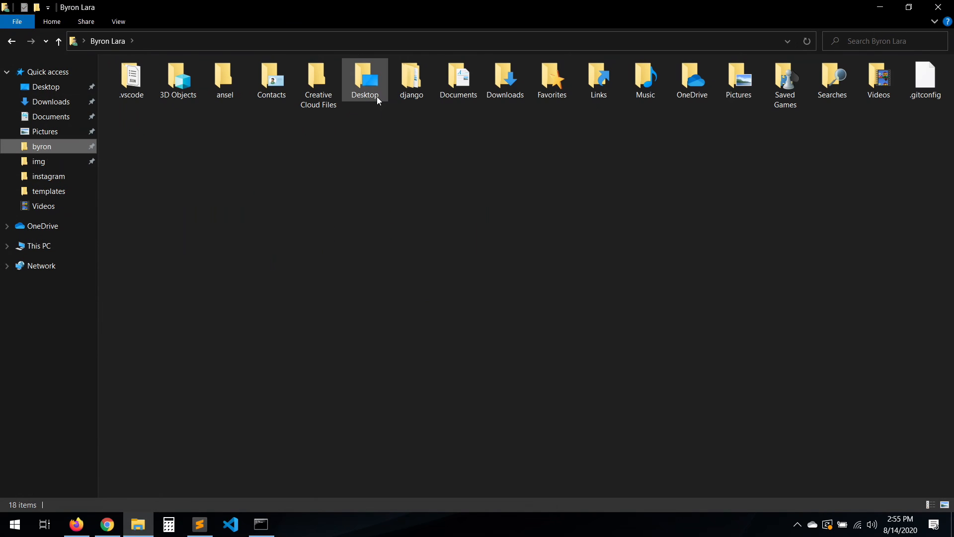
double_click(411, 79)
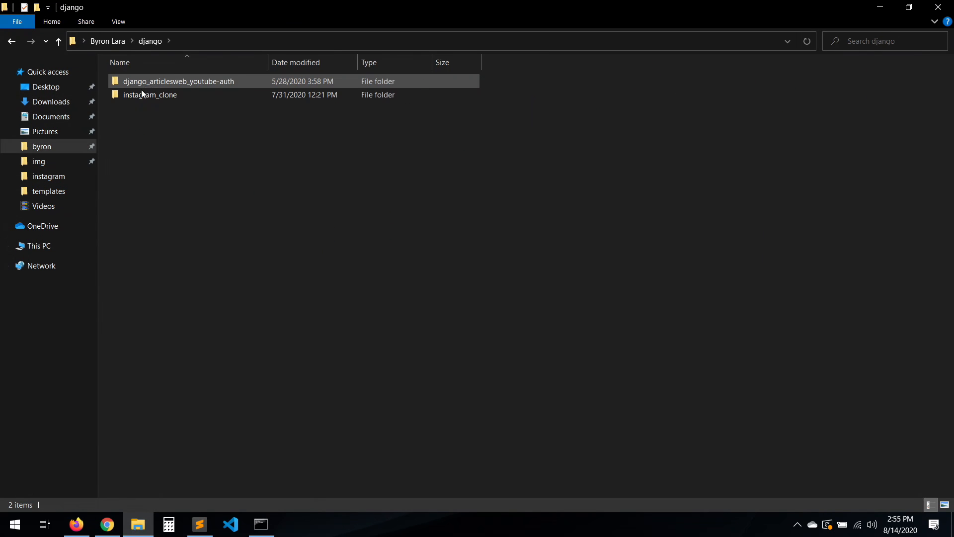
double_click(150, 95)
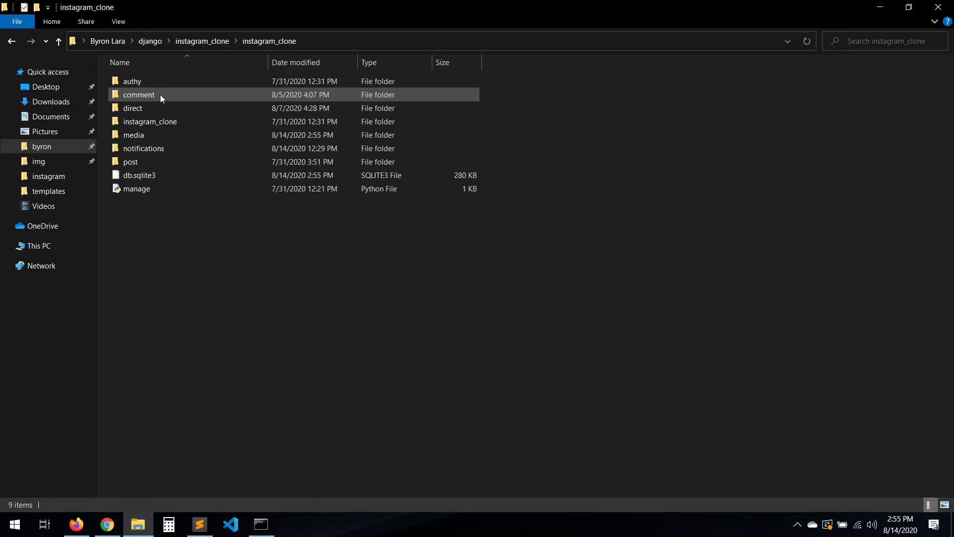
- Open media > user_7 and select the uploaded 13.3 KB profile image
left_click(133, 134)
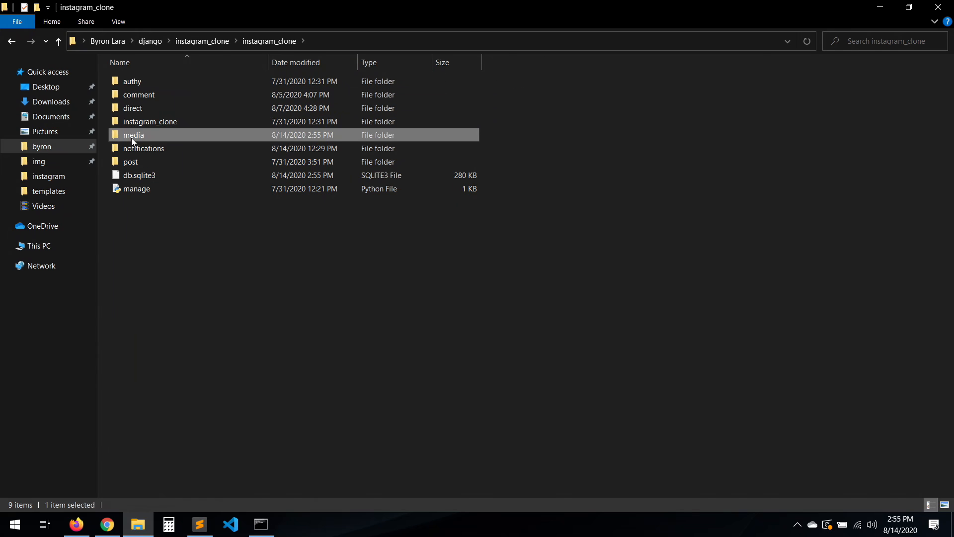
double_click(133, 135)
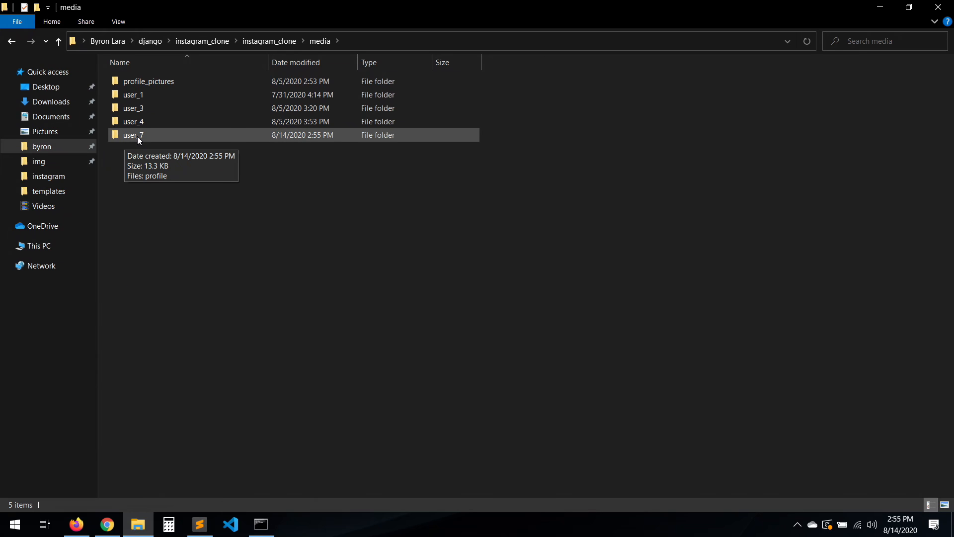
double_click(133, 135)
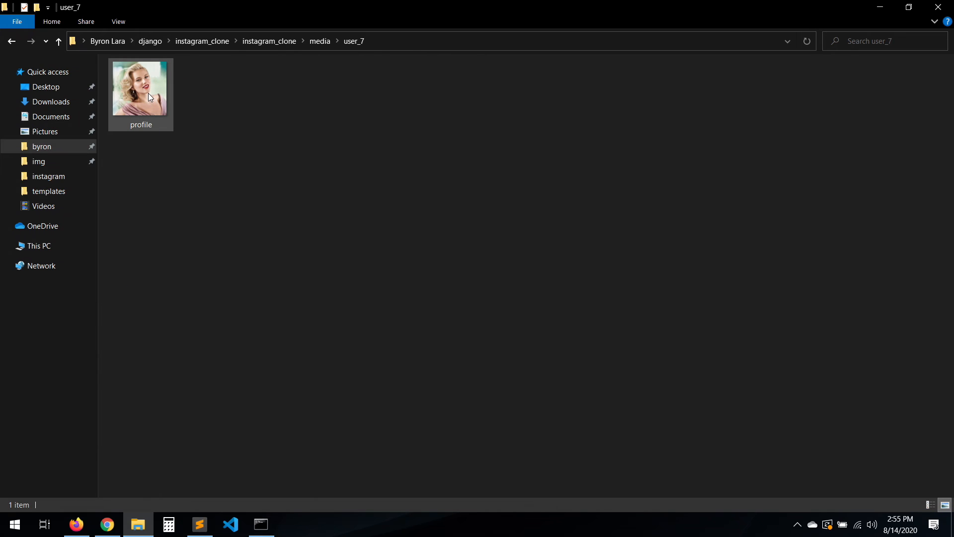
left_click(141, 87)
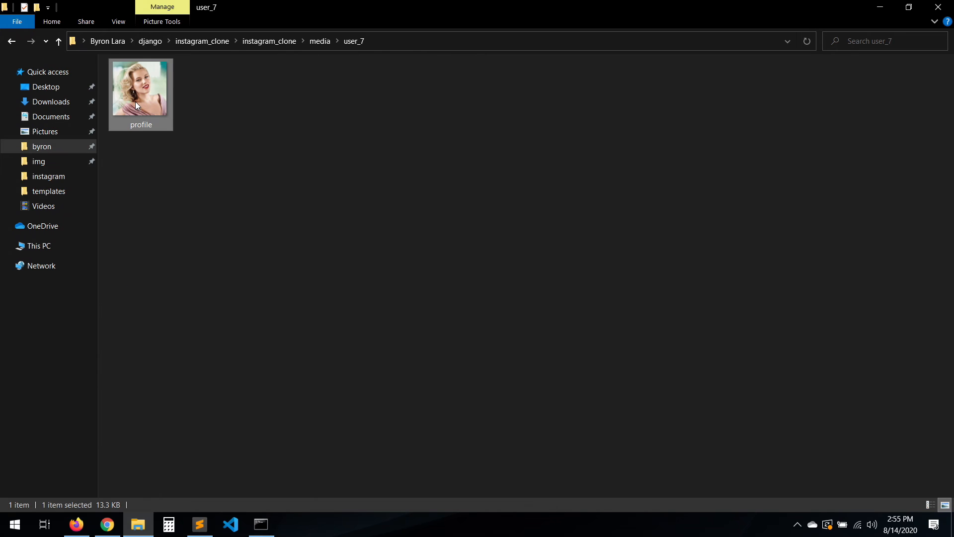
double_click(140, 87)
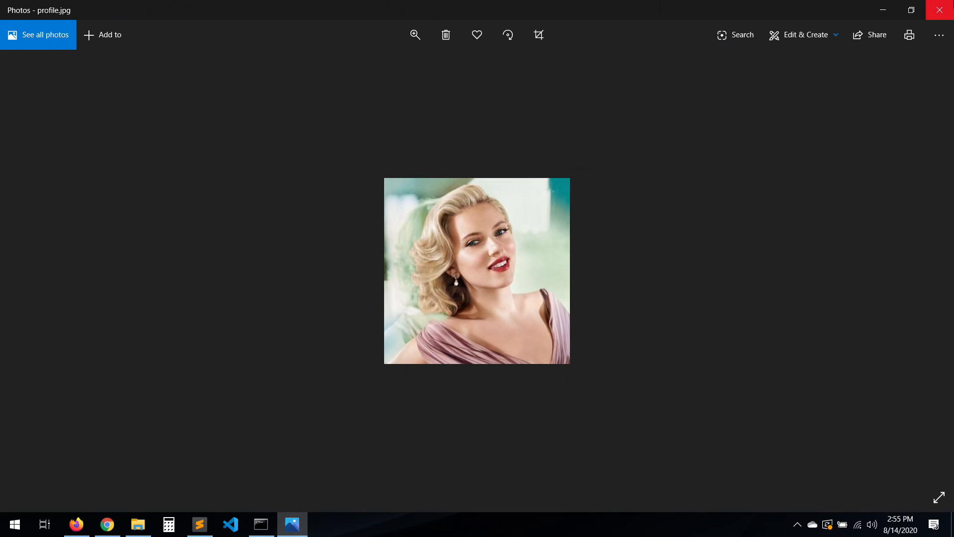
right_click(141, 87)
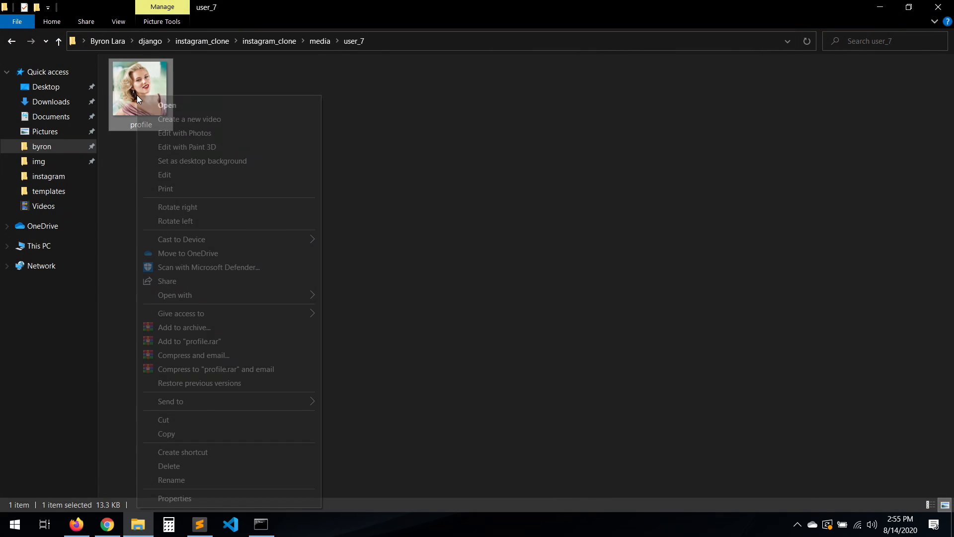
left_click(174, 498)
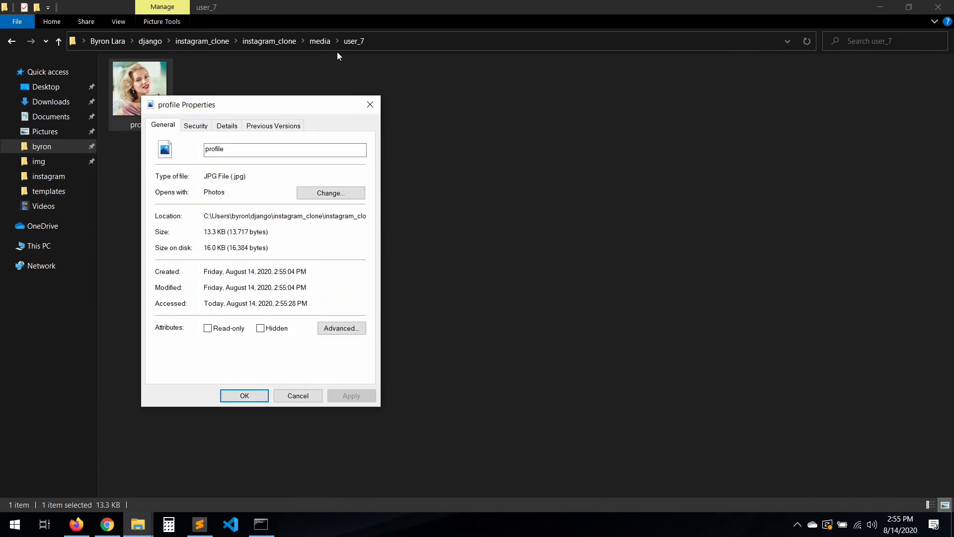
left_click(226, 126)
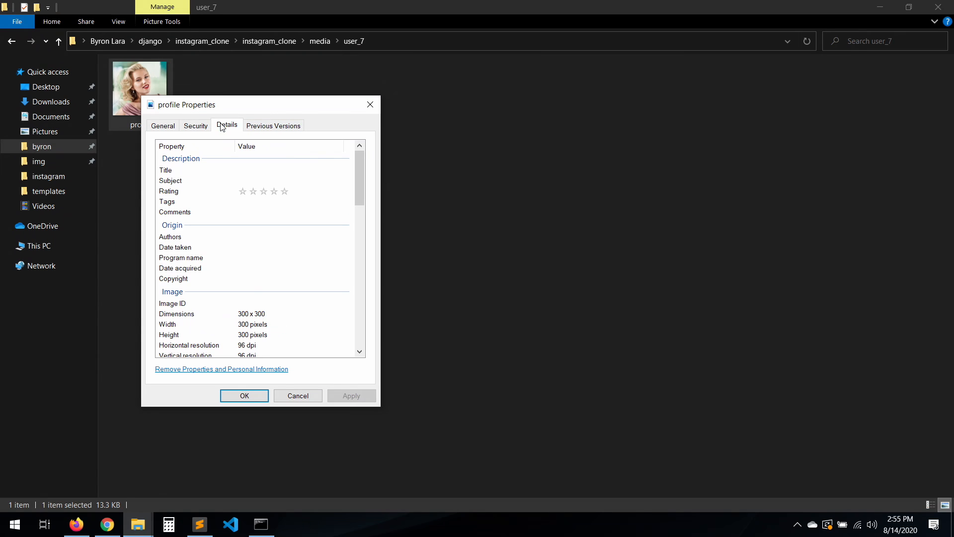
scroll("down", 3)
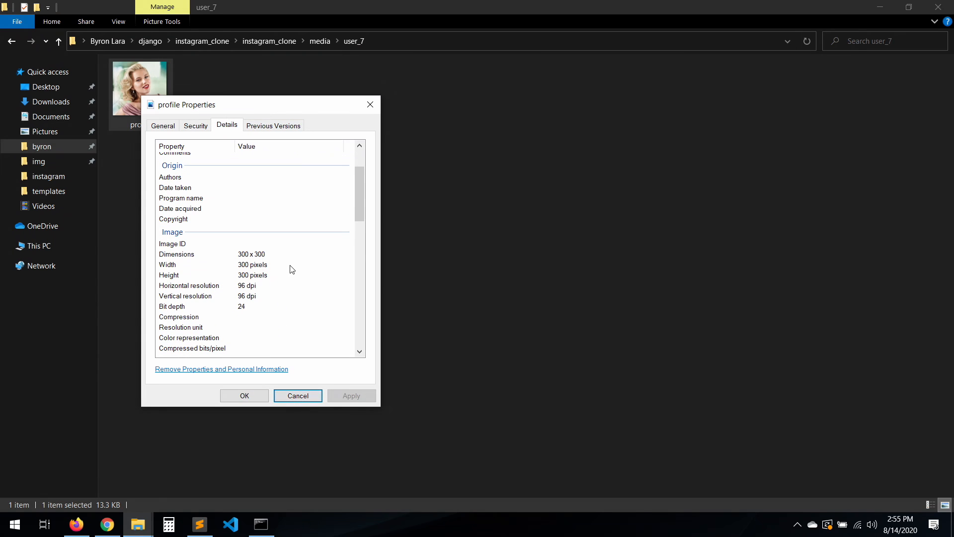
left_click(297, 396)
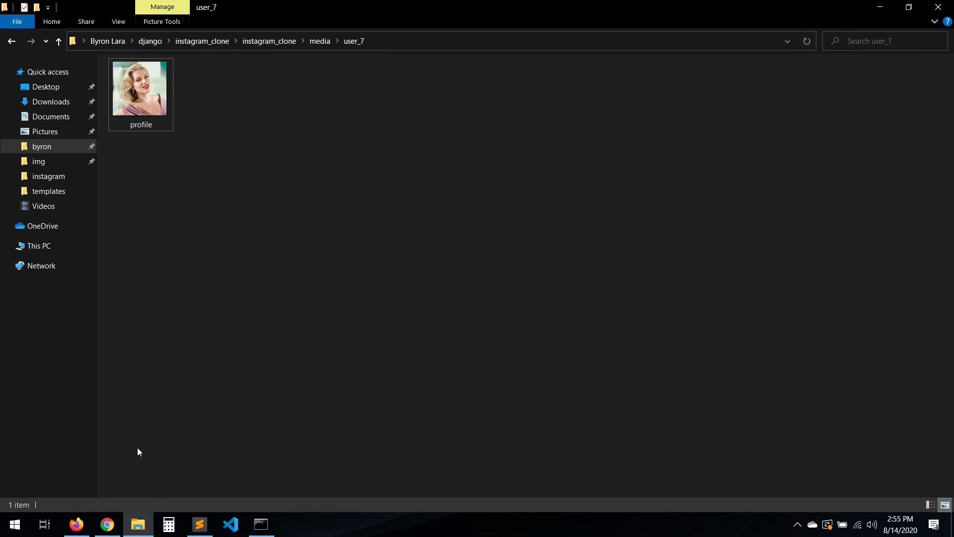
- Return to Chrome's 127.0.0.1:8000 profile page with the round photo and Actress bio
left_click(107, 524)
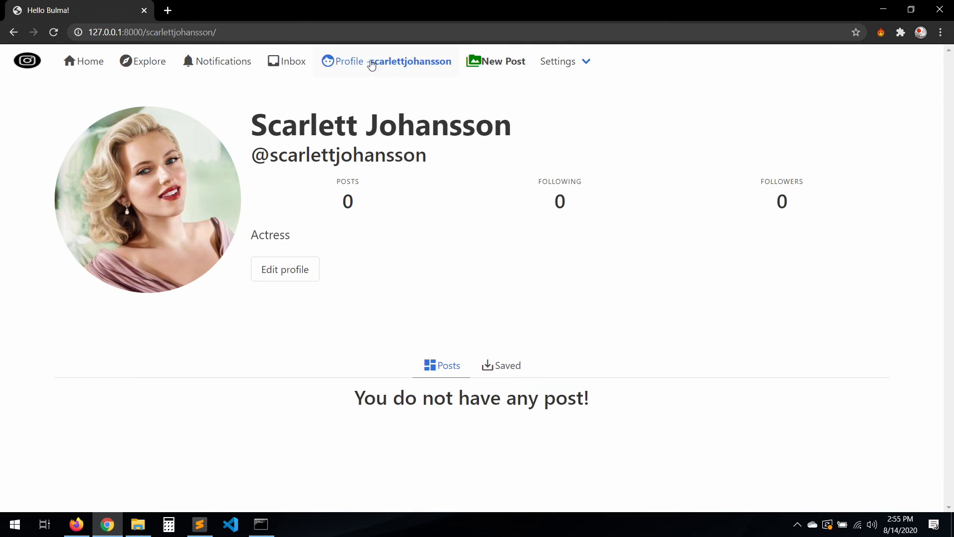
mouse_move(118, 236)
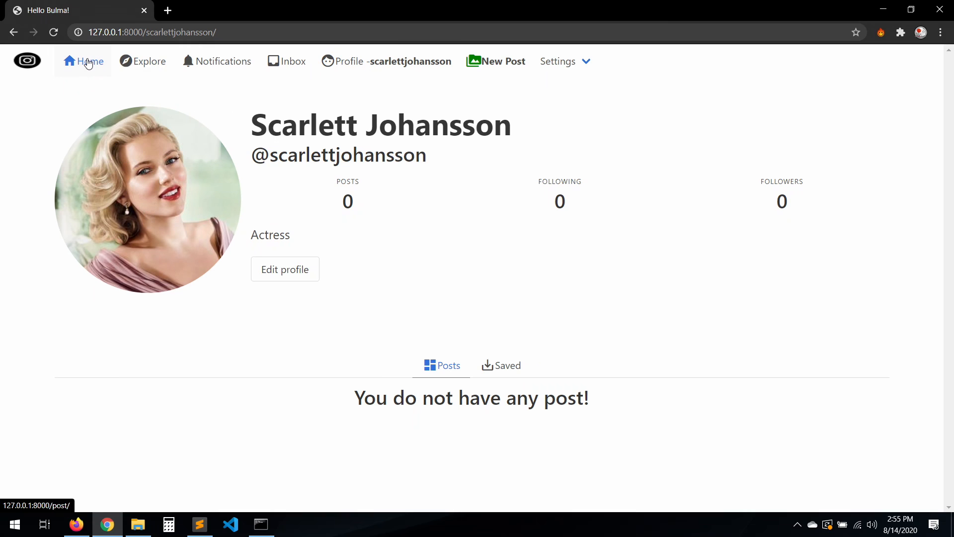
mouse_move(411, 71)
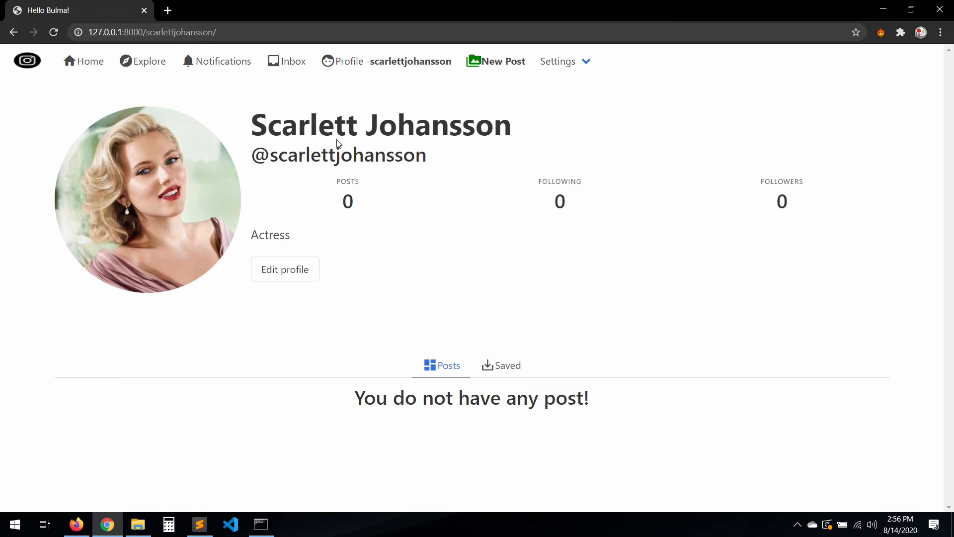
mouse_move(25, 102)
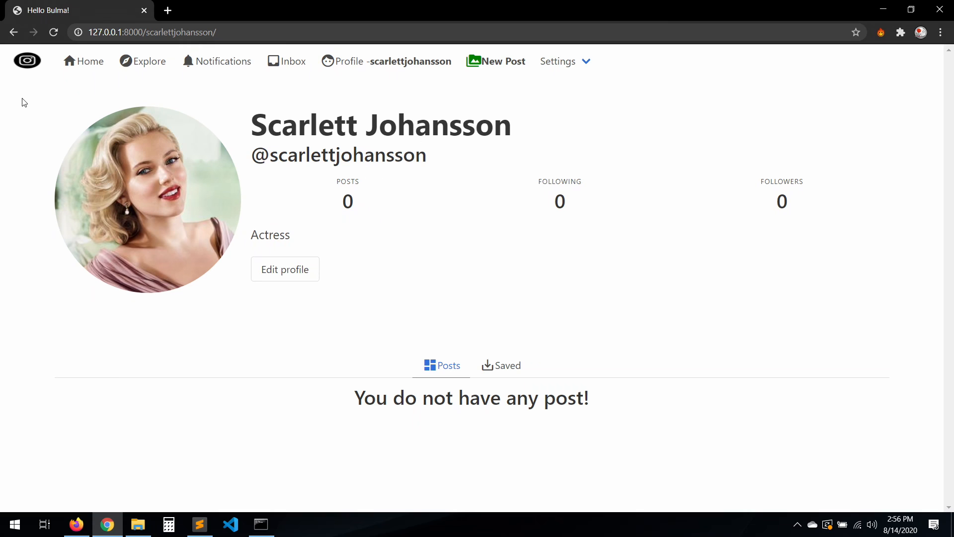
- Go via Home back to Profile, then open the empty /post/ feed page
left_click(502, 61)
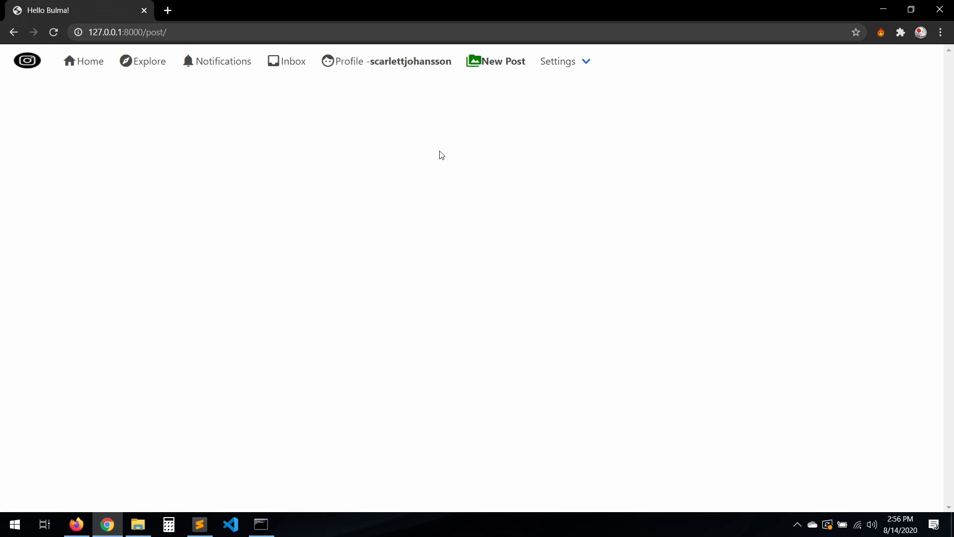
left_click(349, 60)
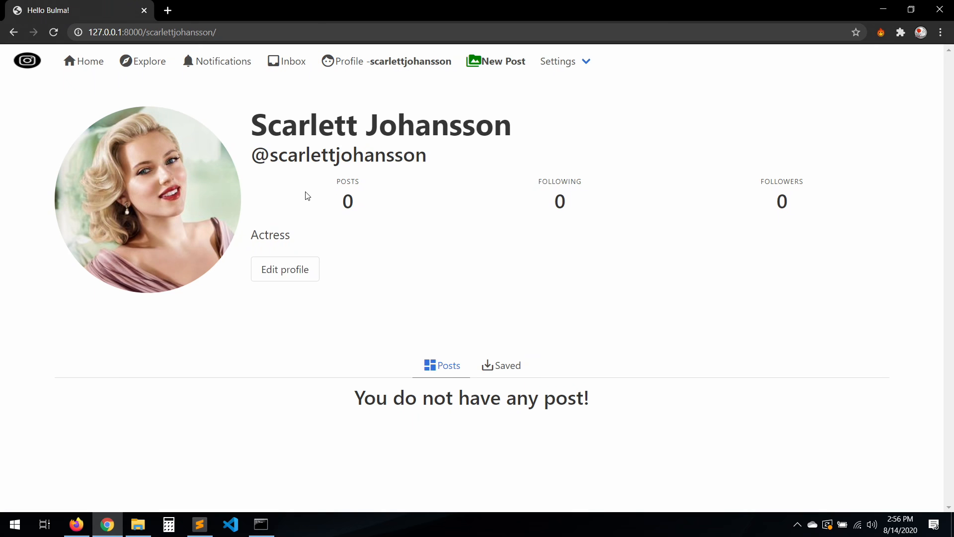
mouse_move(349, 345)
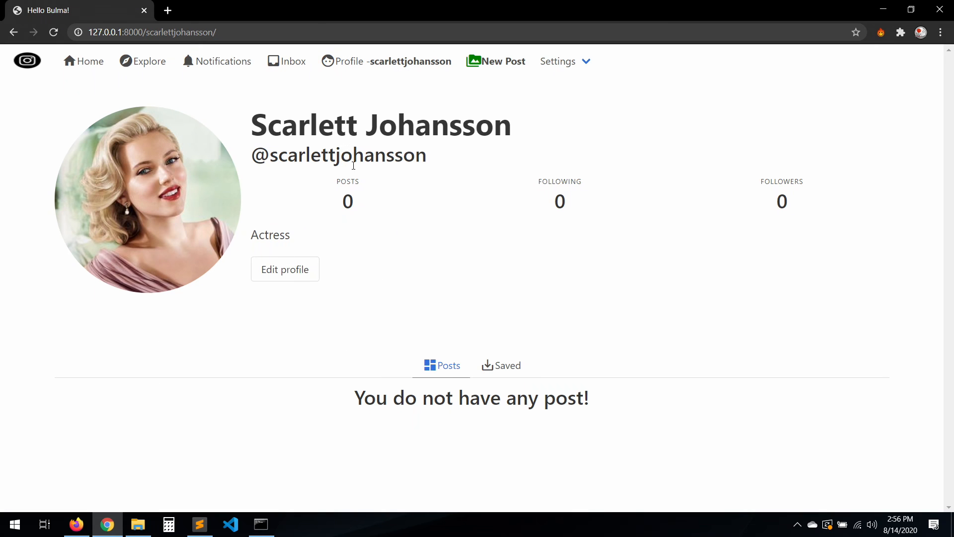
mouse_move(320, 290)
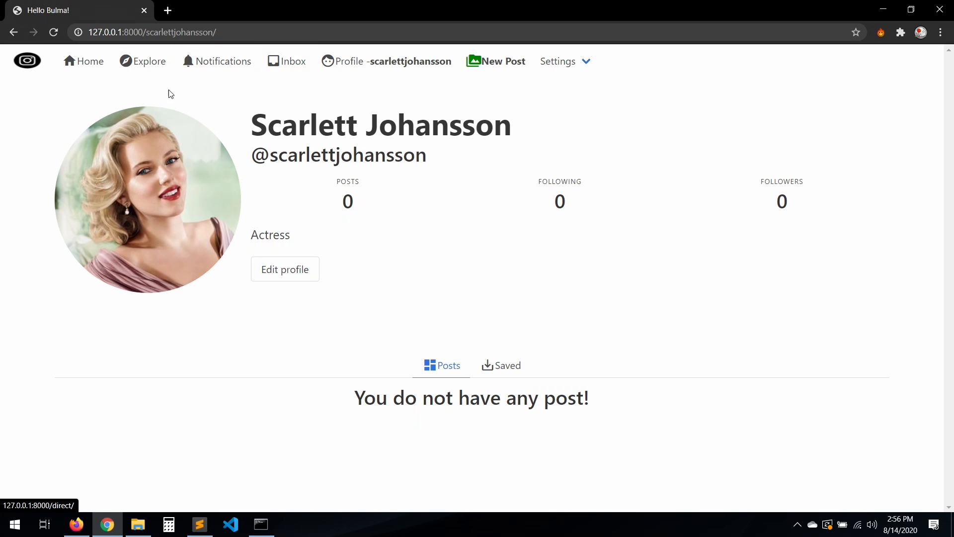
mouse_move(274, 83)
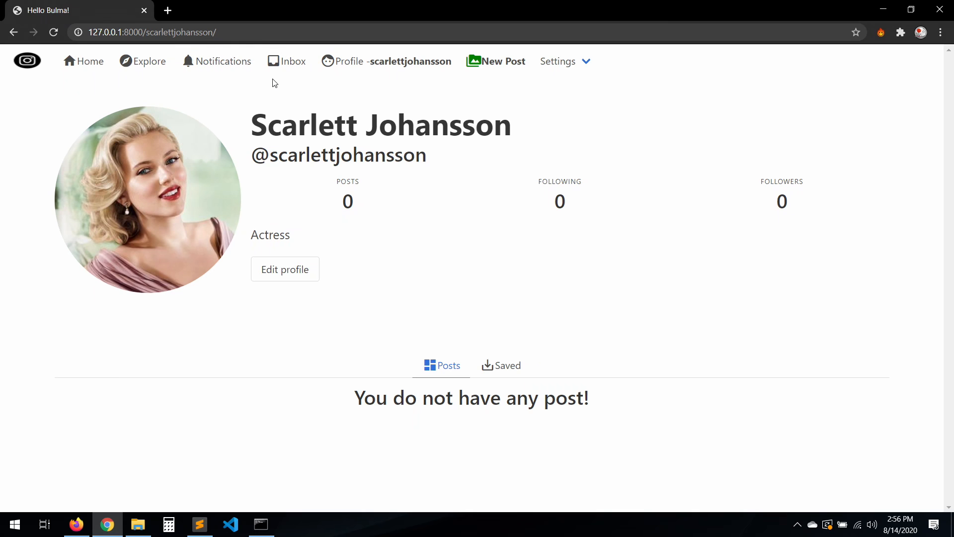
mouse_move(461, 379)
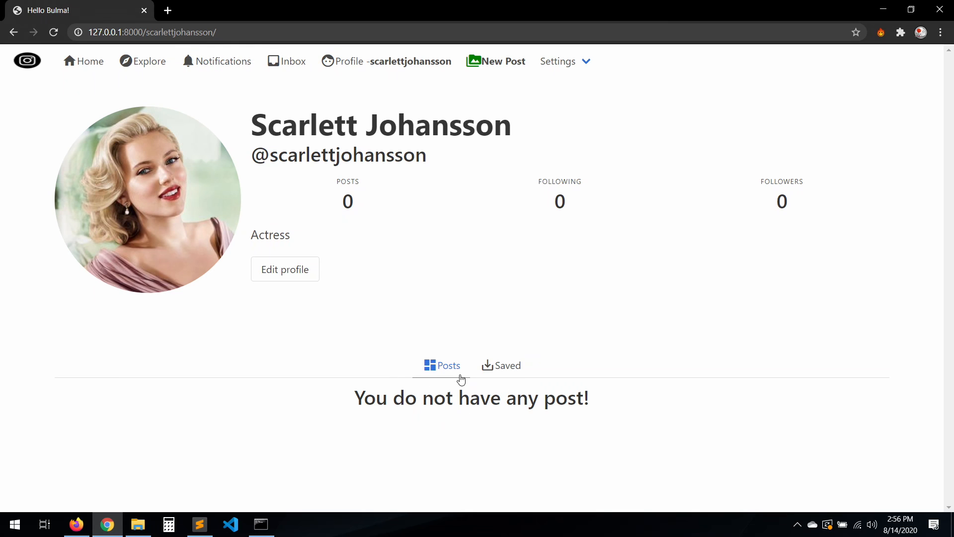
left_click(507, 365)
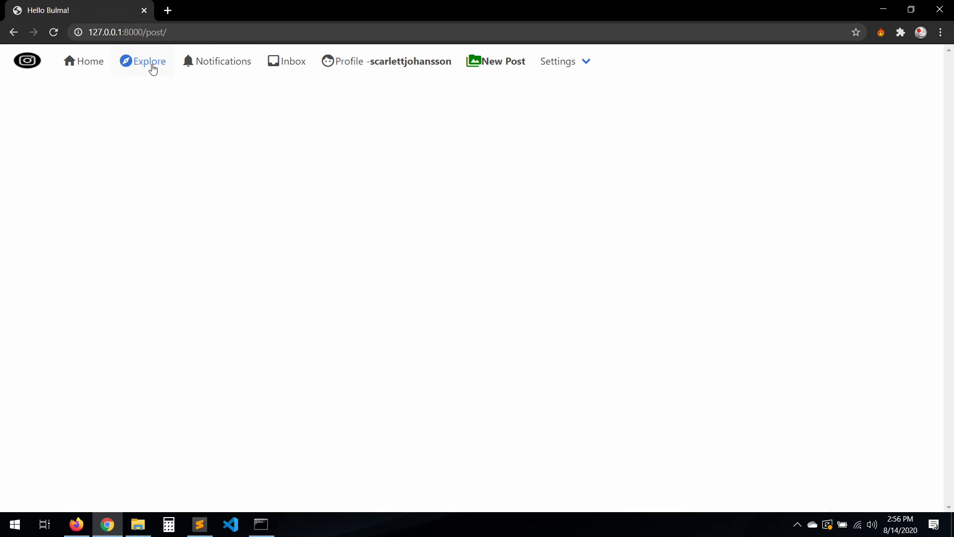
mouse_move(138, 66)
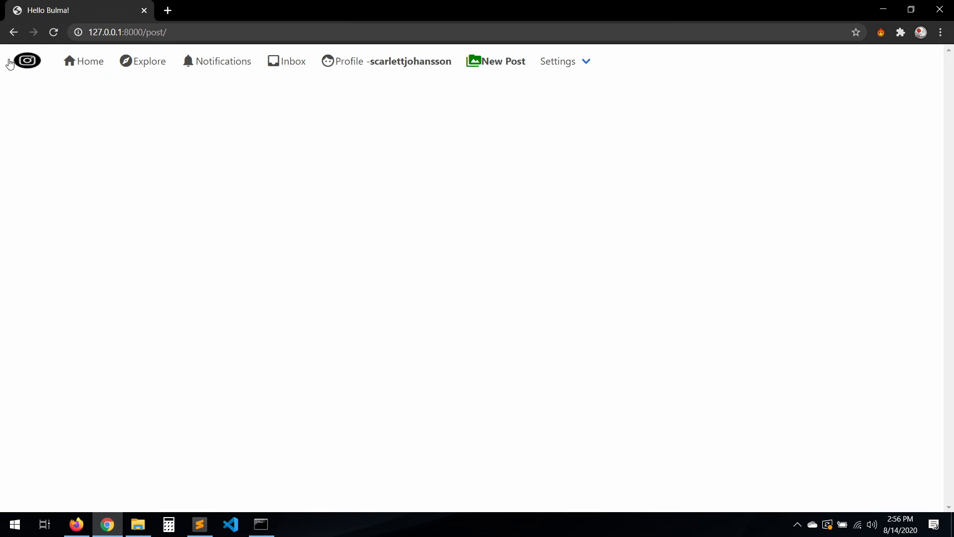
mouse_move(316, 135)
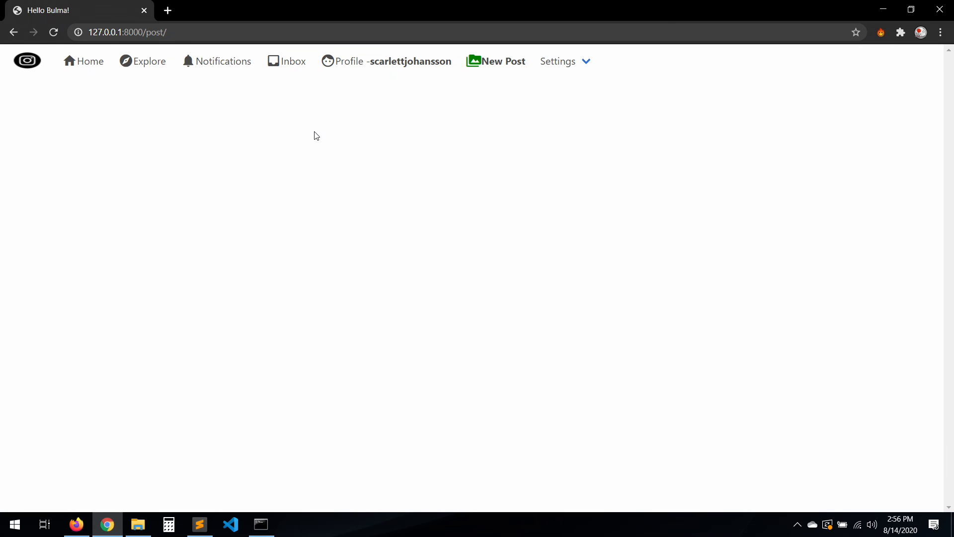
mouse_move(274, 120)
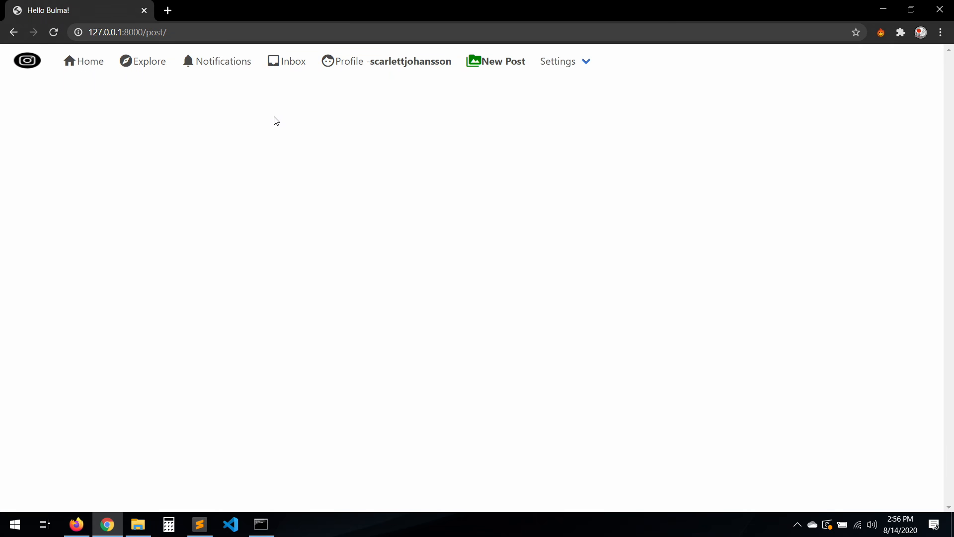
mouse_move(396, 276)
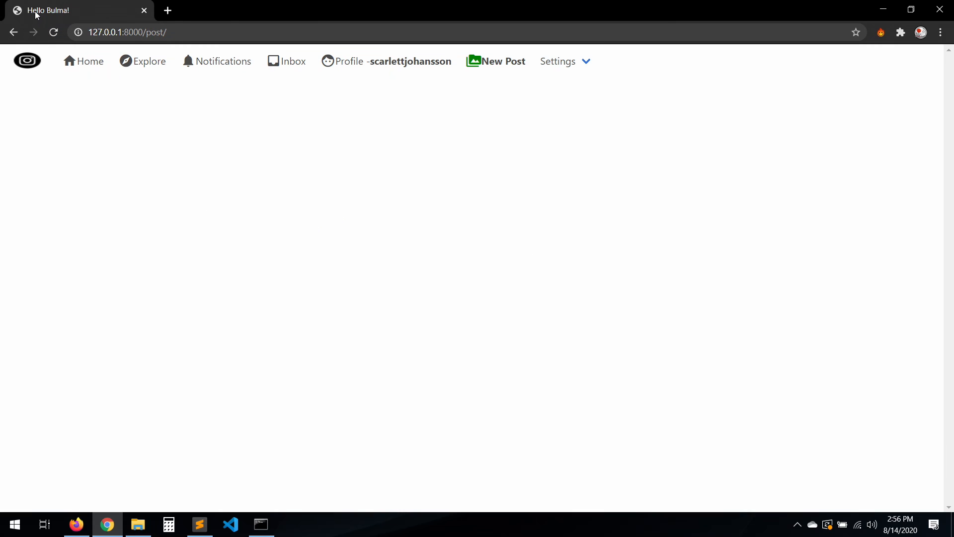
mouse_move(258, 183)
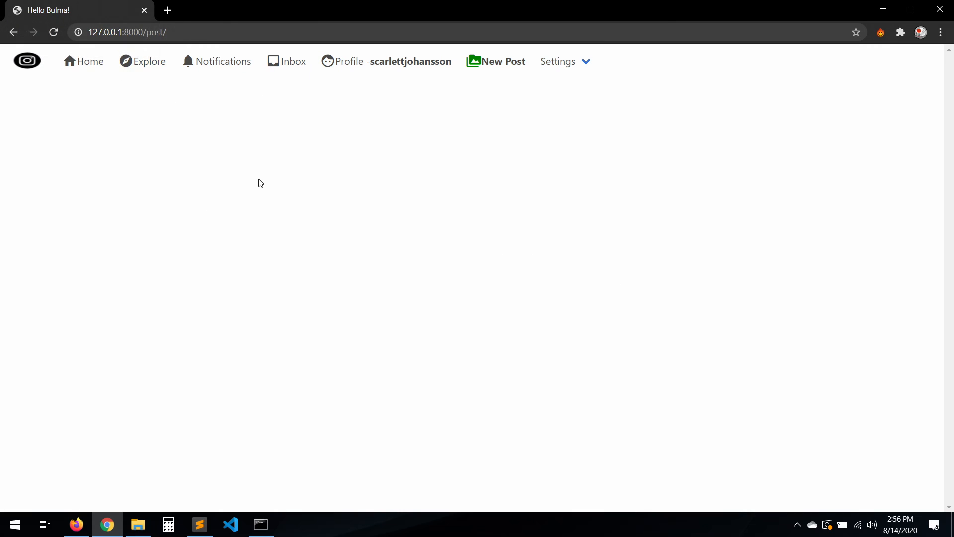
mouse_move(401, 82)
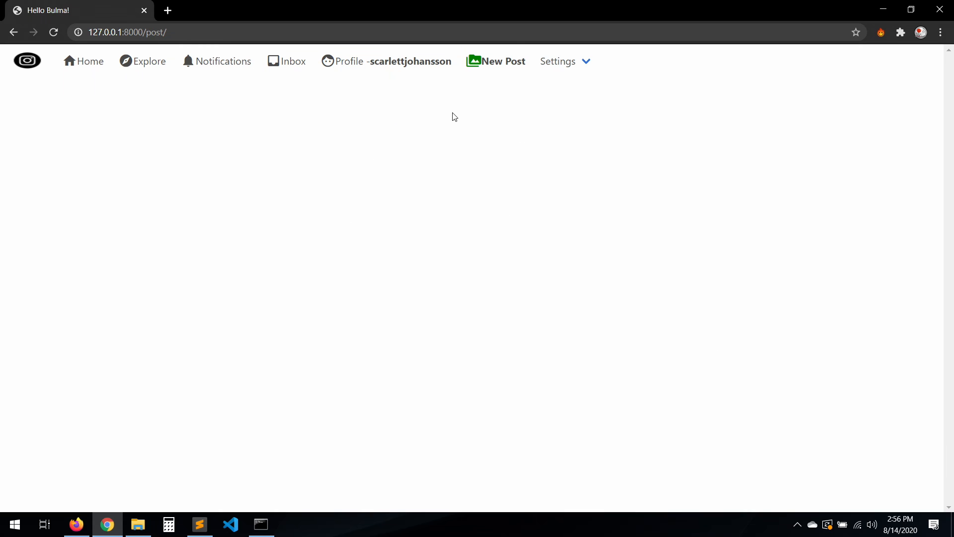
mouse_move(273, 18)
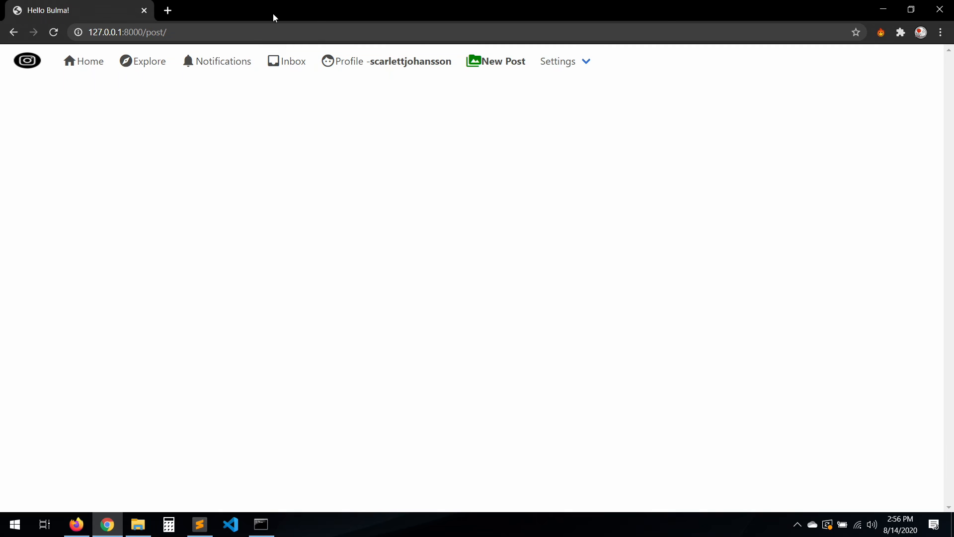
mouse_move(385, 61)
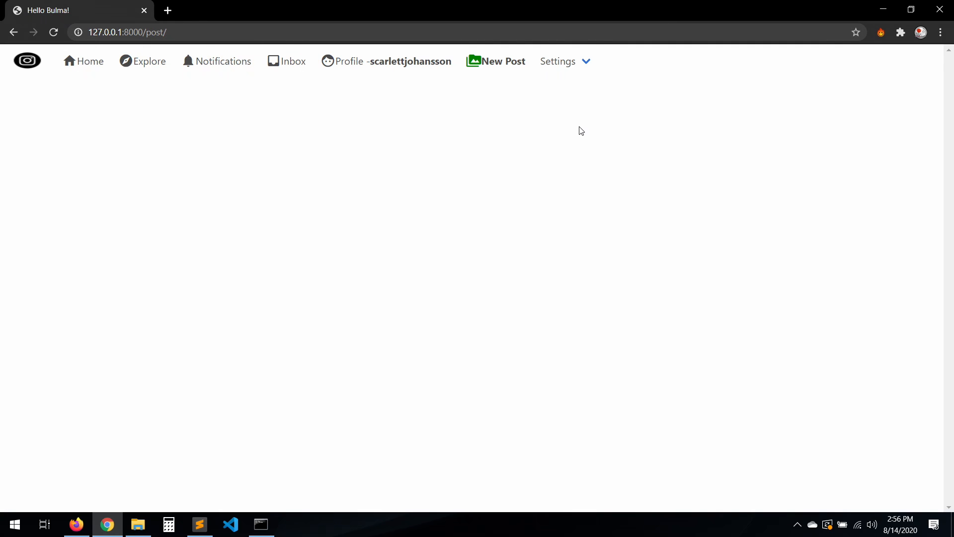
mouse_move(475, 120)
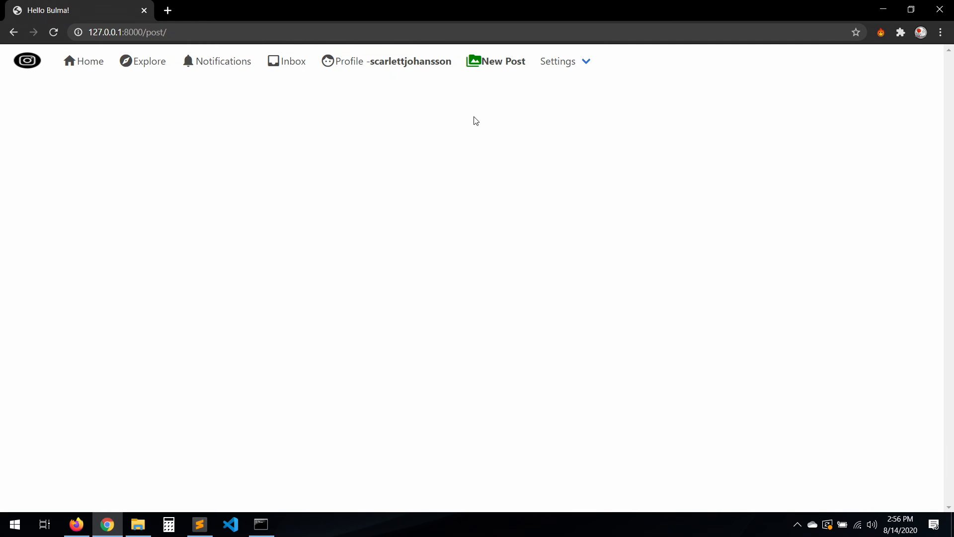